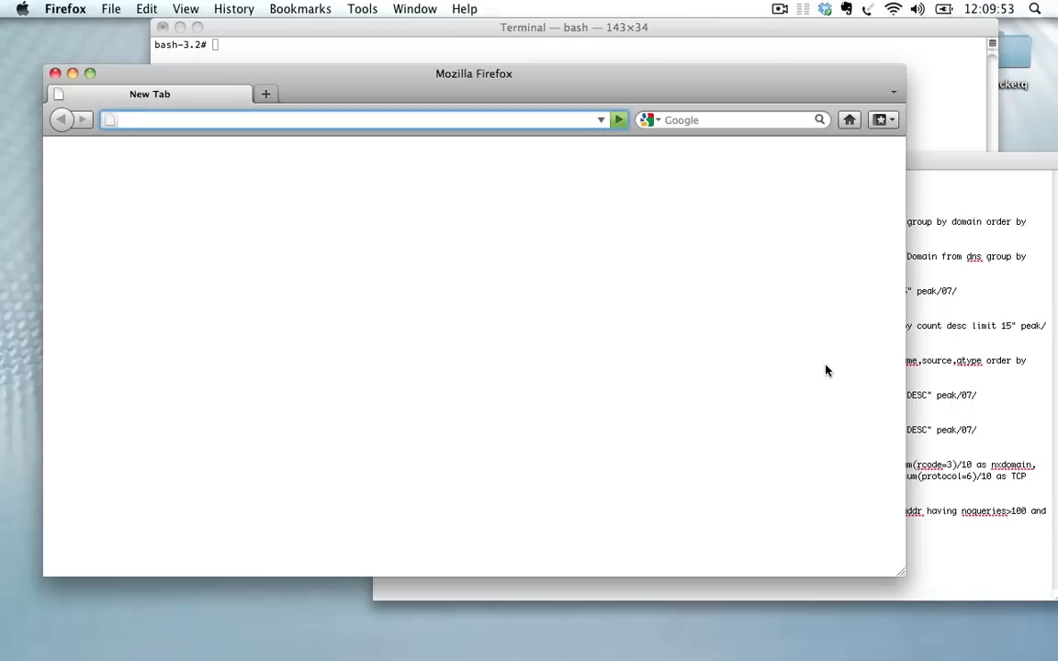
# Step: Enter the GitHub address for dotse/packetq in a new tab's address bar
pyautogui.click(358, 120)
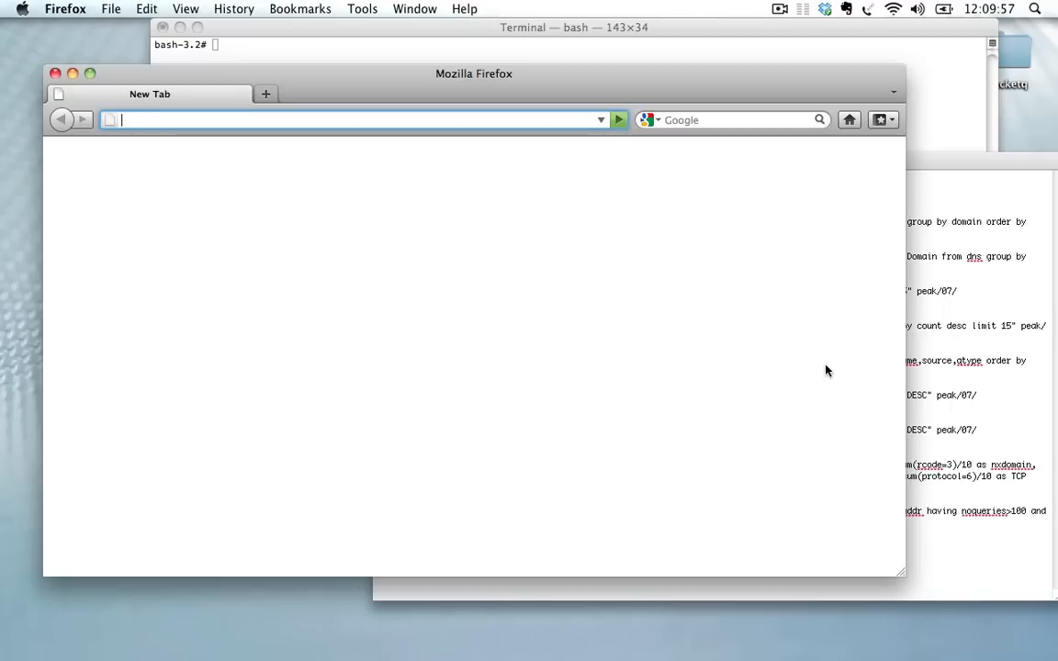
pyautogui.write('github.com/dotse/packetq')
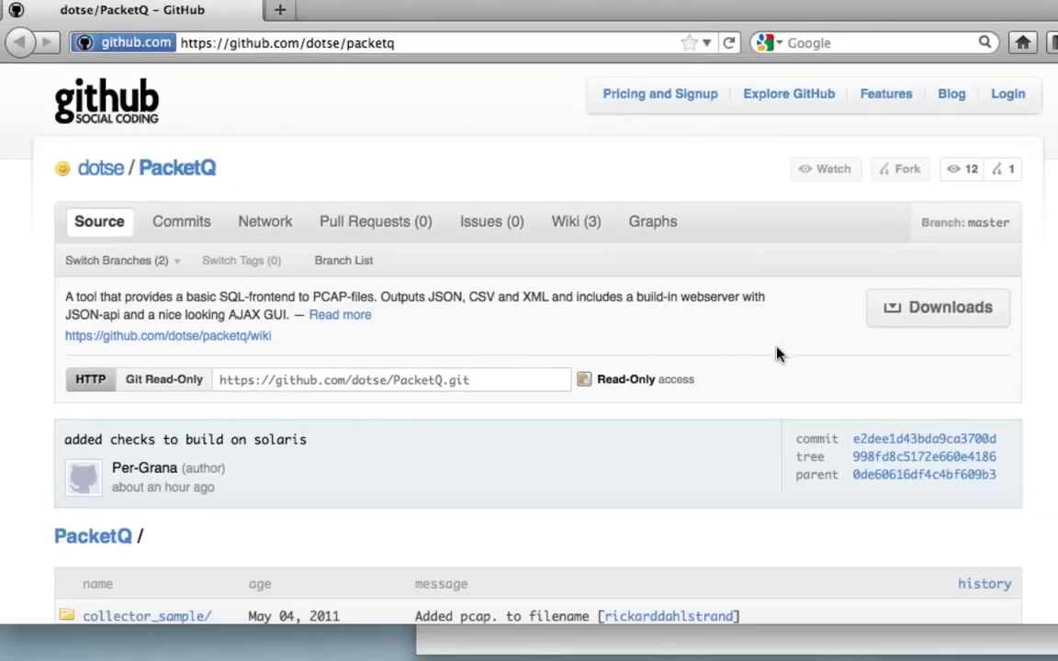
pyautogui.moveTo(936, 309)
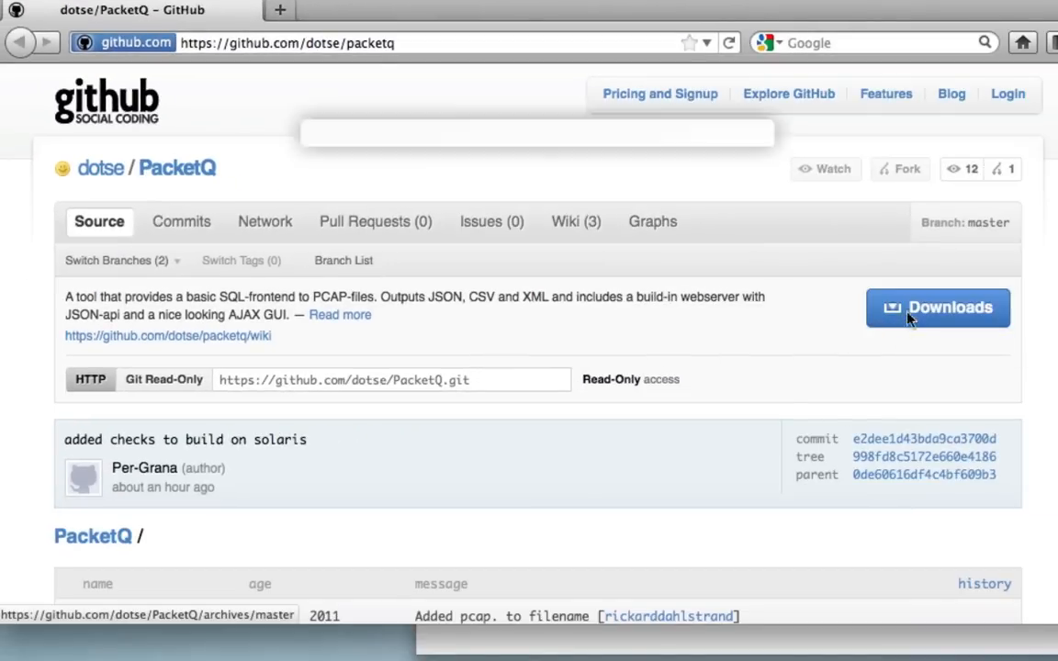
pyautogui.click(936, 309)
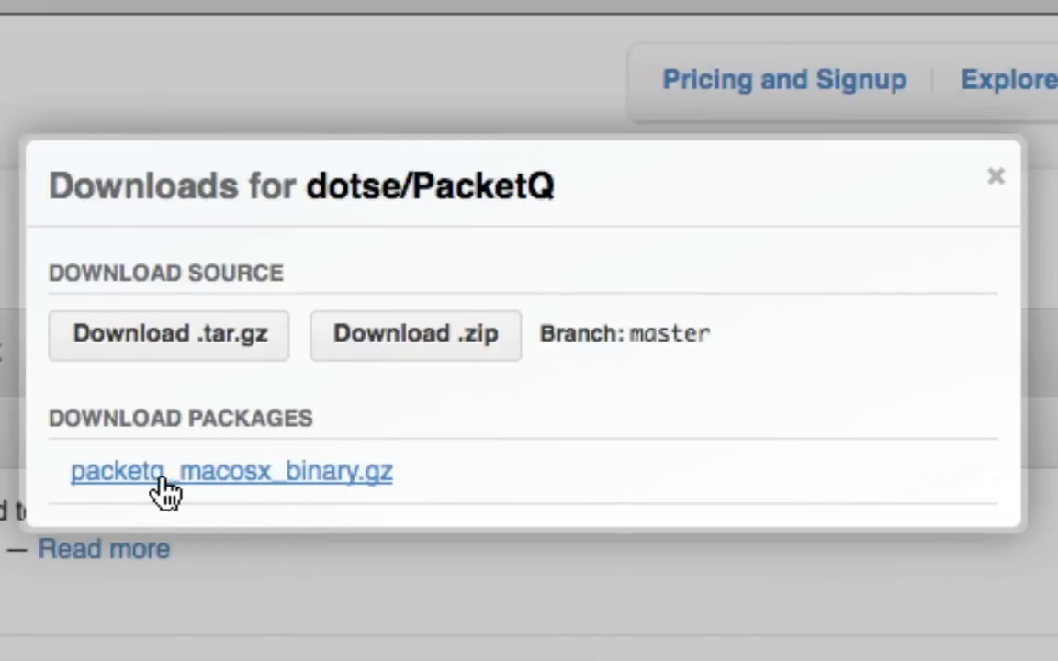
pyautogui.moveTo(345, 481)
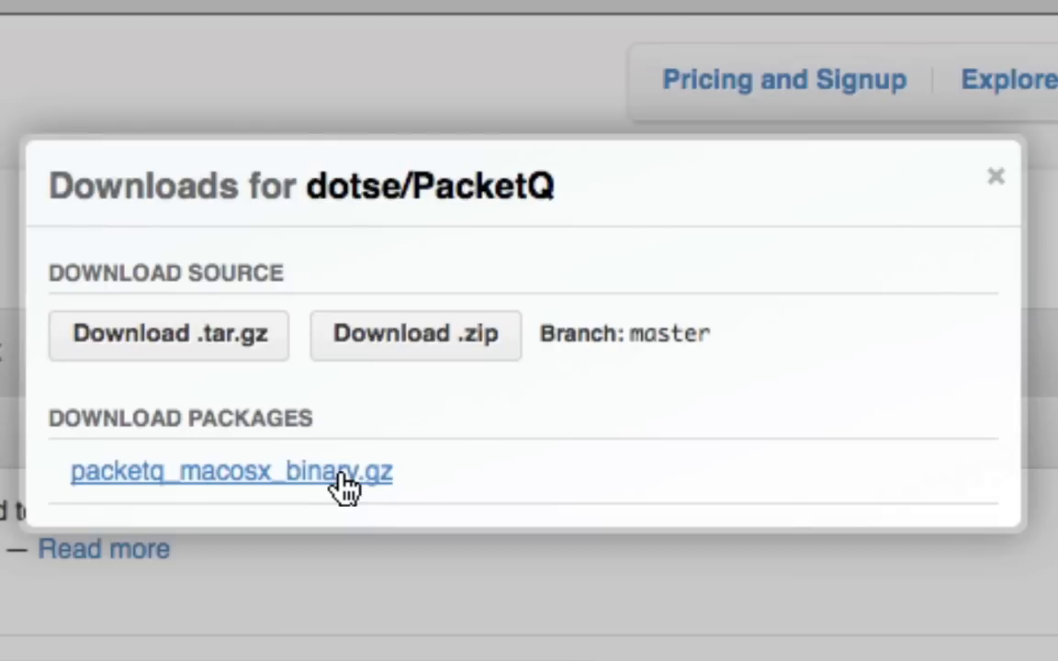
pyautogui.moveTo(335, 474)
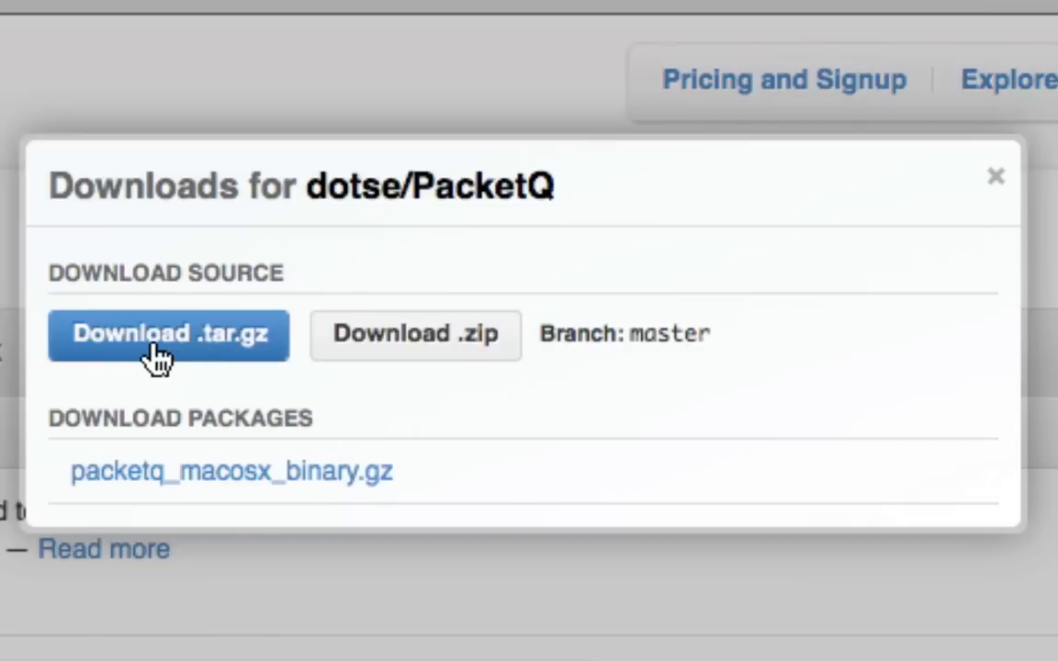
pyautogui.moveTo(204, 358)
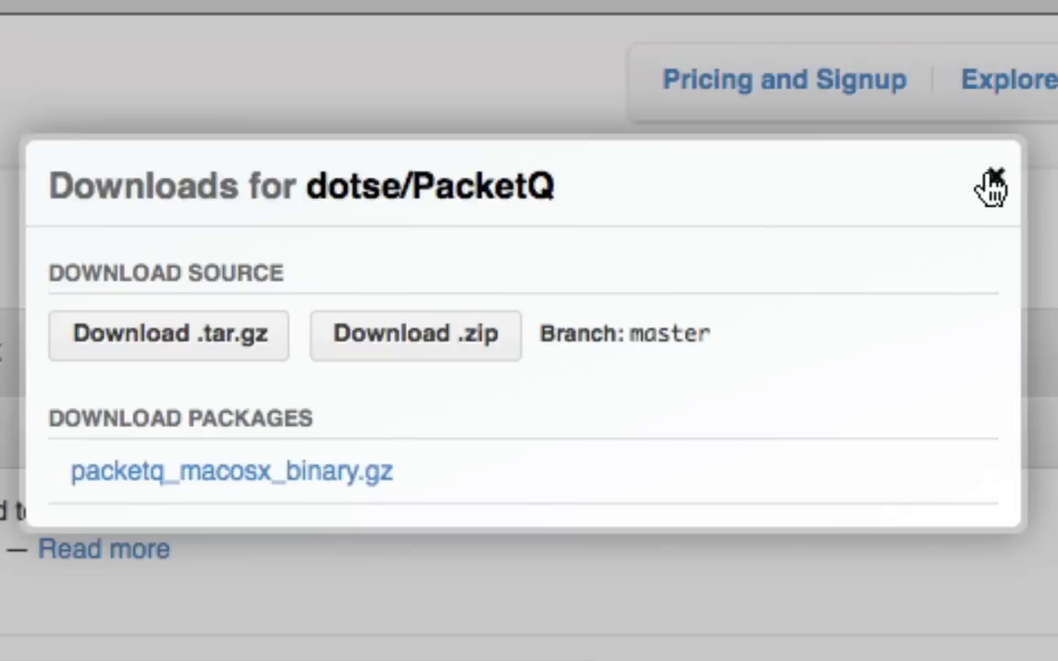
pyautogui.click(989, 180)
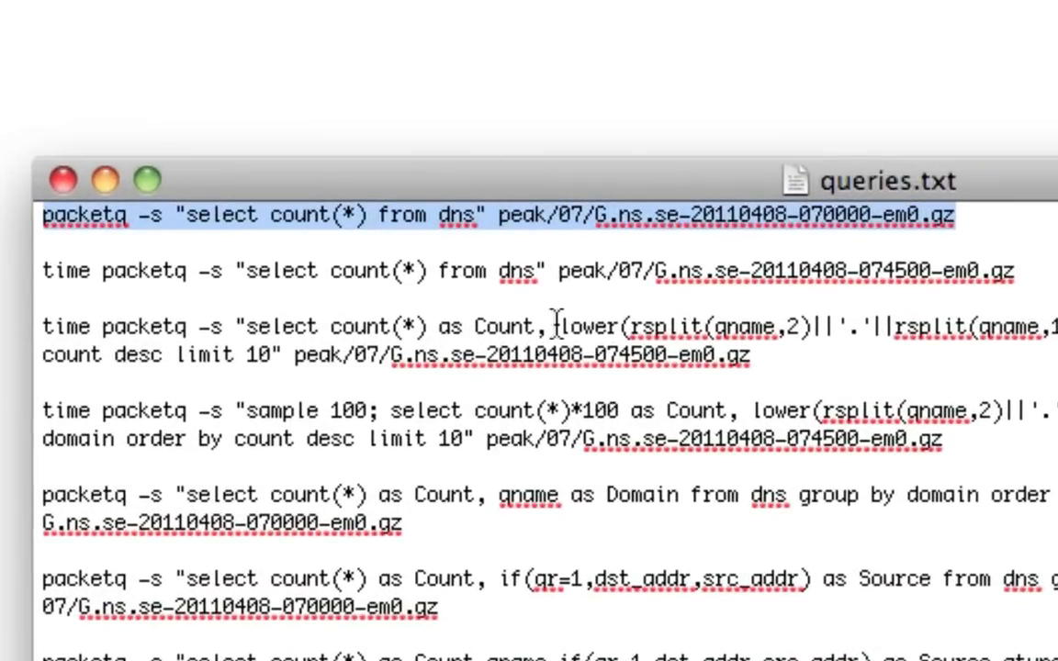
pyautogui.moveTo(488, 292)
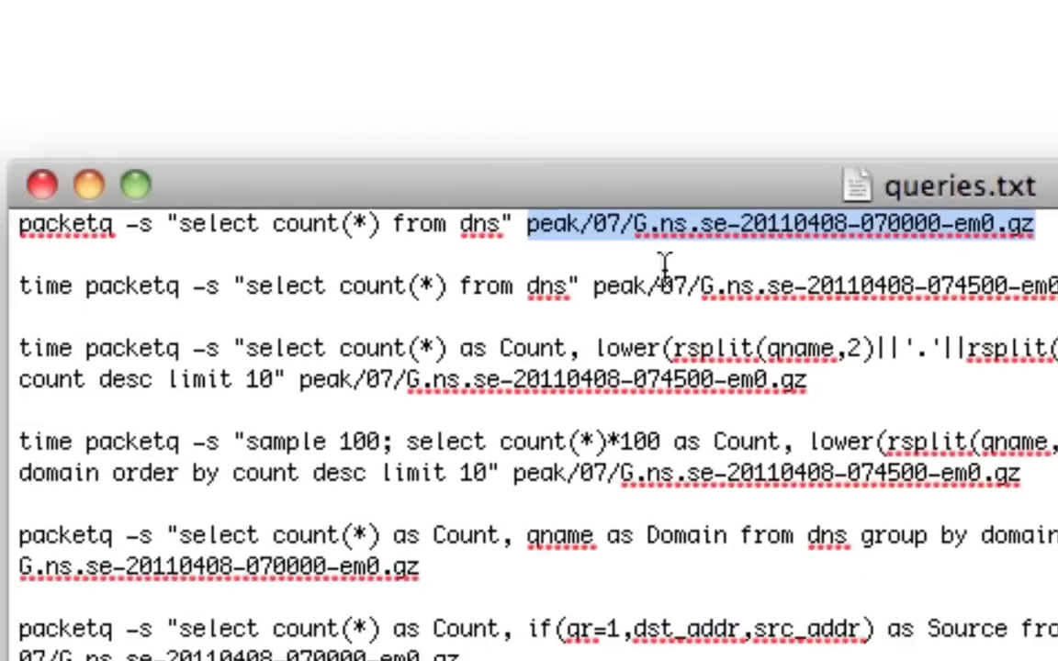
pyautogui.moveTo(681, 248)
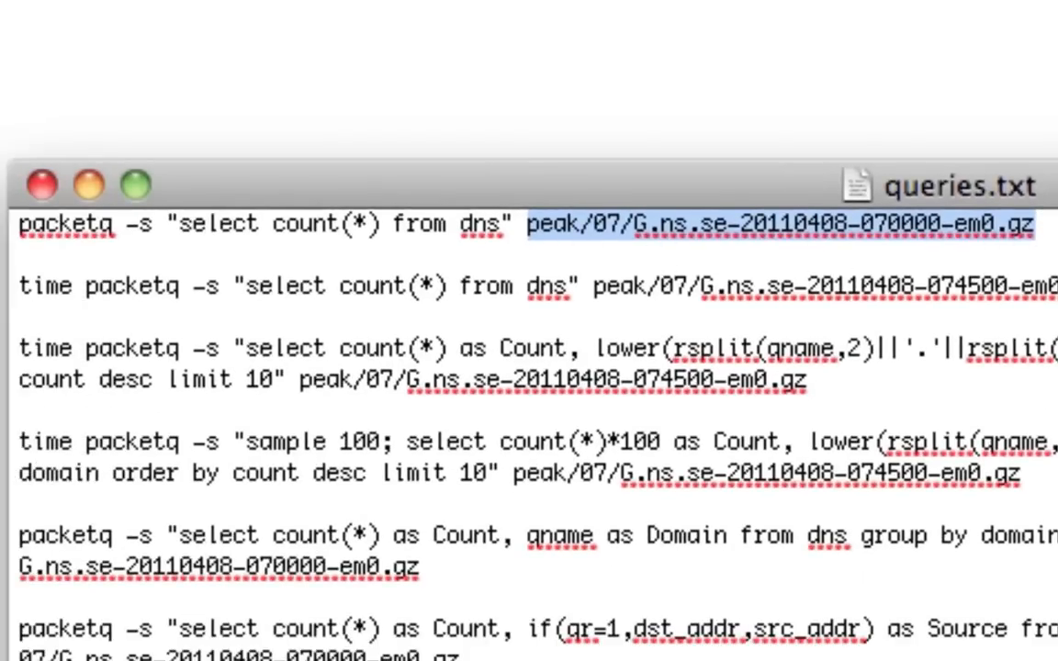
pyautogui.moveTo(964, 312)
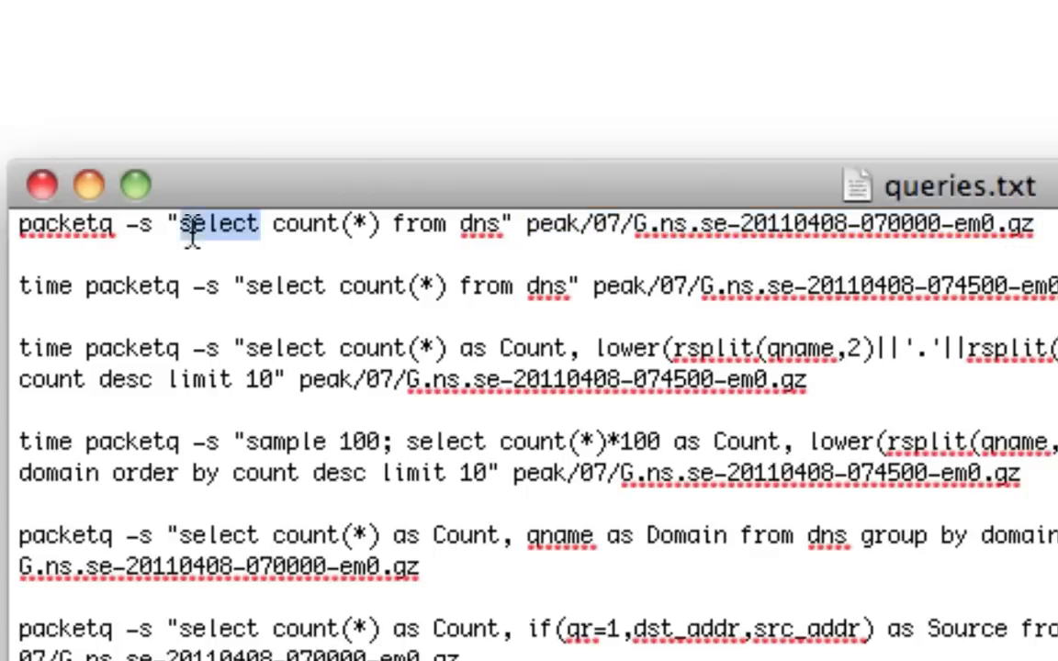
pyautogui.moveTo(193, 224); pyautogui.dragTo(500, 224)
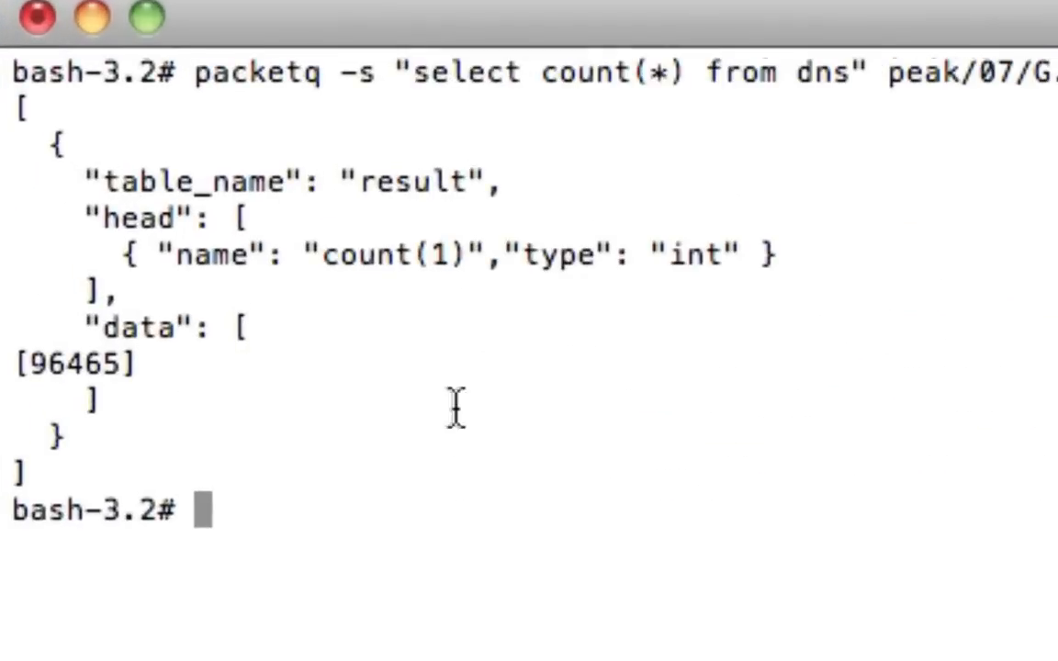
pyautogui.moveTo(82, 358)
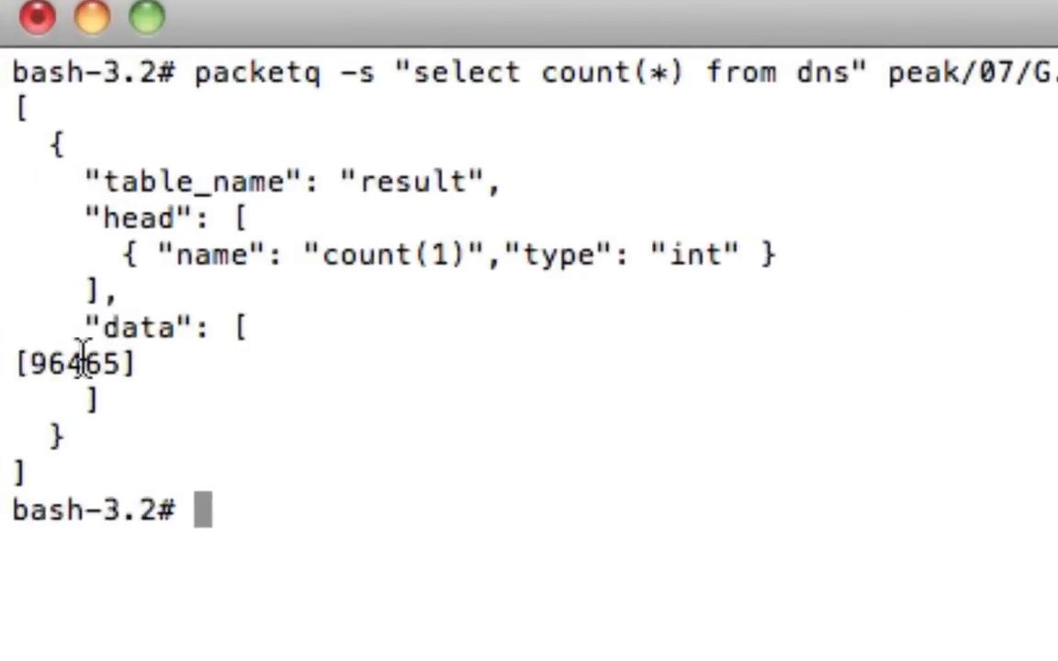
# Step: Mark the total packet count 96465 in the count query's JSON output
pyautogui.doubleClick(69, 364)
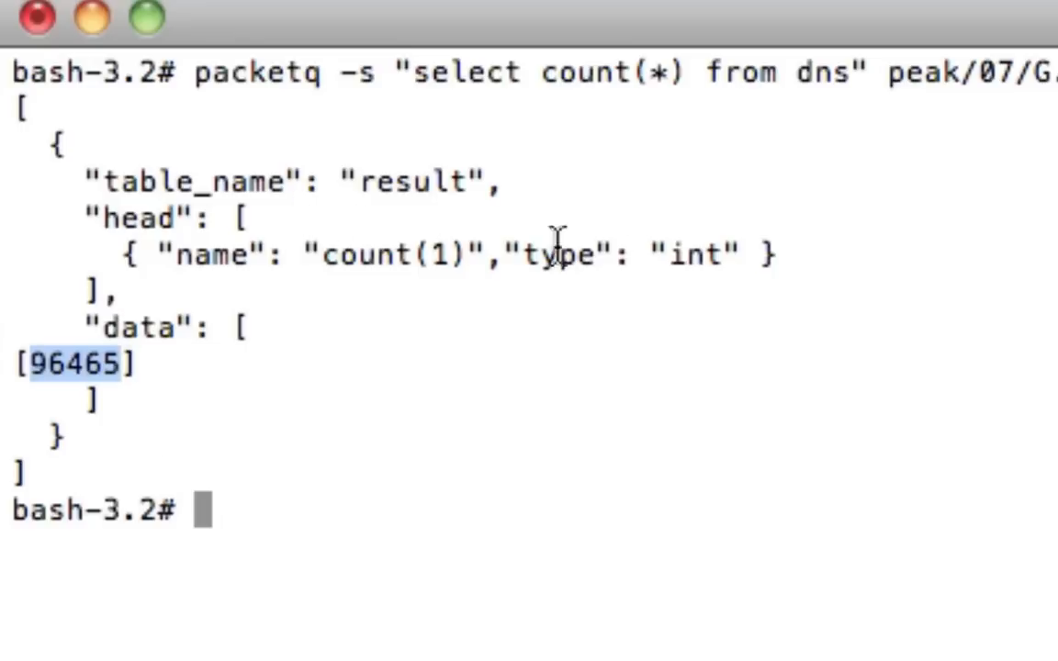
pyautogui.moveTo(182, 430)
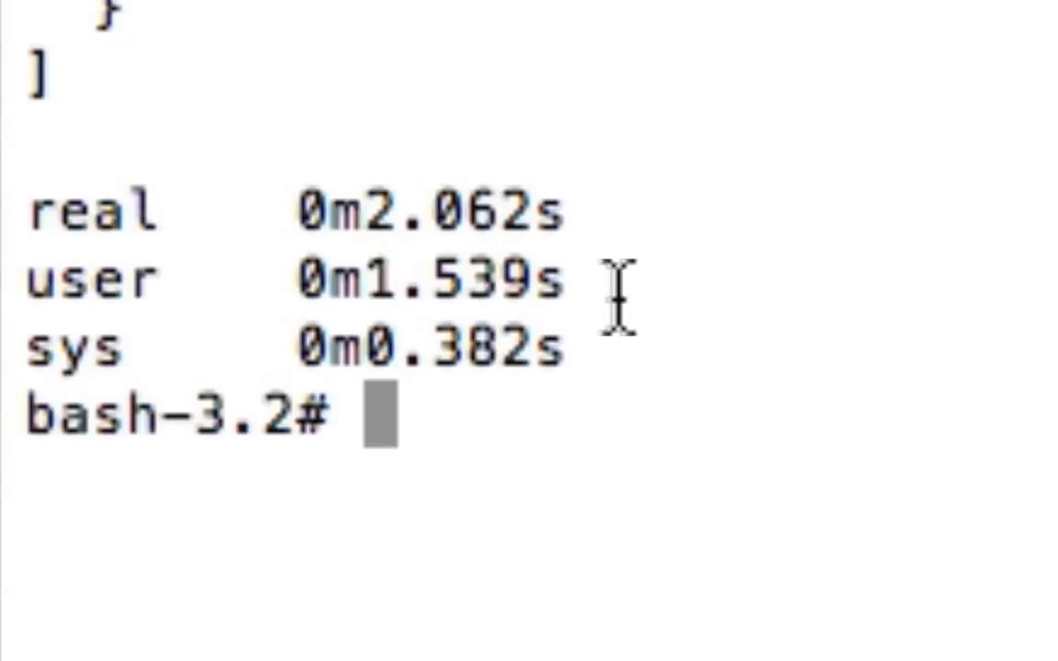
pyautogui.moveTo(615, 303)
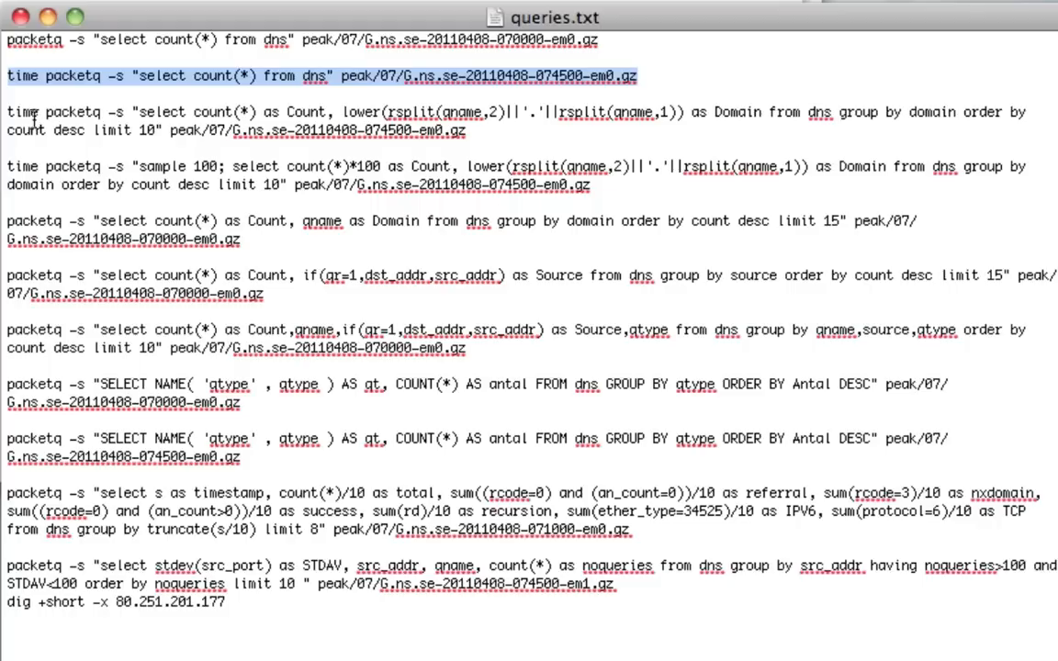
pyautogui.moveTo(114, 29)
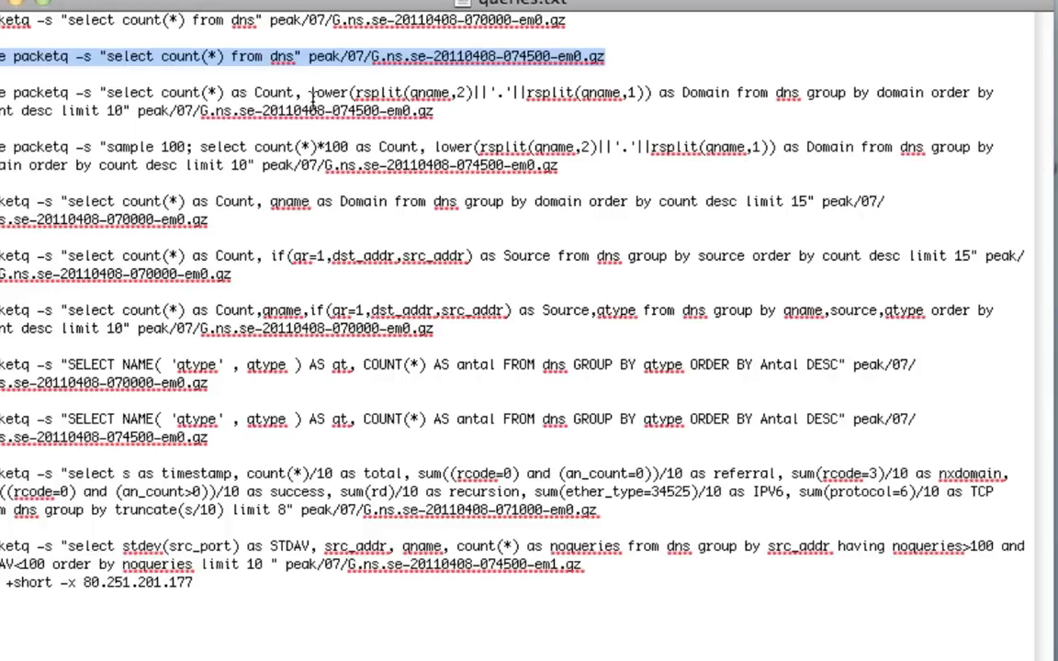
pyautogui.moveTo(308, 99)
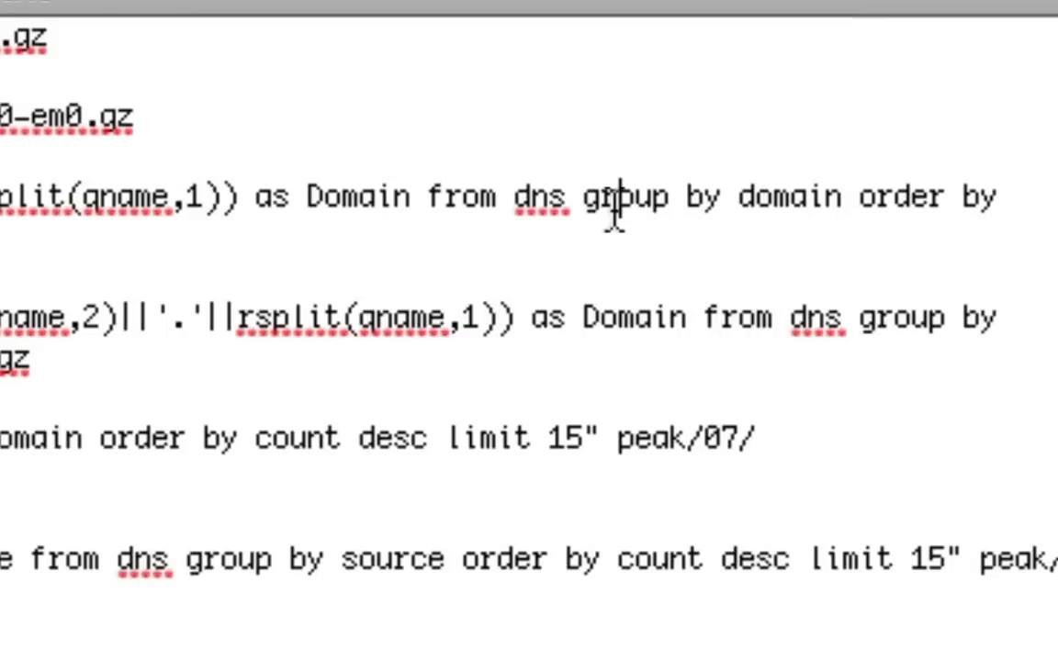
pyautogui.moveTo(584, 196); pyautogui.dragTo(797, 197)
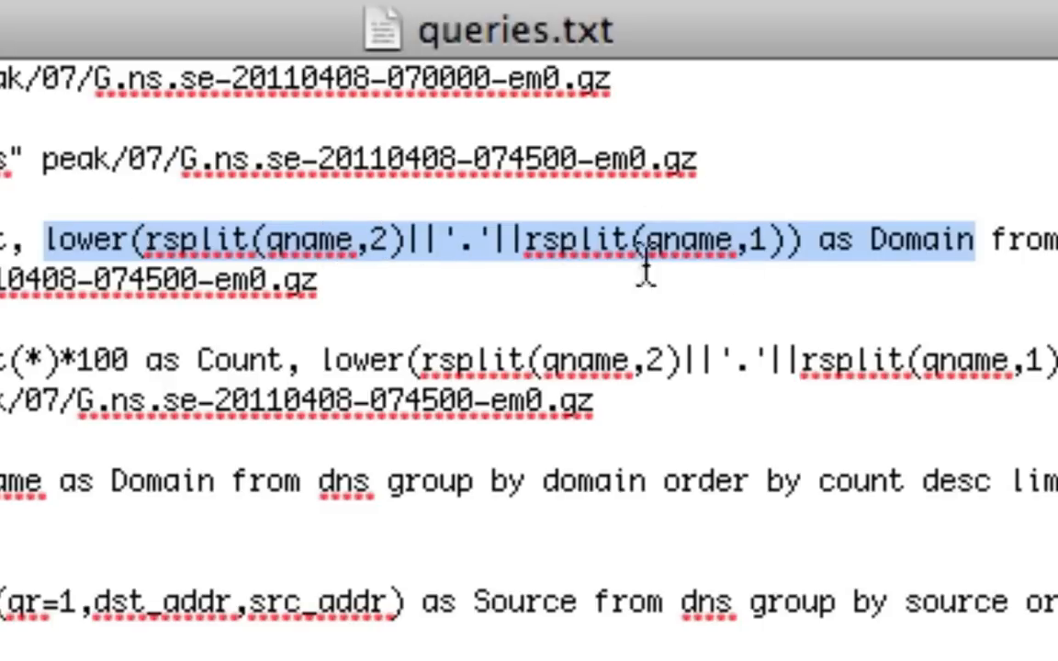
pyautogui.moveTo(698, 224)
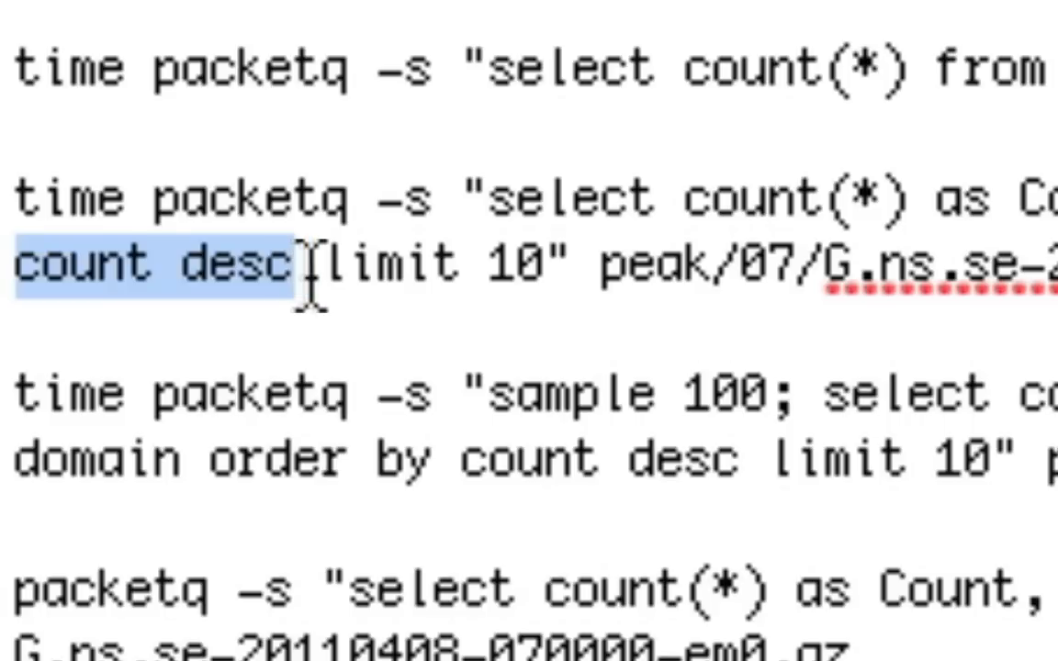
pyautogui.doubleClick(385, 264)
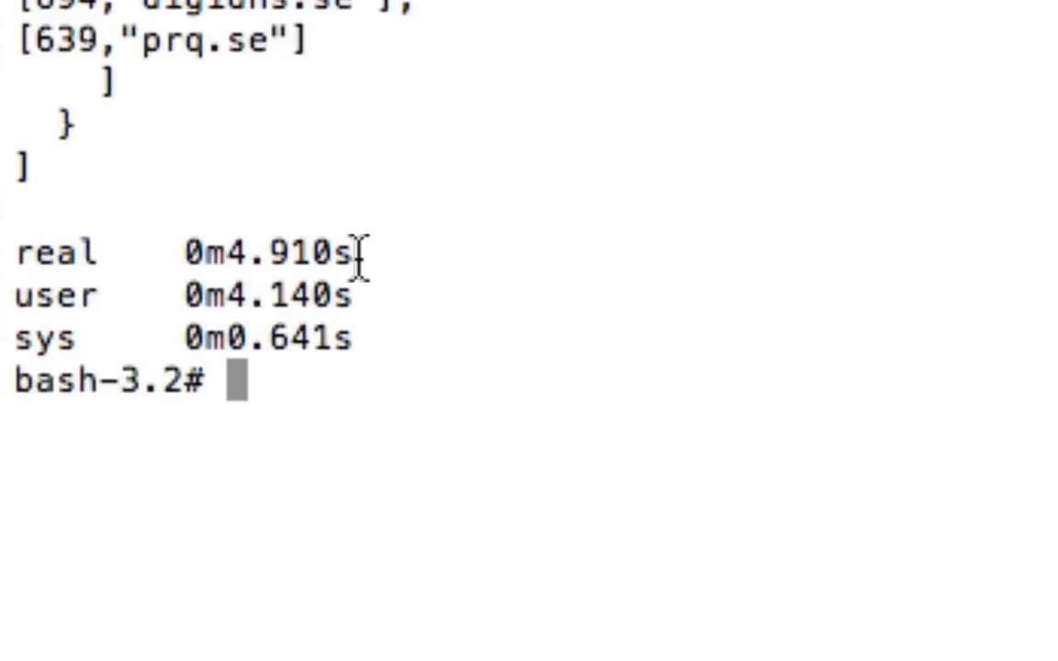
pyautogui.moveTo(415, 240)
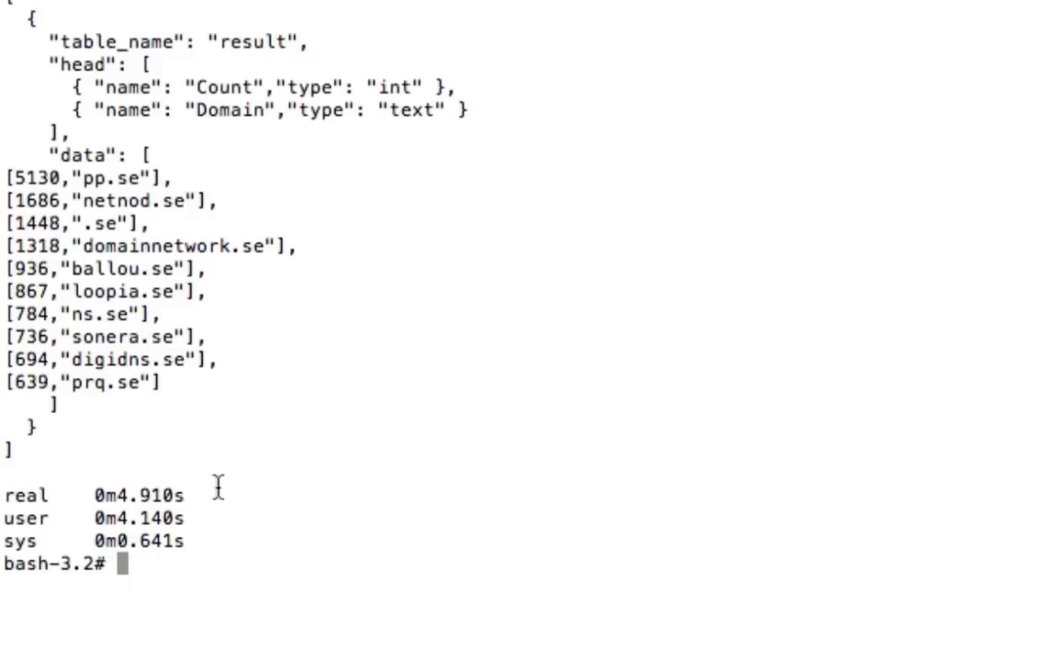
pyautogui.moveTo(44, 195)
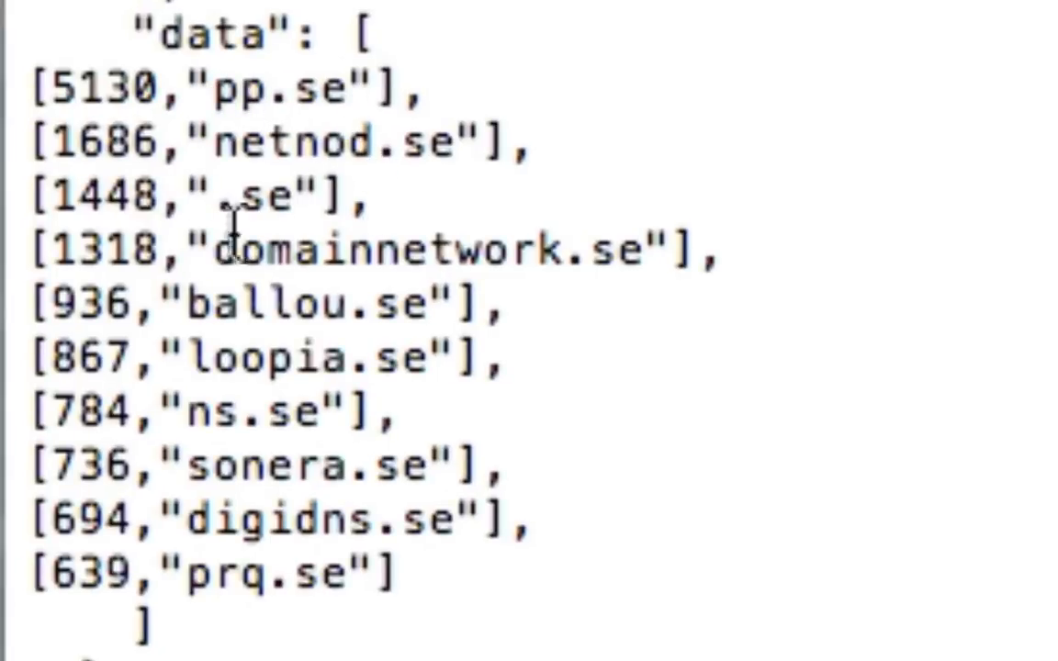
pyautogui.moveTo(492, 147)
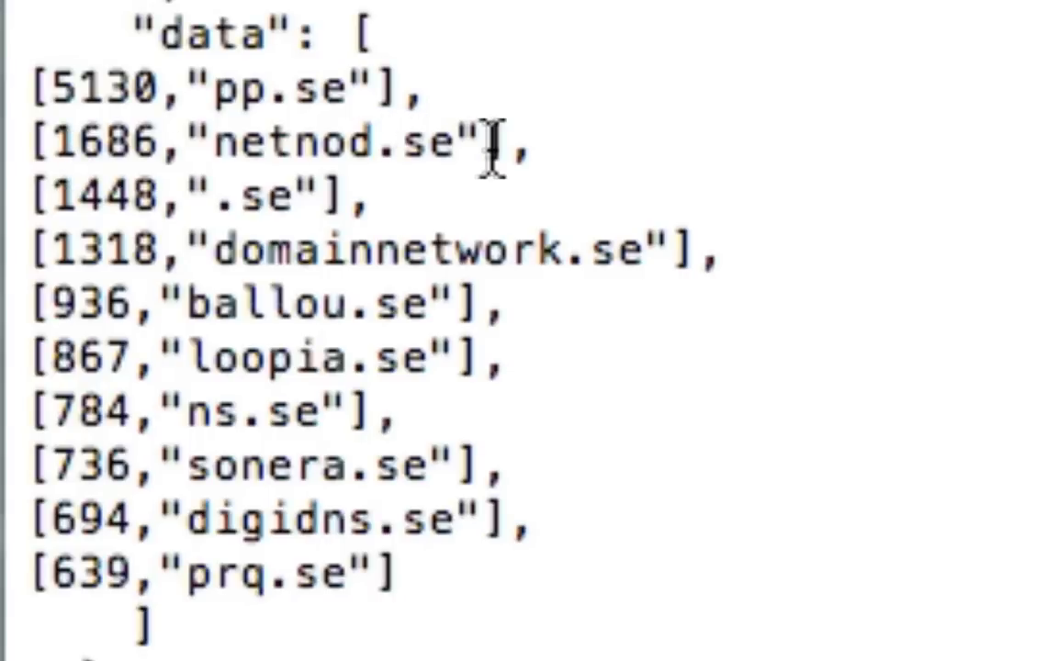
pyautogui.moveTo(272, 272)
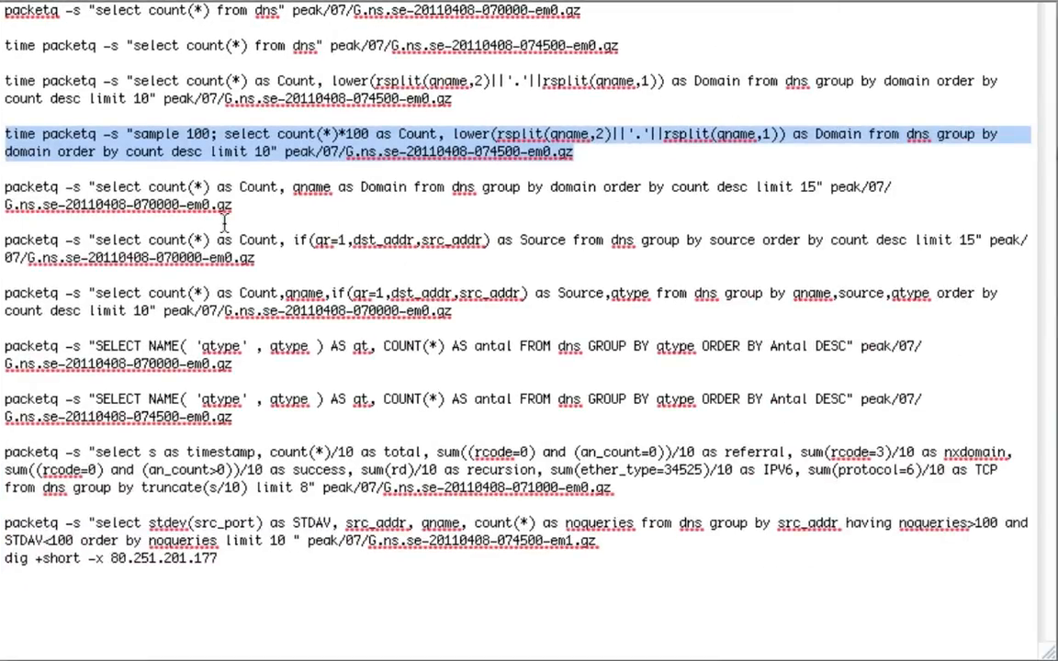
# Step: Run the qname-as-Domain query in Terminal and point out the result table name field
pyautogui.click(237, 203)
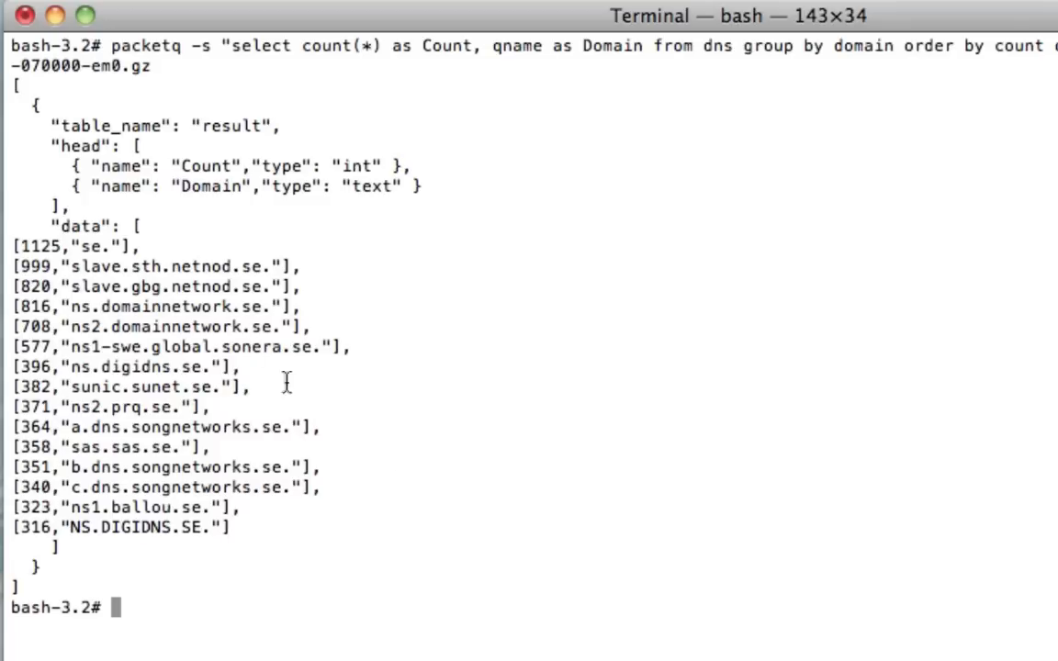
pyautogui.moveTo(81, 250)
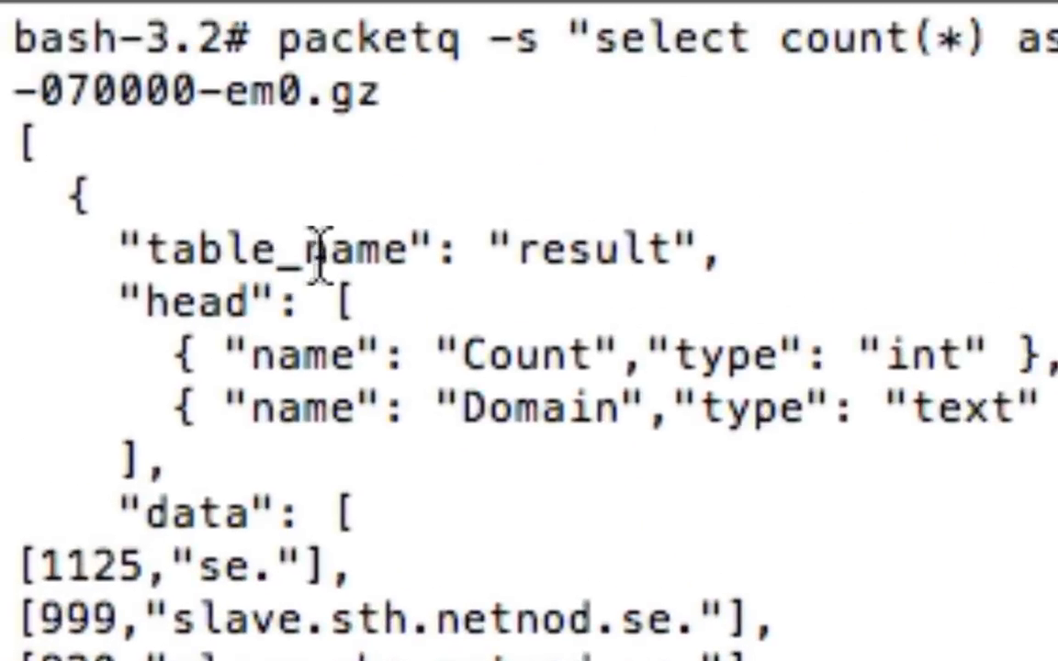
pyautogui.doubleClick(110, 90)
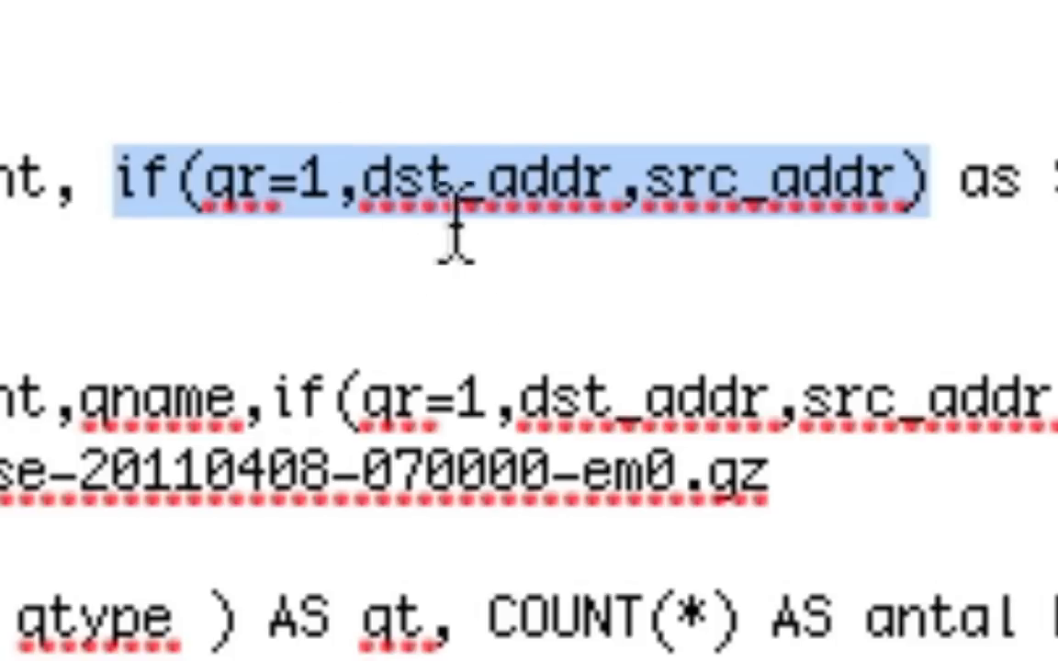
pyautogui.moveTo(871, 257)
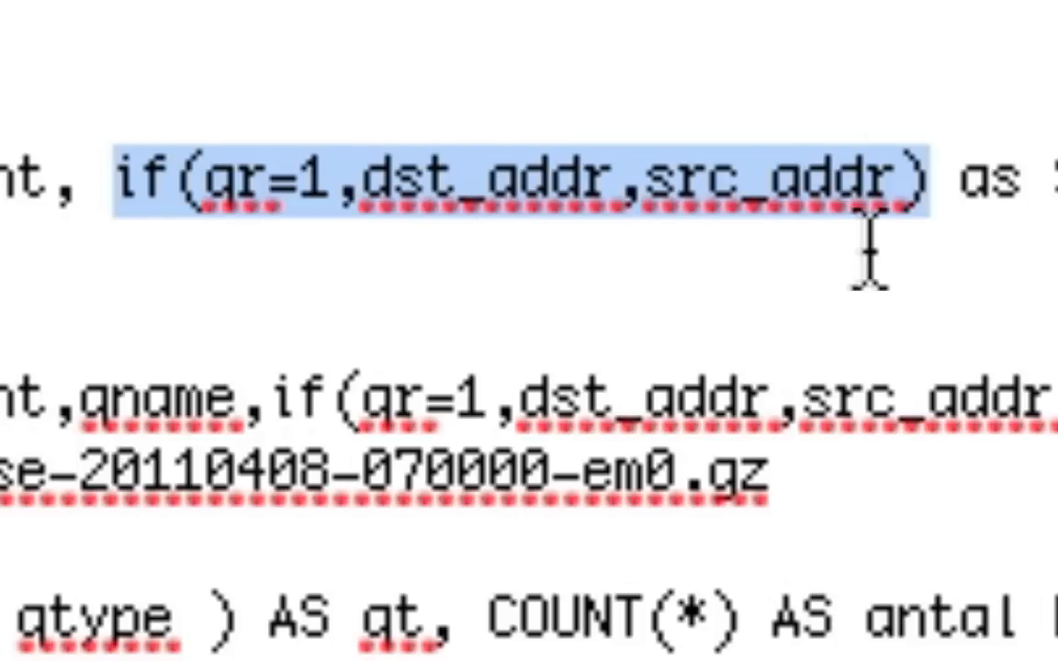
pyautogui.moveTo(955, 284)
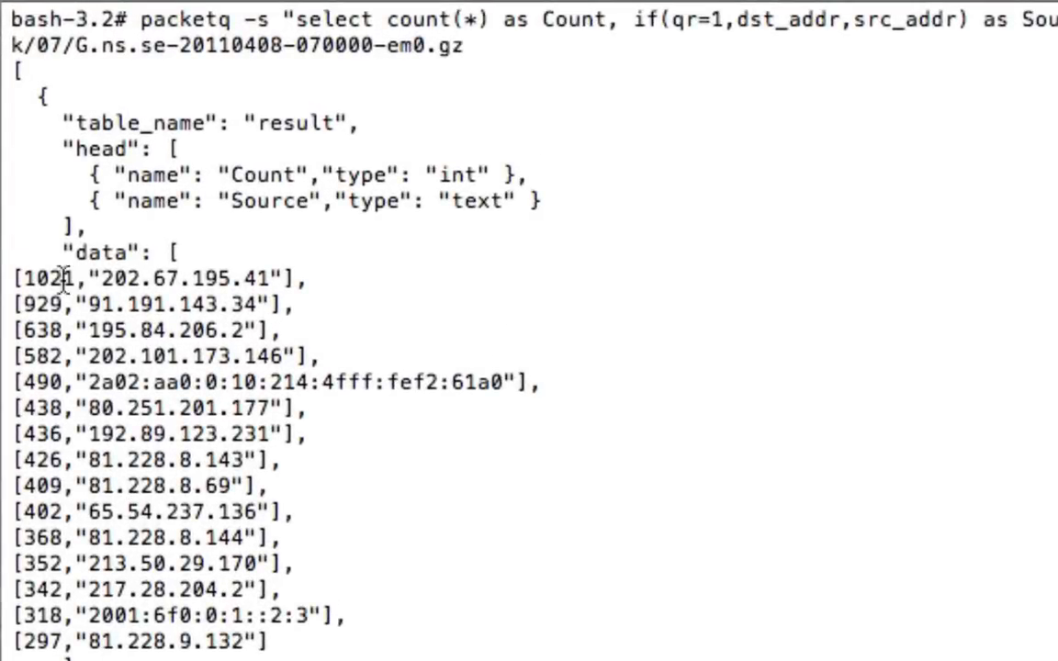
pyautogui.moveTo(397, 577)
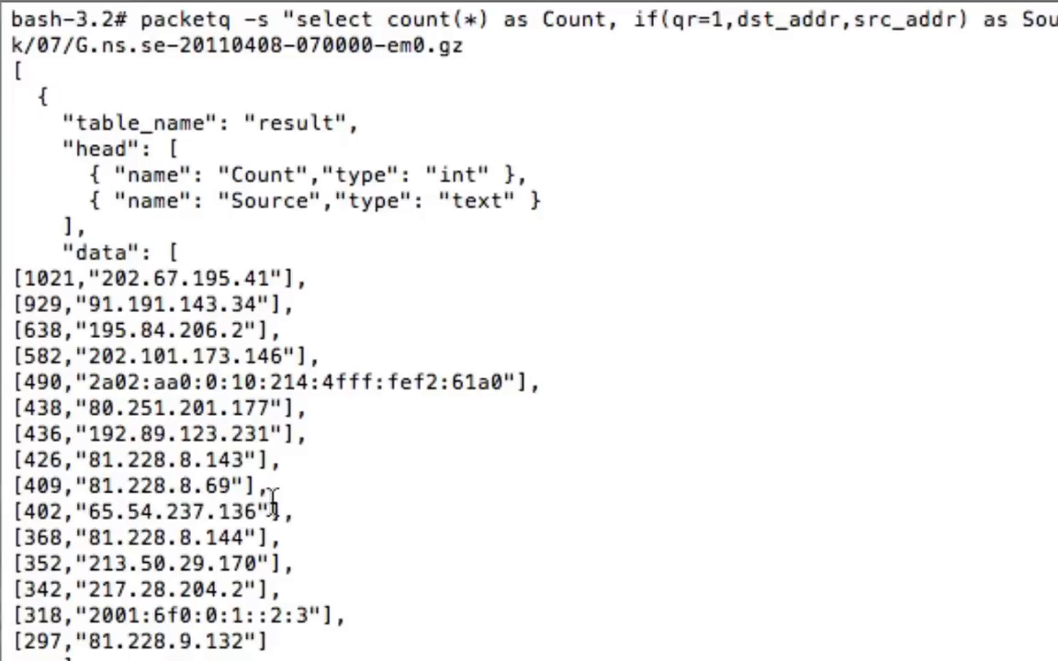
# Step: Highlight the top source address results, led by 202.67.195.41 with 1021
pyautogui.moveTo(266, 512); pyautogui.dragTo(459, 398)
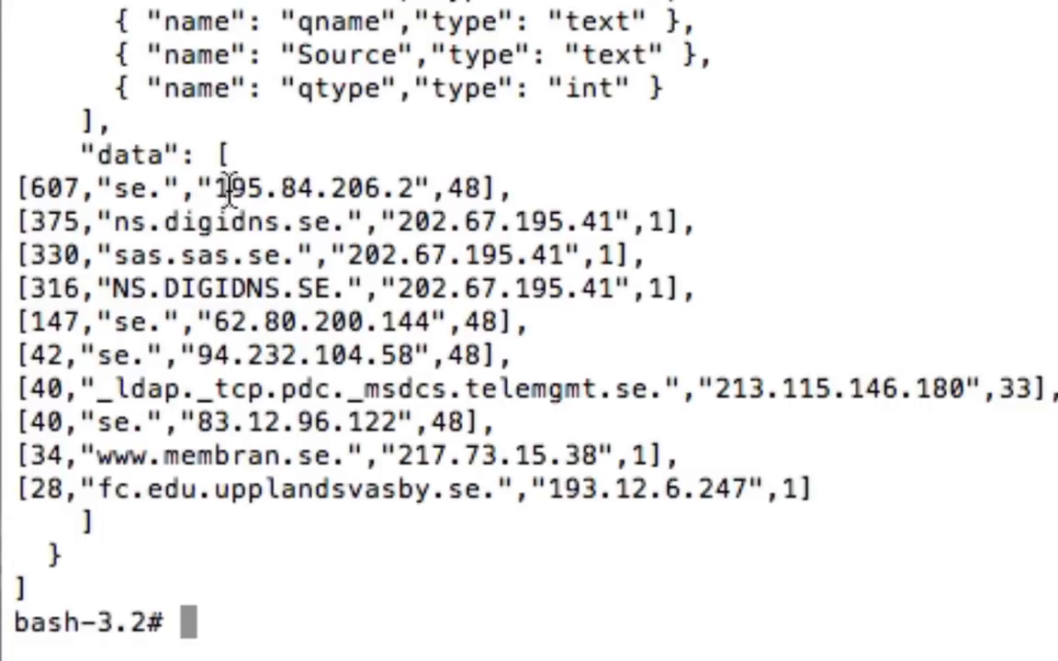
pyautogui.moveTo(28, 189)
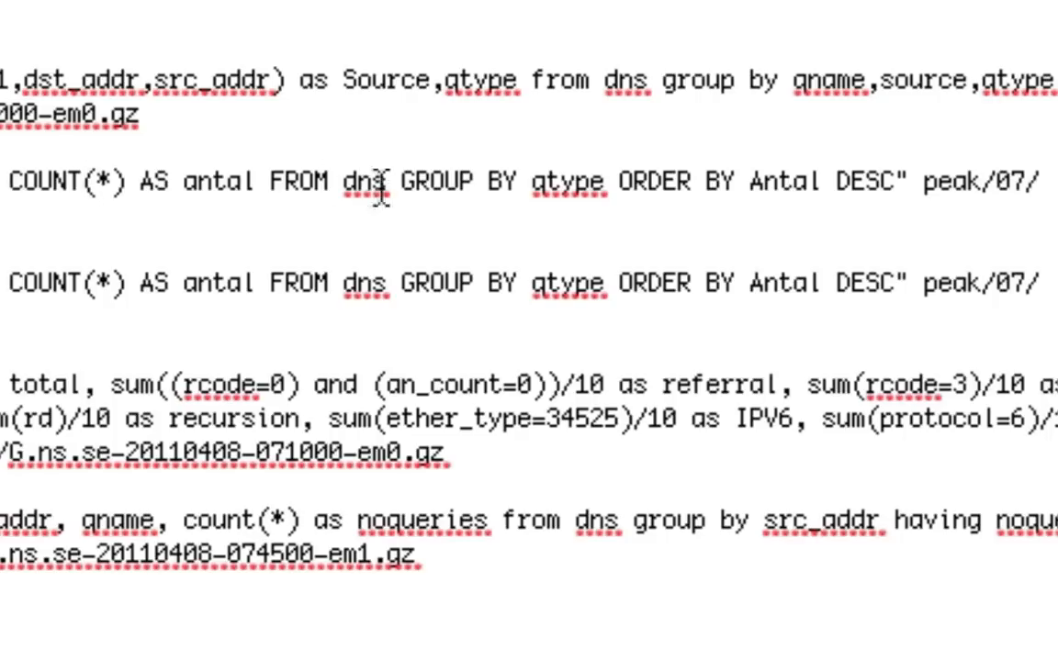
pyautogui.moveTo(540, 184)
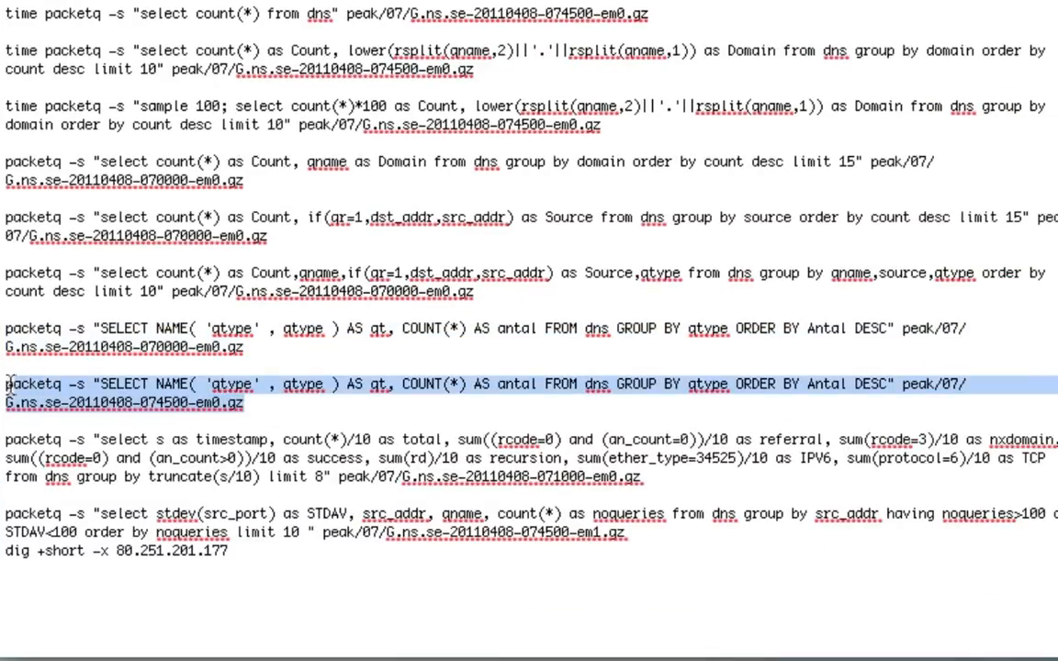
pyautogui.moveTo(224, 437)
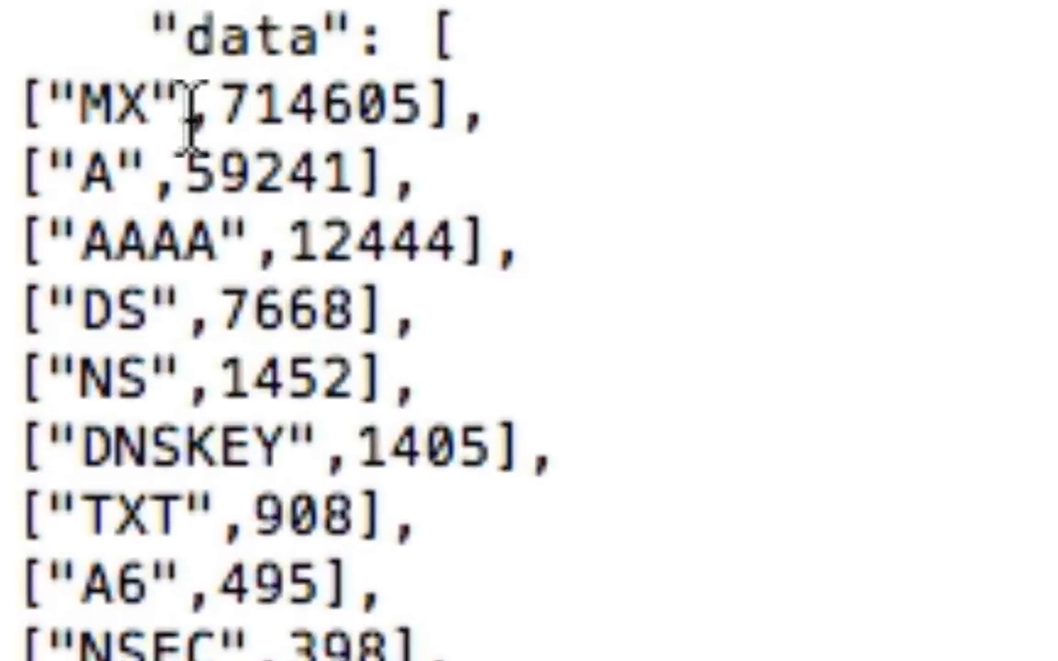
# Step: Highlight the MX query type count of 714605 in the output
pyautogui.doubleClick(316, 110)
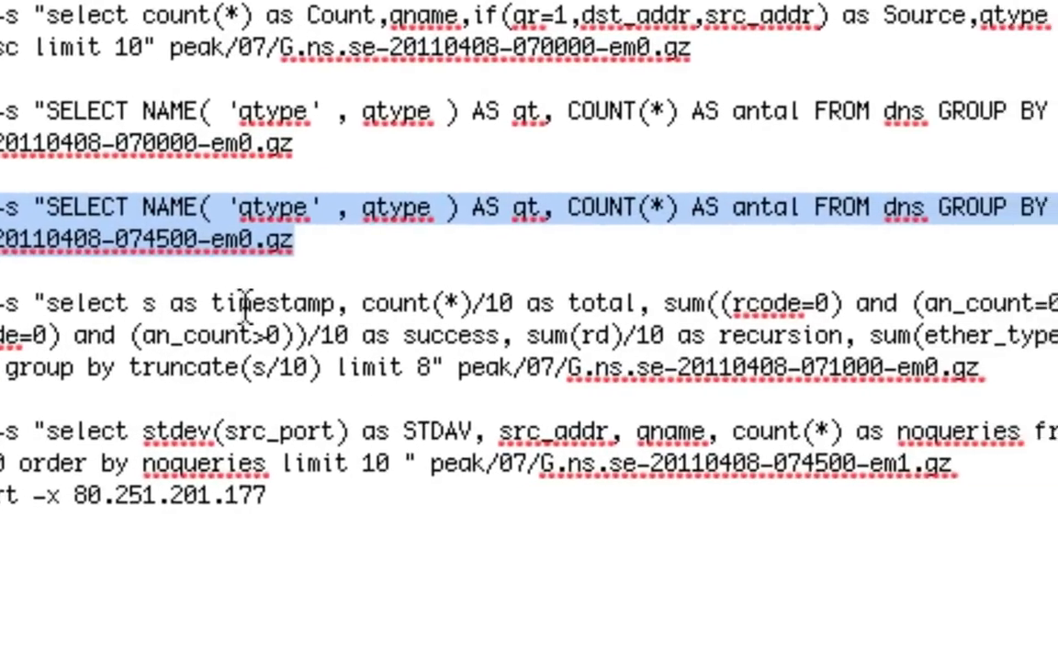
pyautogui.hscroll(3)
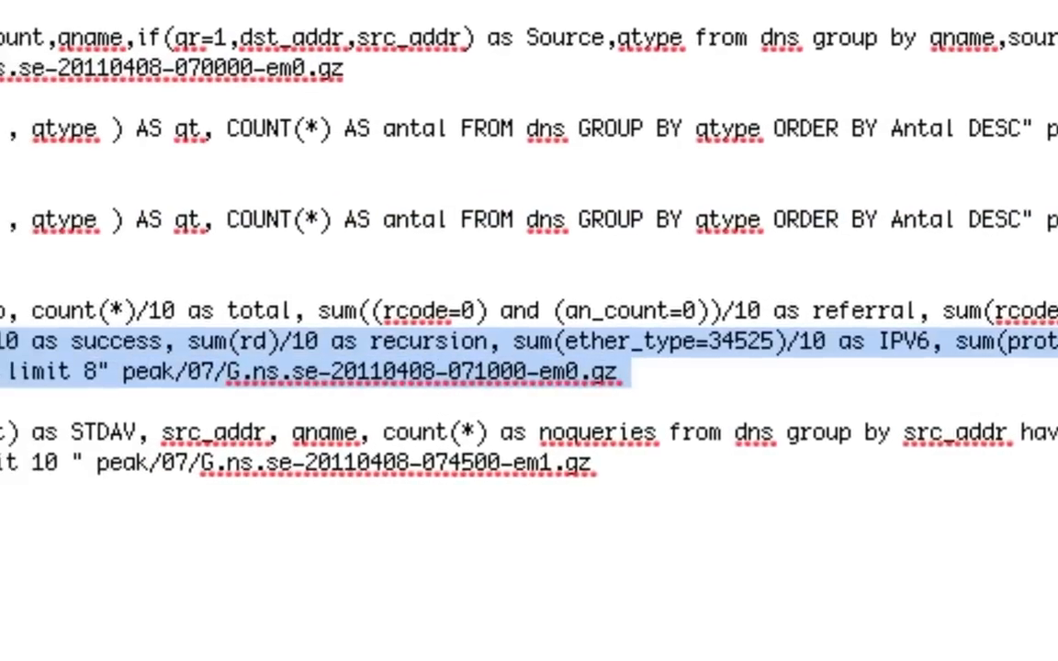
pyautogui.scroll(-3)
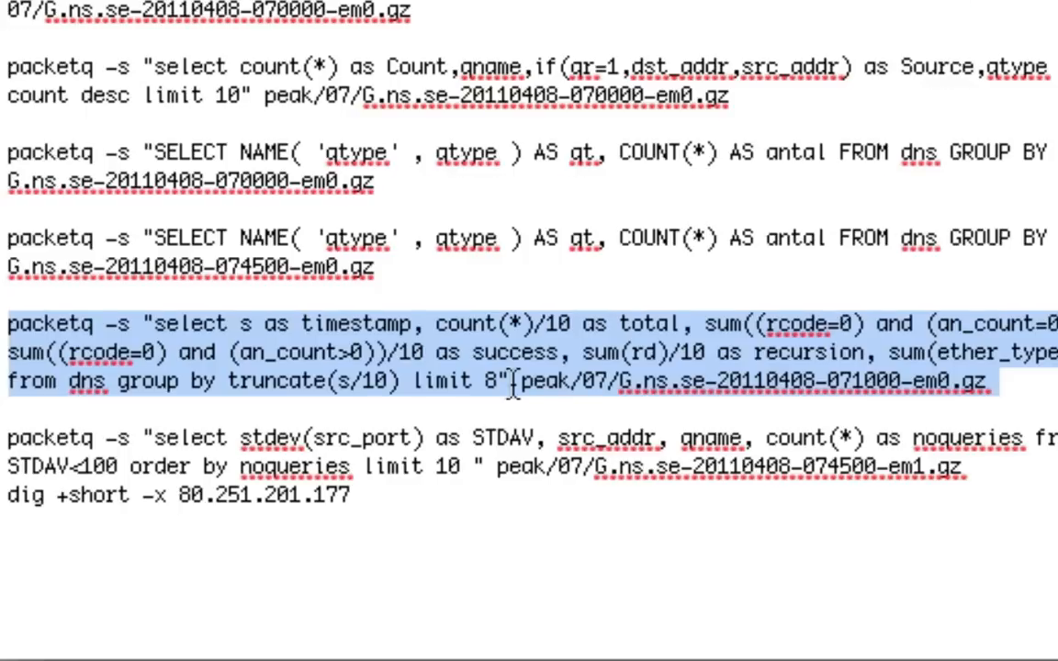
pyautogui.scroll(-3)
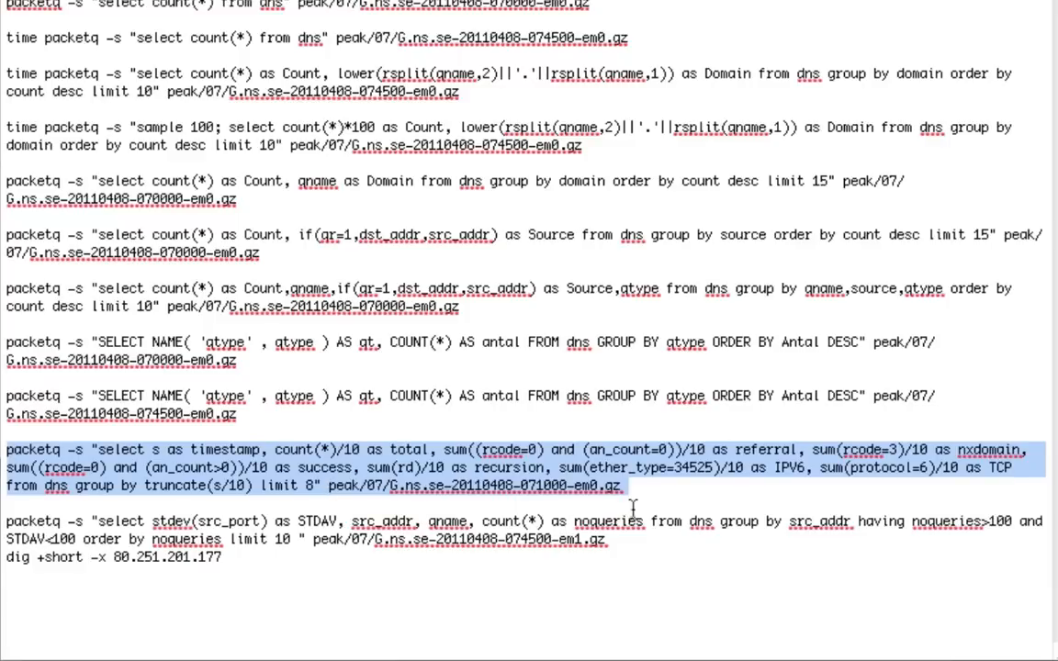
pyautogui.moveTo(268, 495)
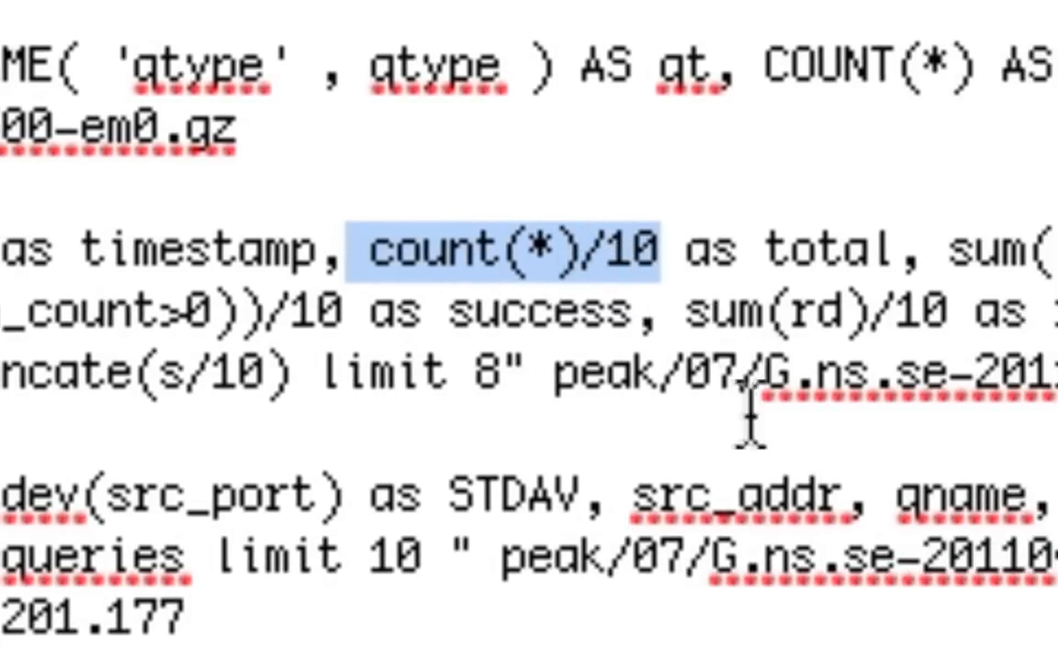
pyautogui.moveTo(730, 253)
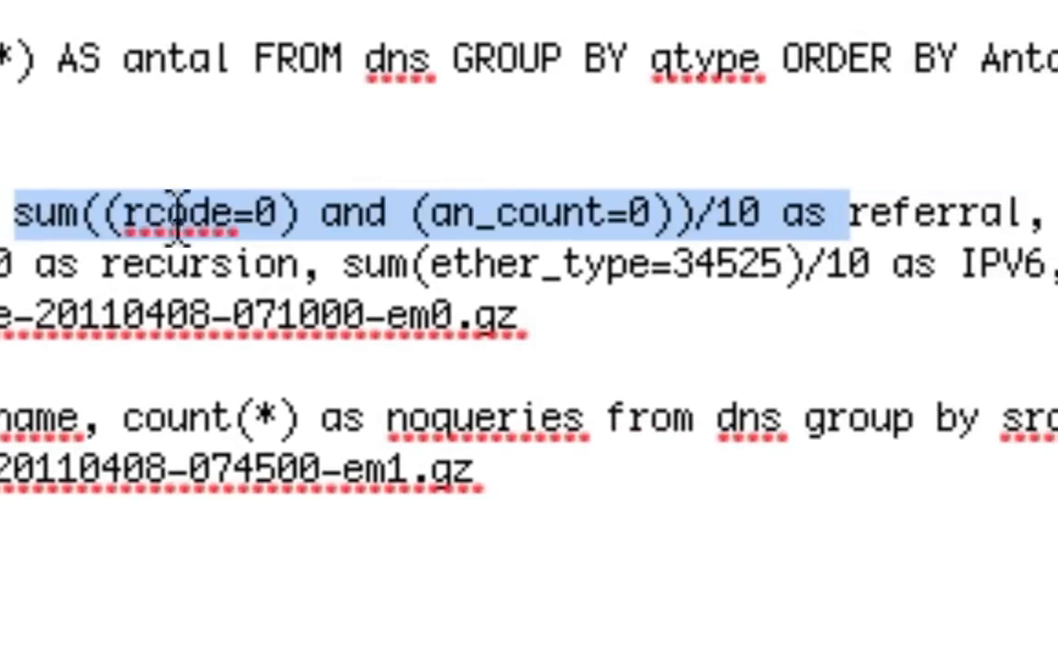
pyautogui.moveTo(290, 211)
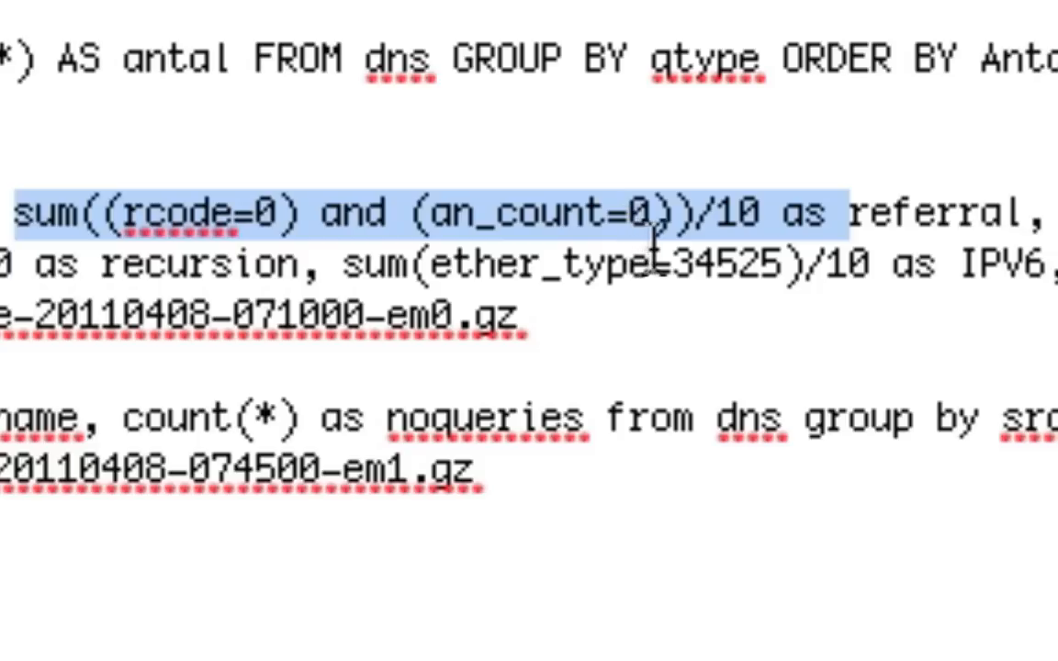
pyautogui.moveTo(51, 224)
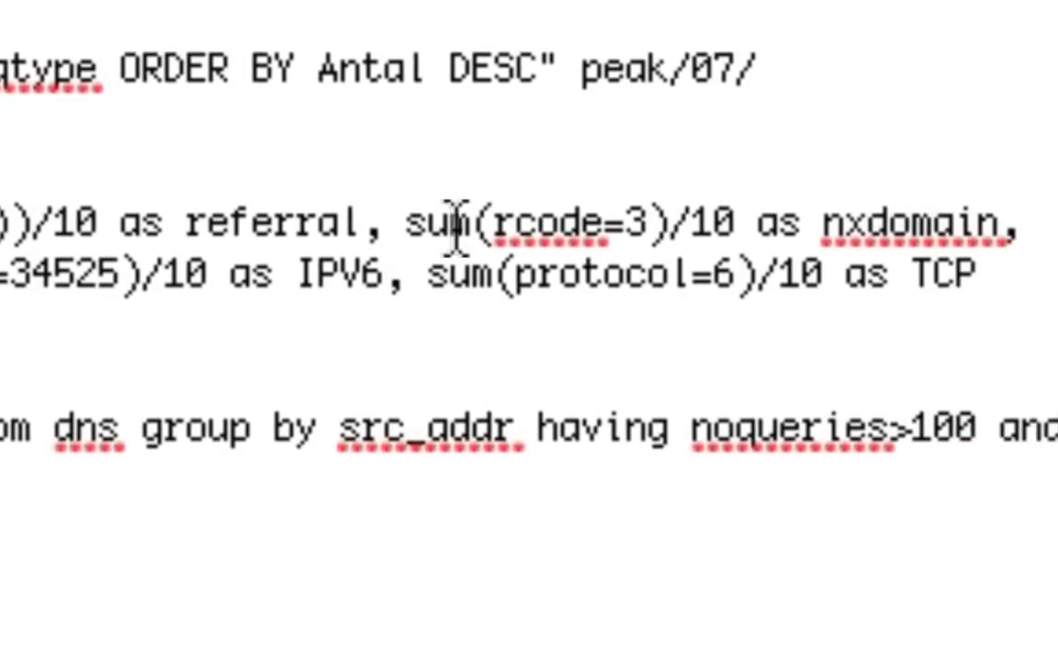
pyautogui.moveTo(899, 224)
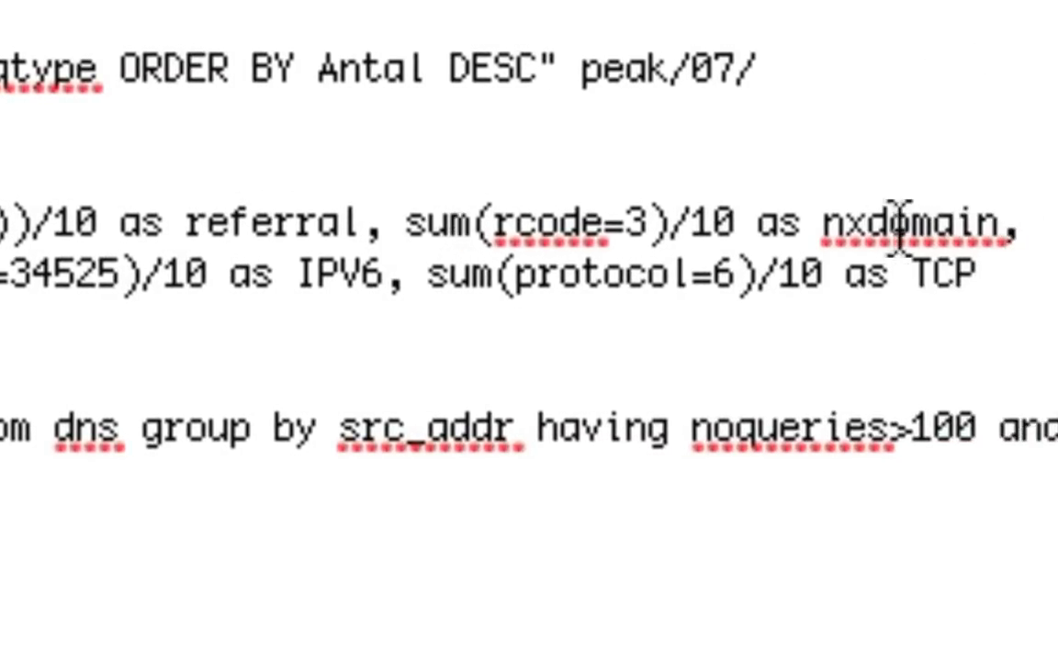
pyautogui.moveTo(735, 275)
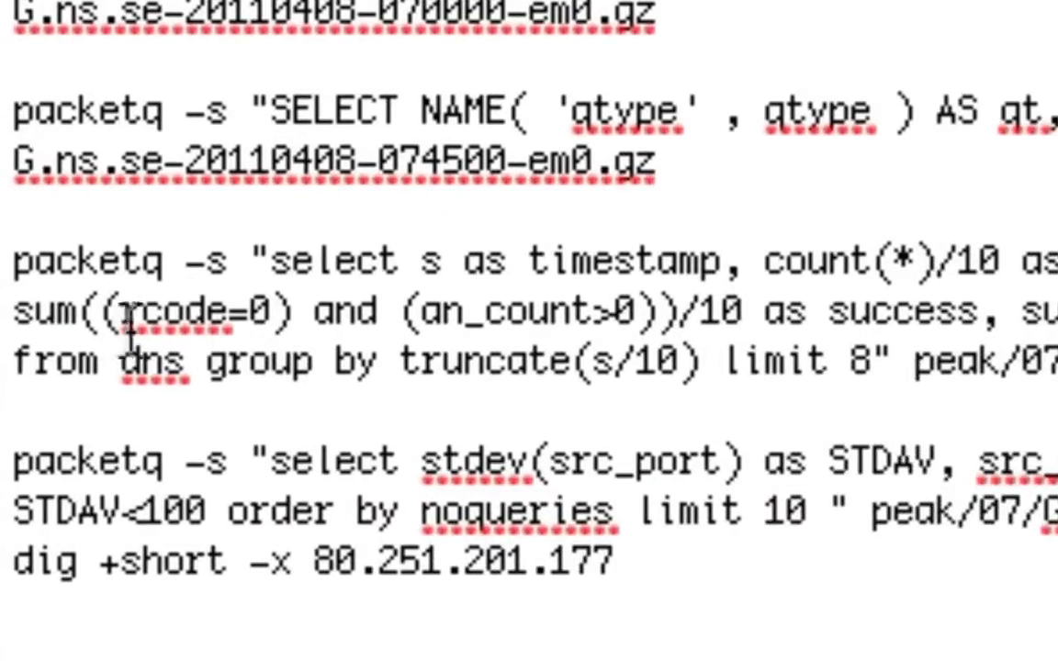
pyautogui.moveTo(633, 326)
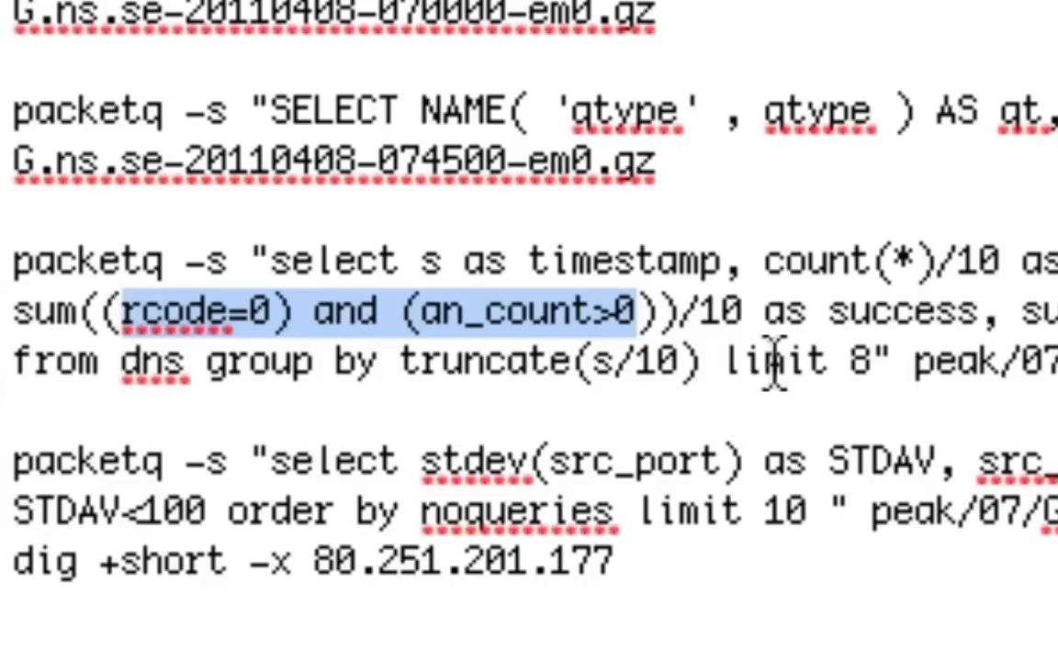
pyautogui.moveTo(911, 312)
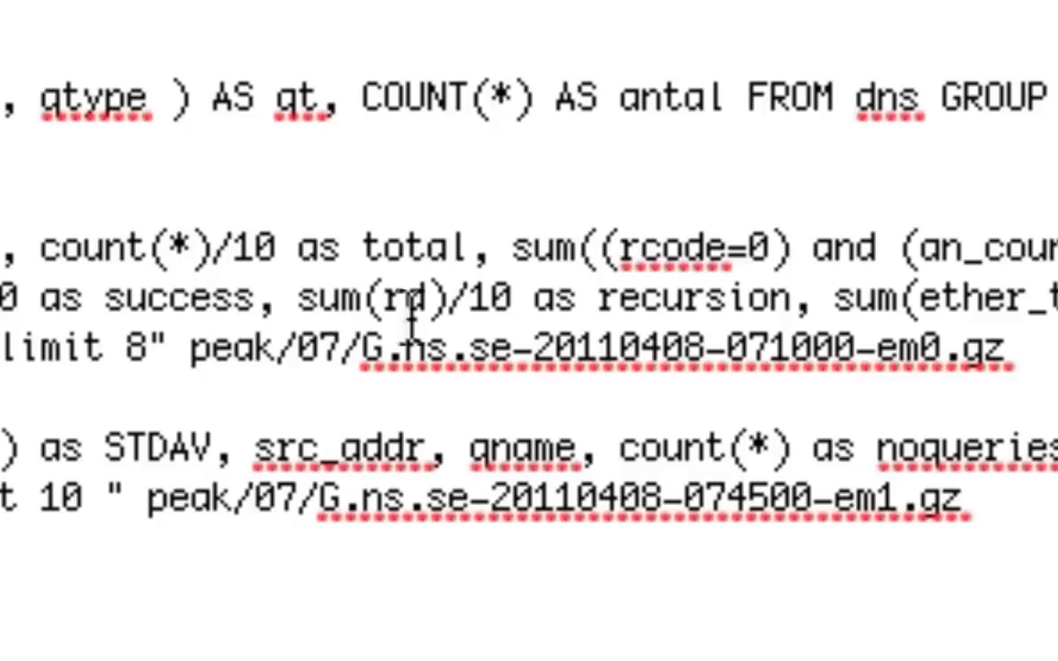
pyautogui.moveTo(657, 316)
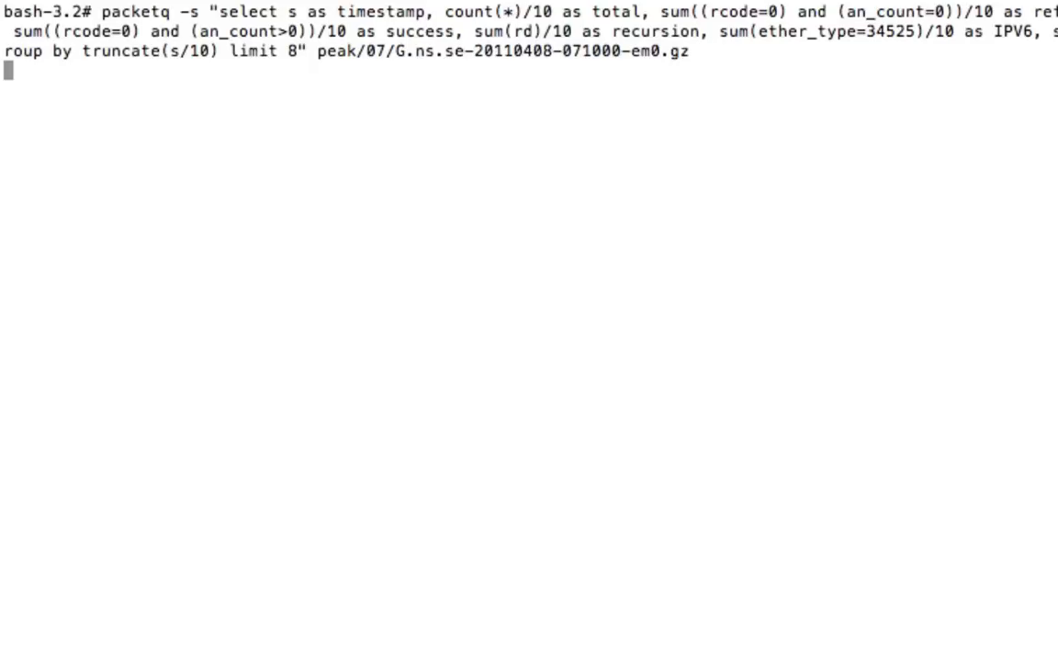
# Step: Run the per-10-second statistics query and highlight the referral column and nxdomain value 1952
pyautogui.press('Return')
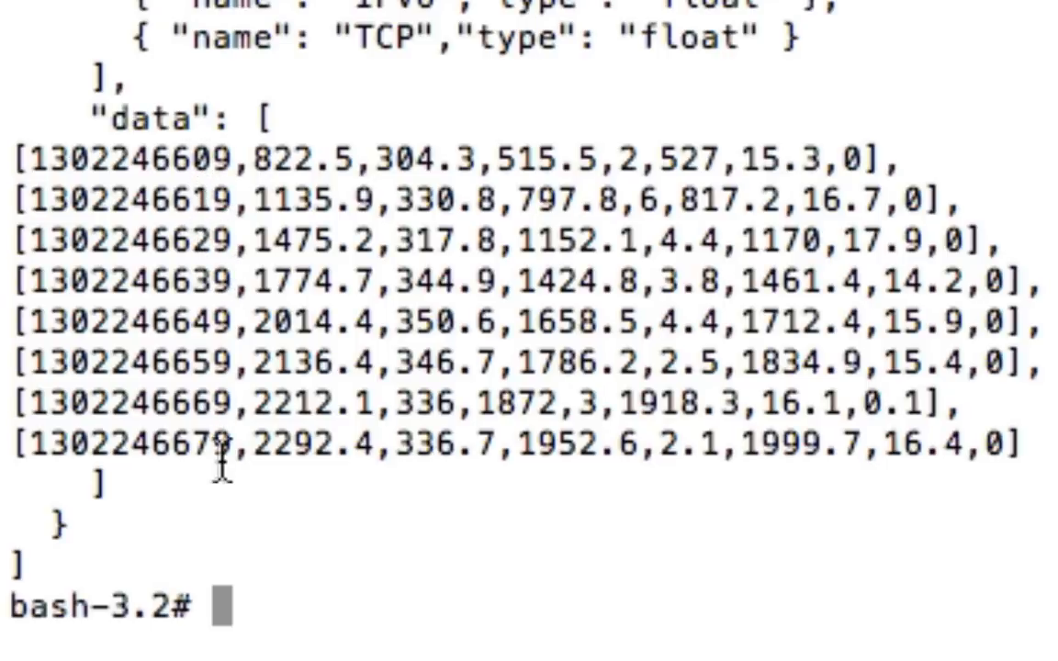
pyautogui.moveTo(286, 165)
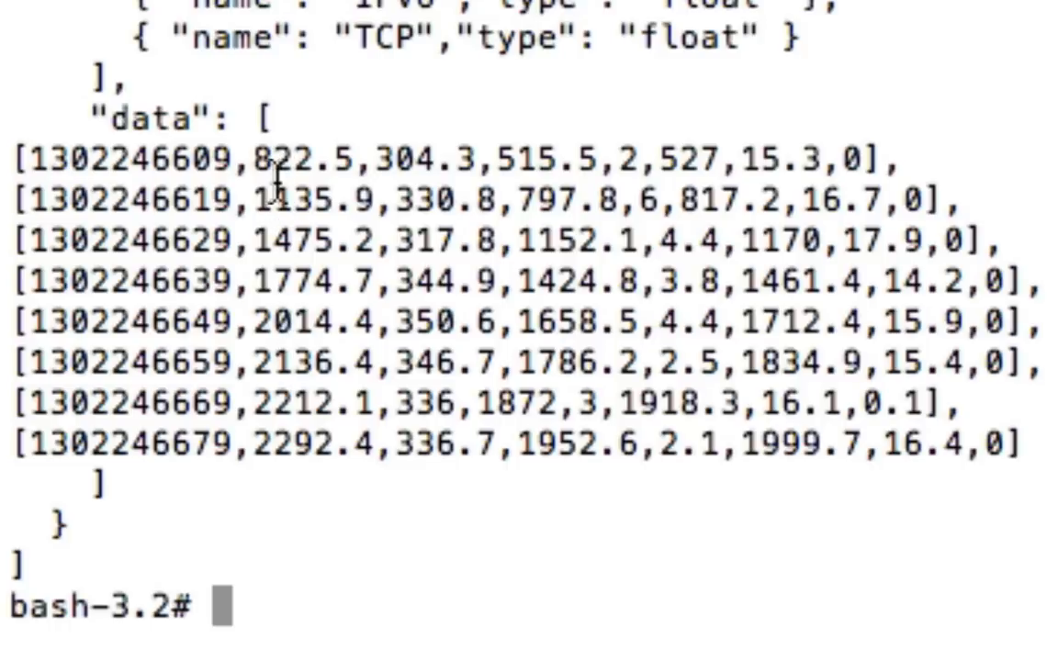
pyautogui.moveTo(298, 257)
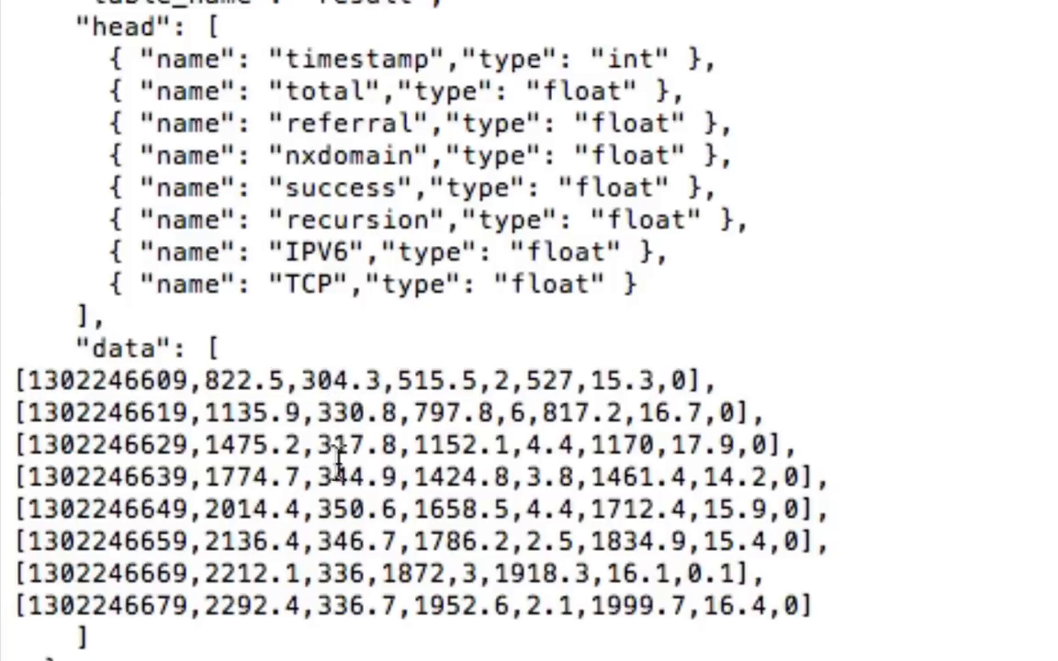
pyautogui.doubleClick(349, 125)
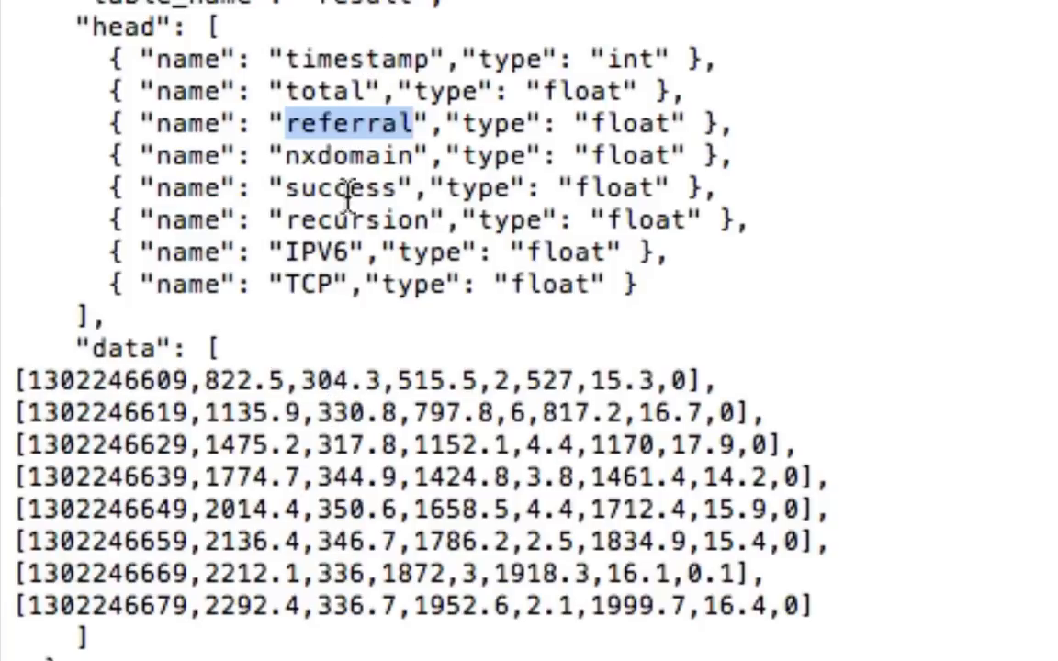
pyautogui.moveTo(345, 455)
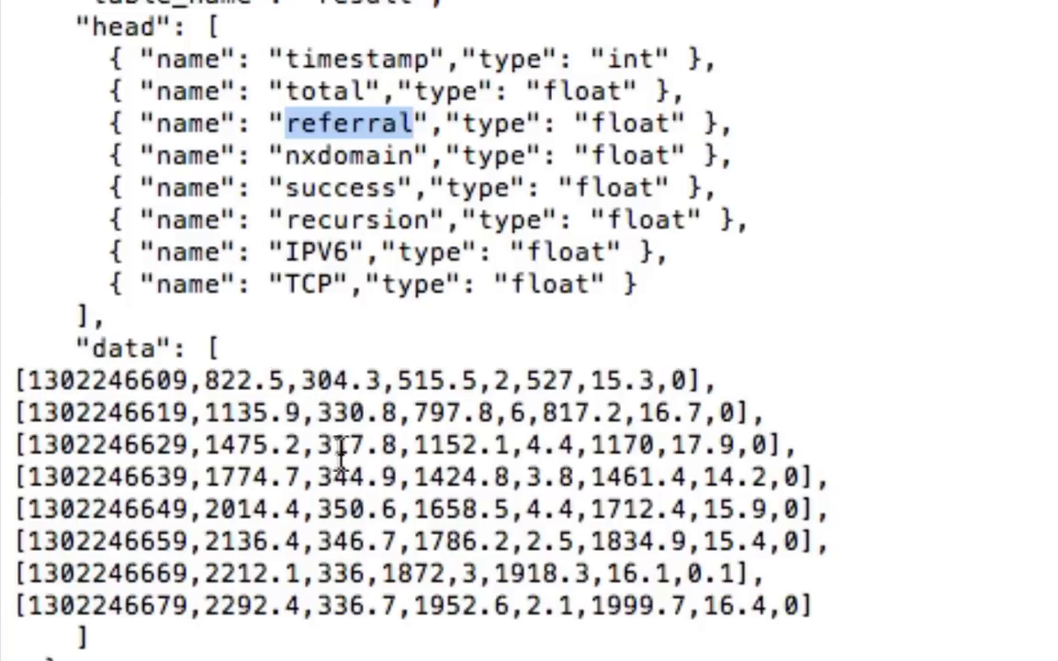
pyautogui.moveTo(342, 606)
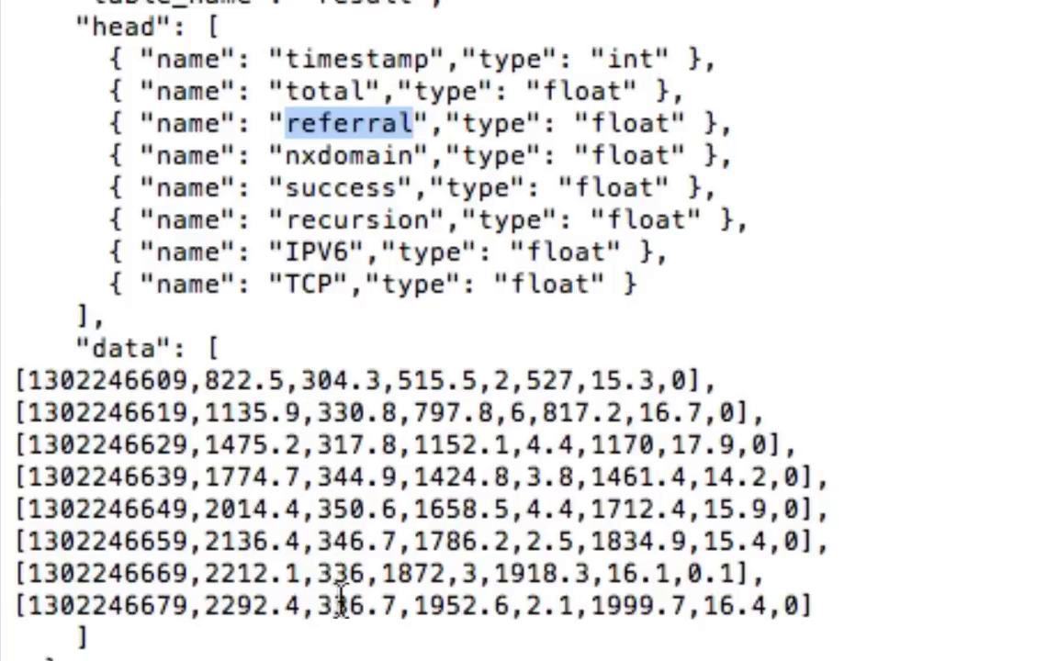
pyautogui.moveTo(335, 376)
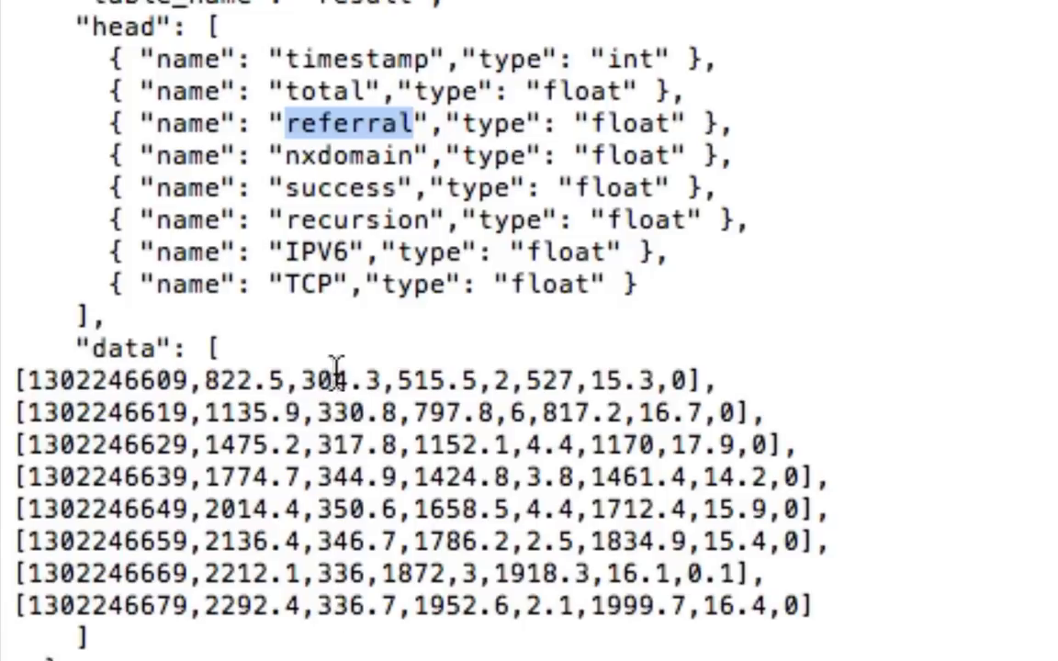
pyautogui.moveTo(327, 415)
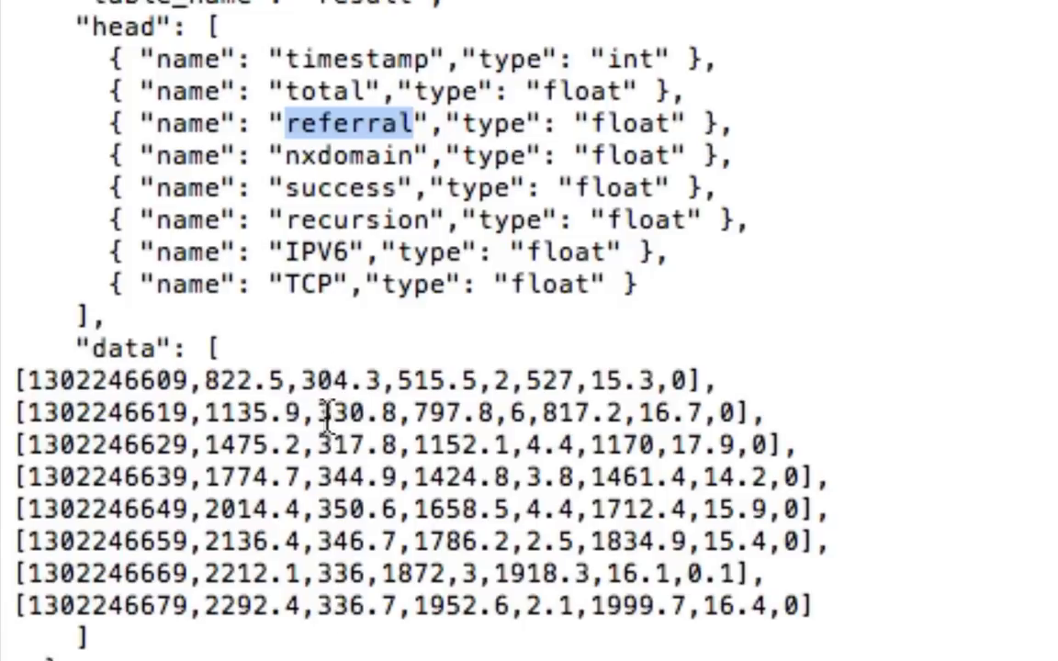
pyautogui.moveTo(334, 615)
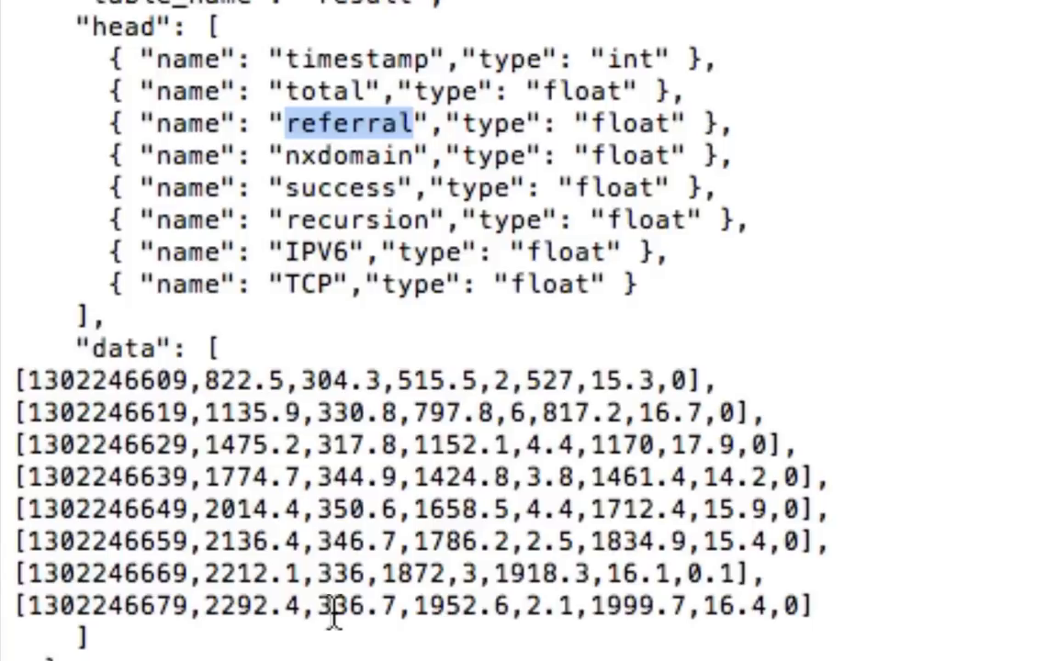
pyautogui.moveTo(423, 386)
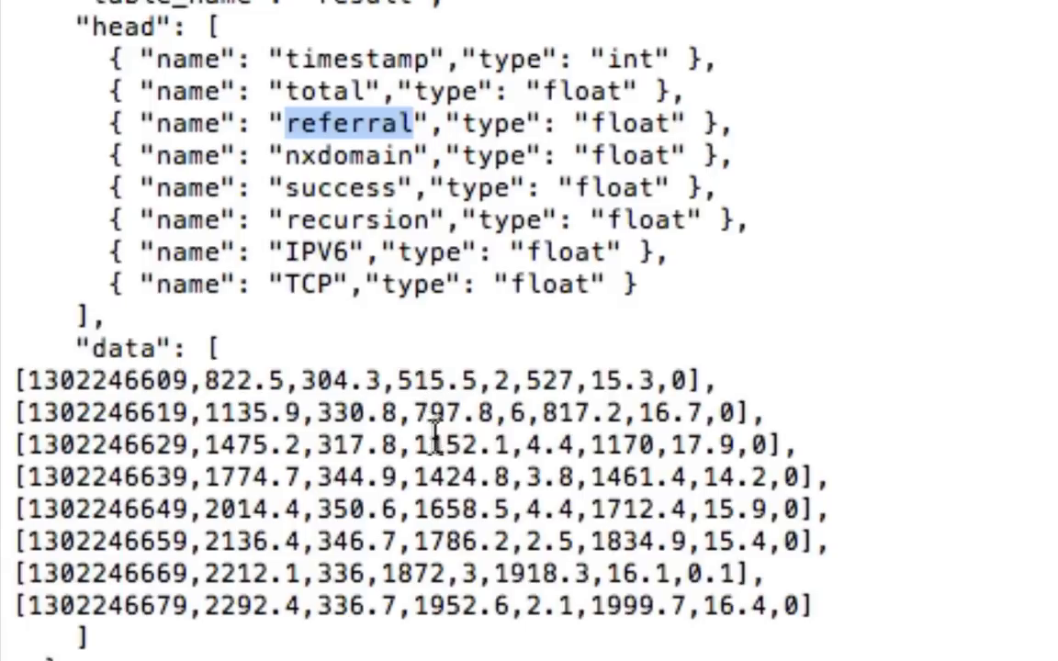
pyautogui.moveTo(449, 615)
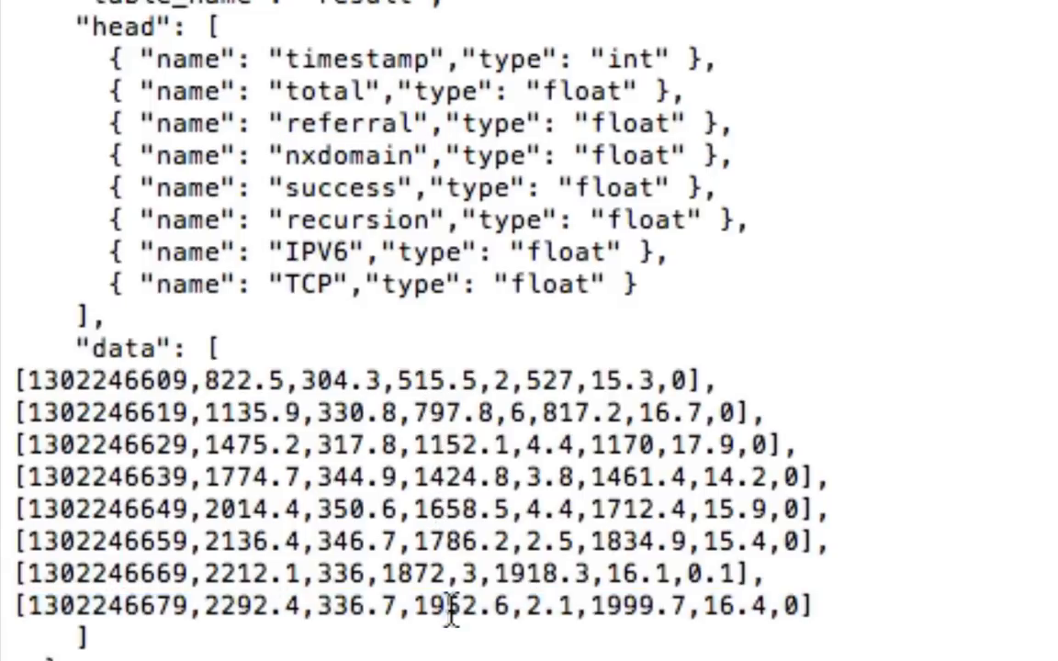
pyautogui.doubleClick(441, 606)
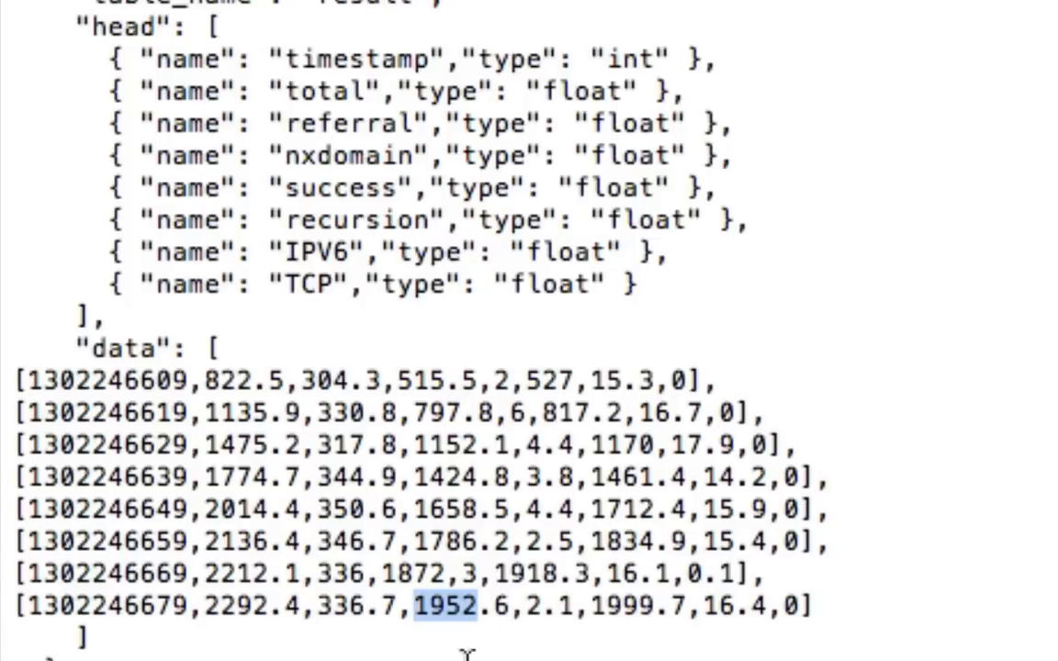
pyautogui.moveTo(775, 492)
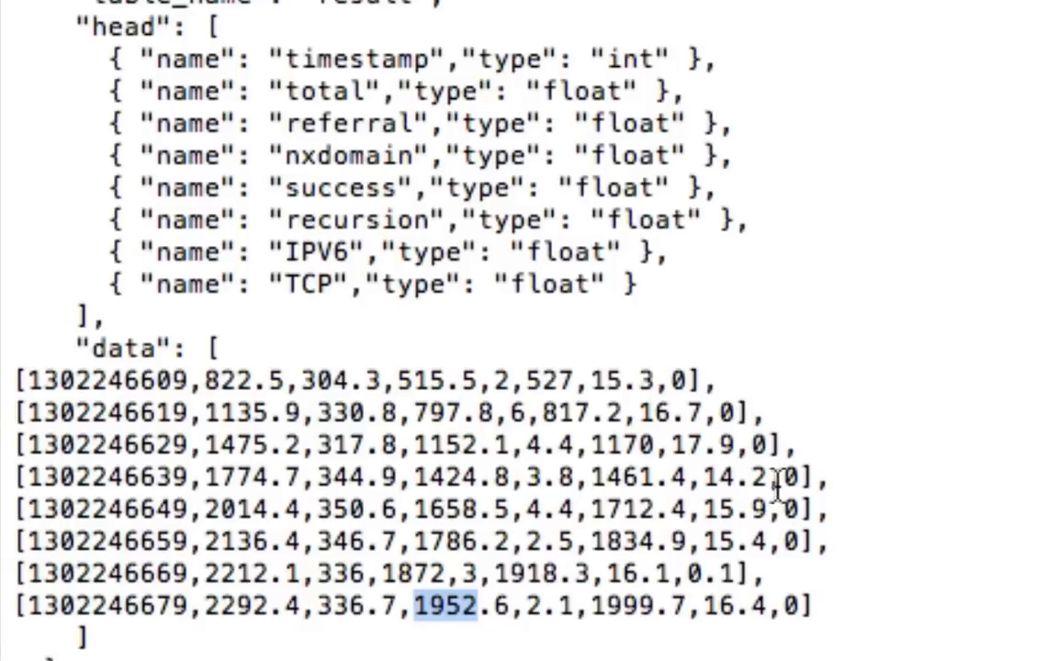
pyautogui.moveTo(786, 588)
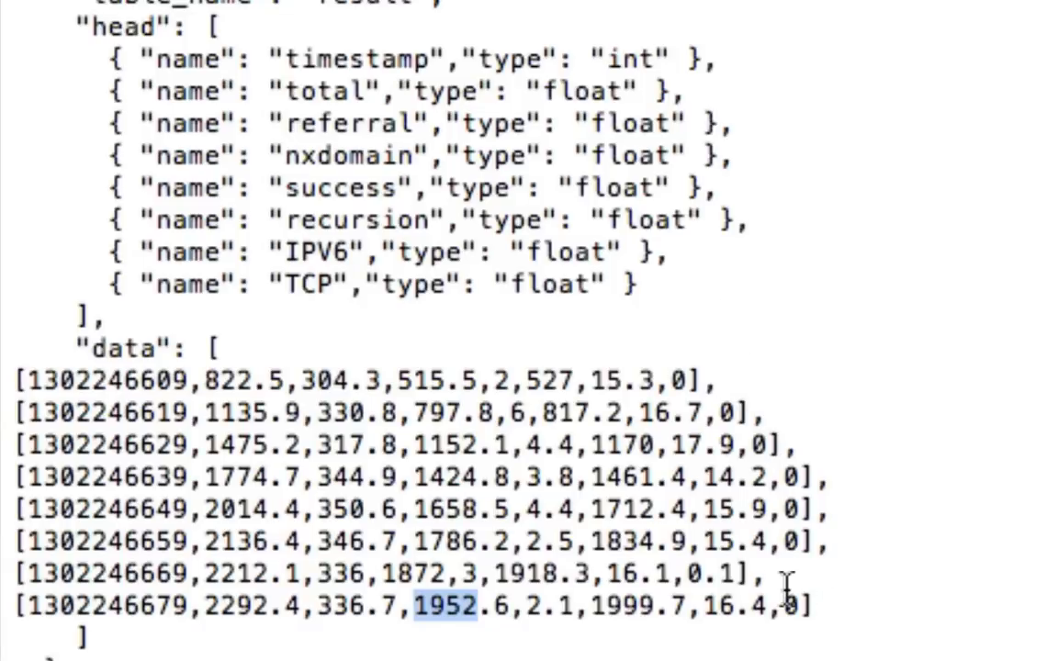
pyautogui.moveTo(716, 606)
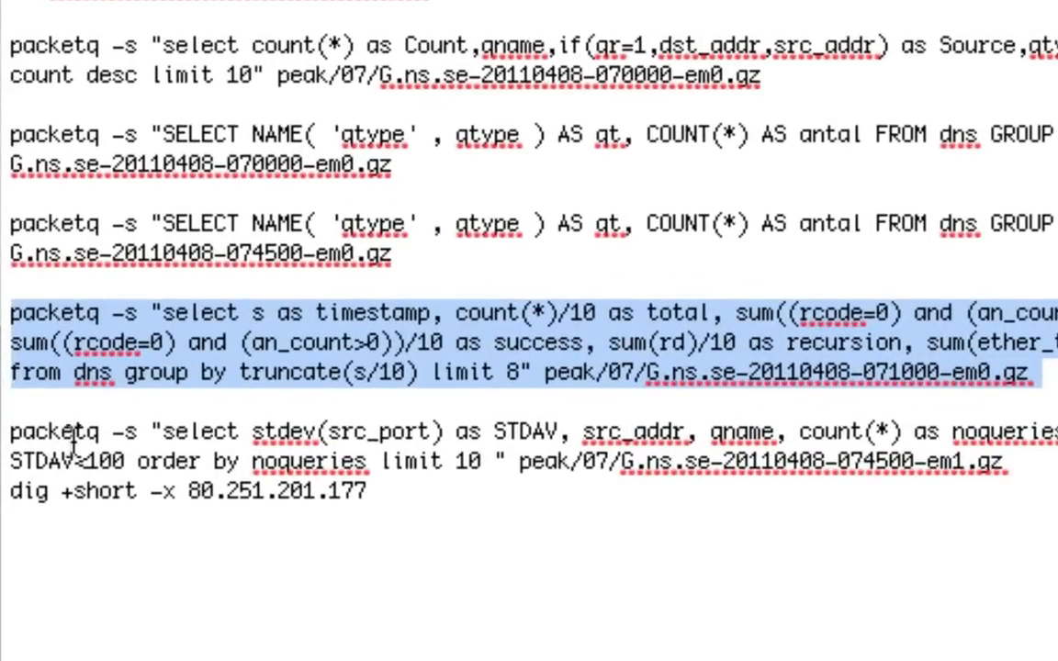
pyautogui.doubleClick(284, 431)
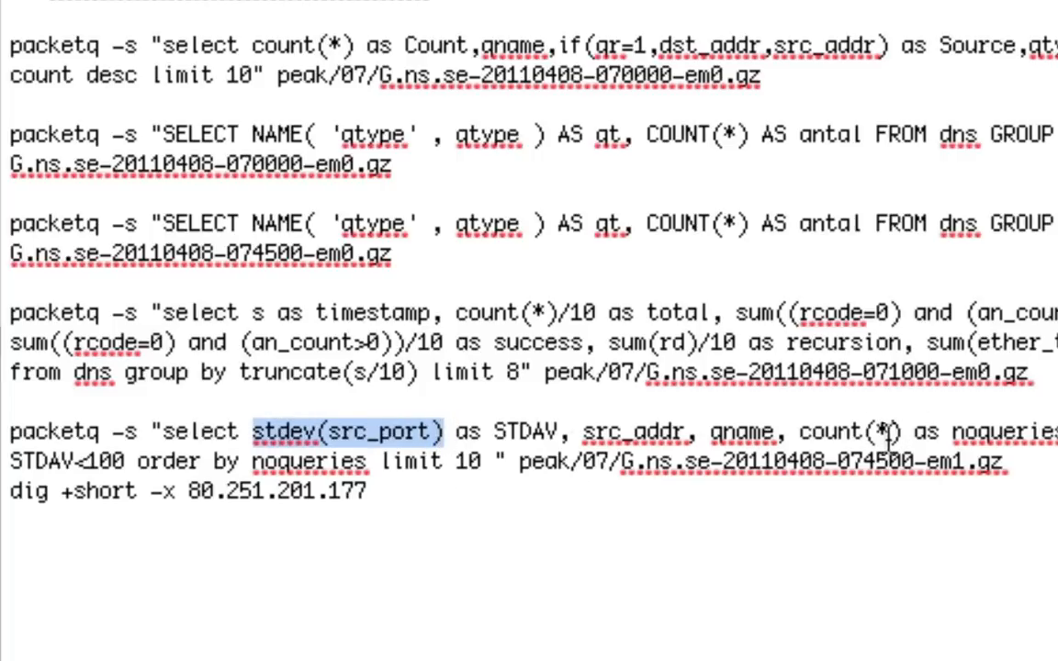
pyautogui.moveTo(423, 481)
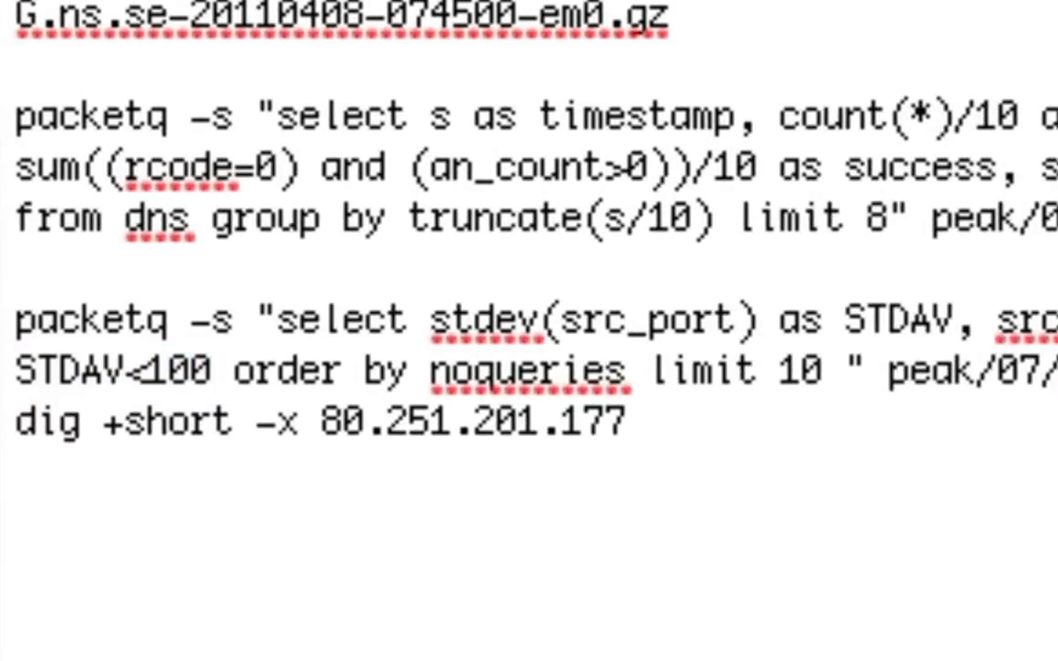
pyautogui.moveTo(52, 380)
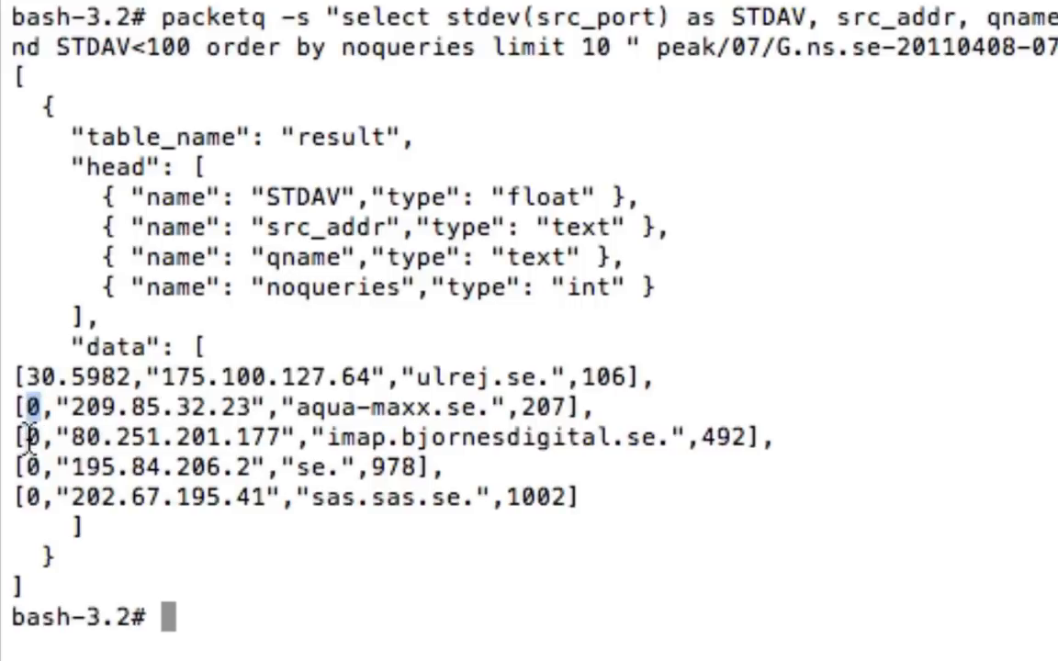
pyautogui.moveTo(284, 604)
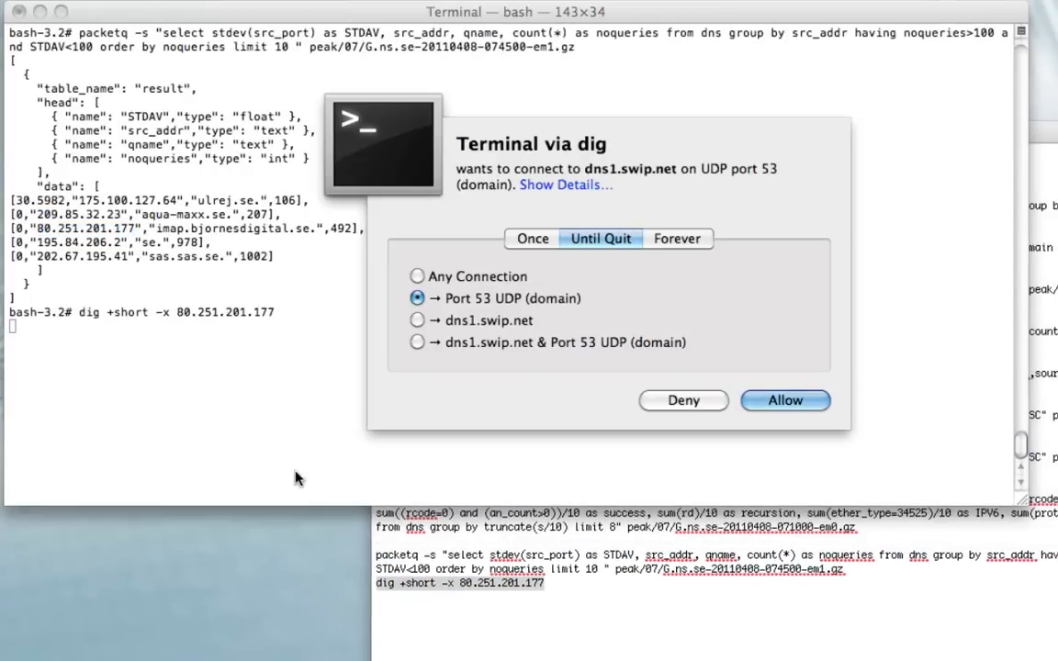
# Step: Allow dig through the firewall so the reverse lookup of 80.251.201.177 completes
pyautogui.click(784, 400)
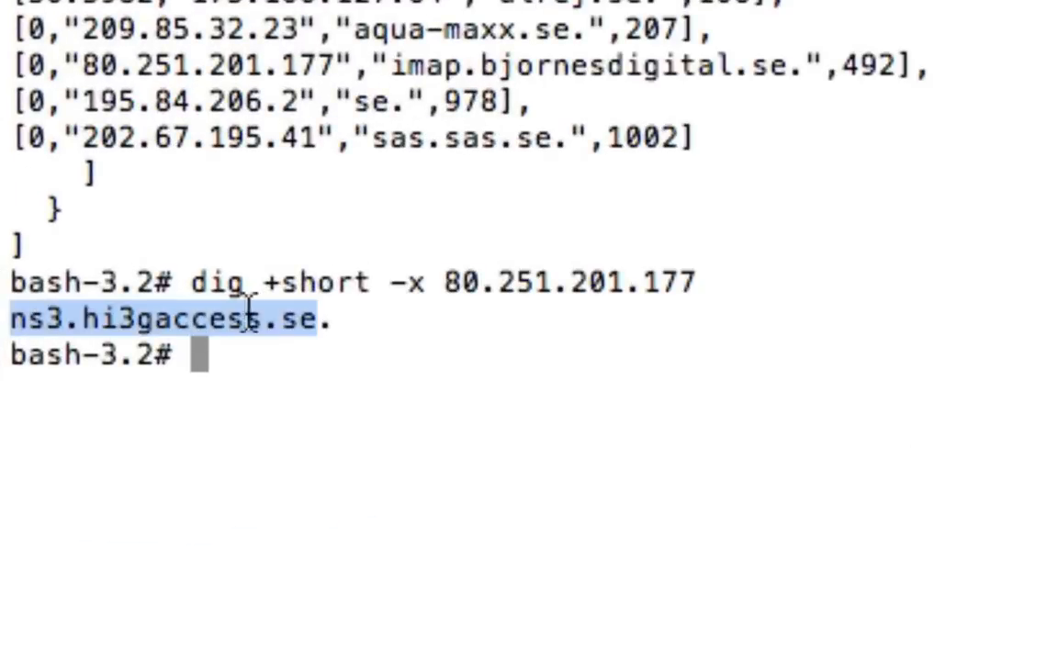
pyautogui.moveTo(424, 329)
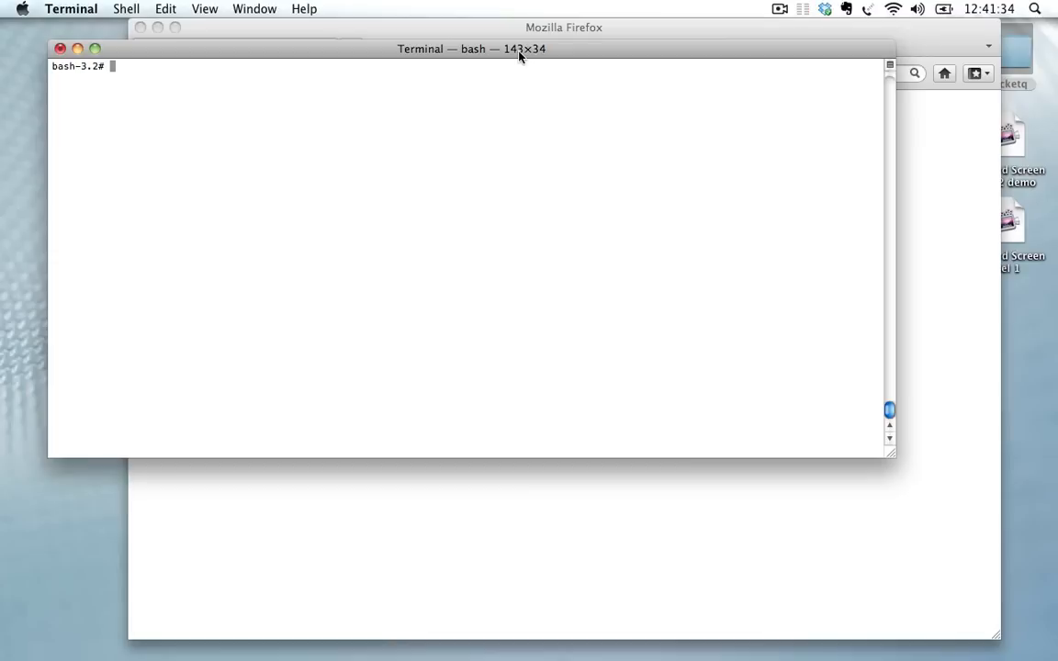
# Step: Launch packetq -p8080 -w html/ -r peak/ to serve the web interface
pyautogui.write('pac')
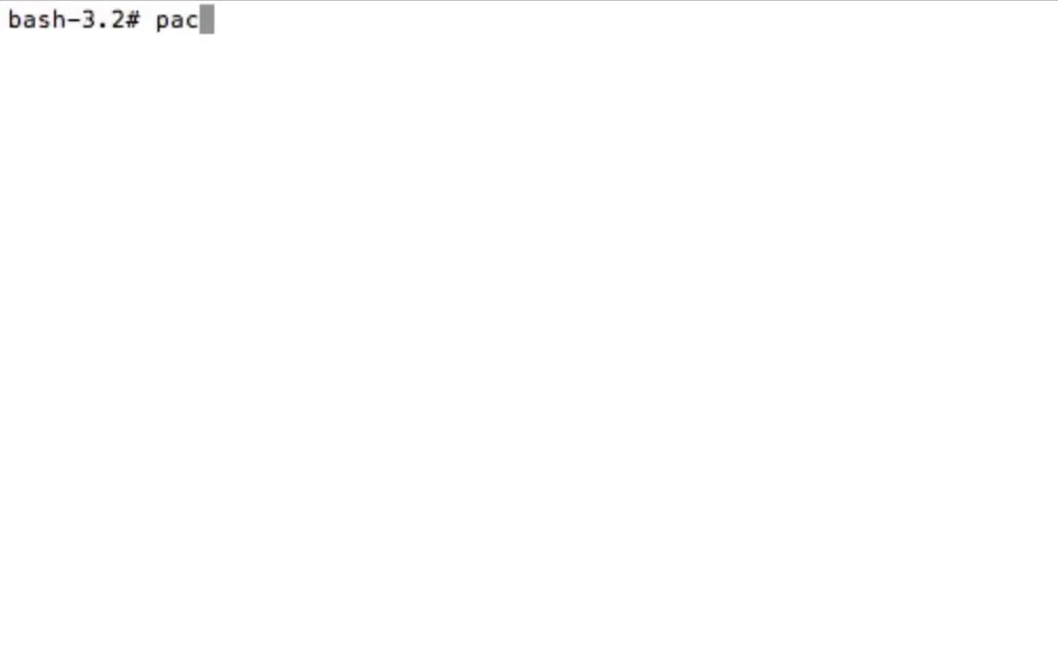
pyautogui.write('ketq')
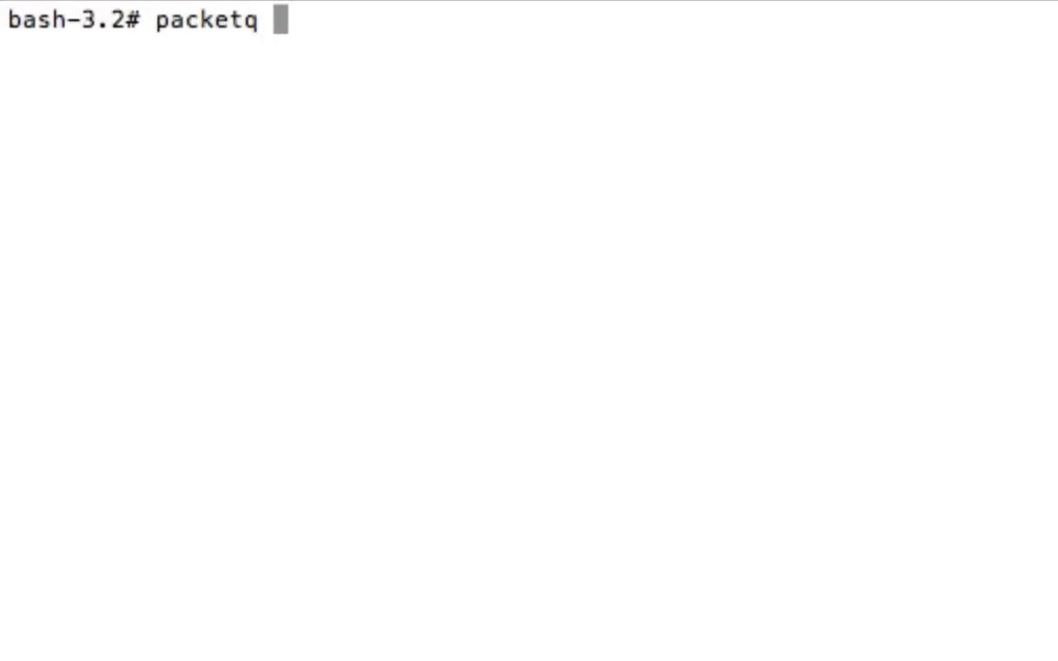
pyautogui.write('-p')
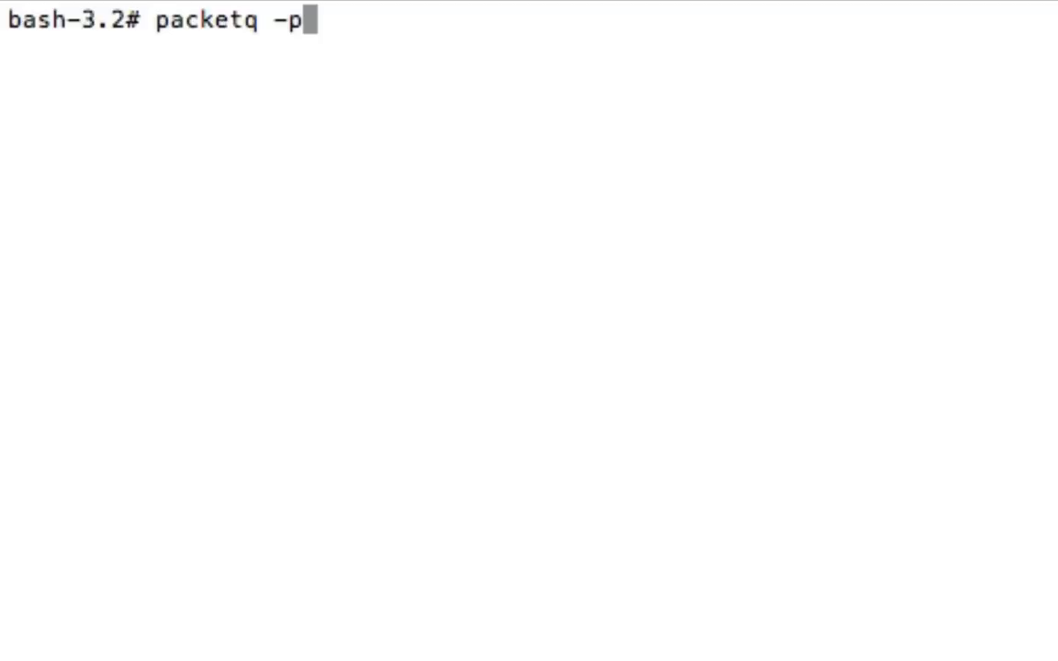
pyautogui.write('8080 -w')
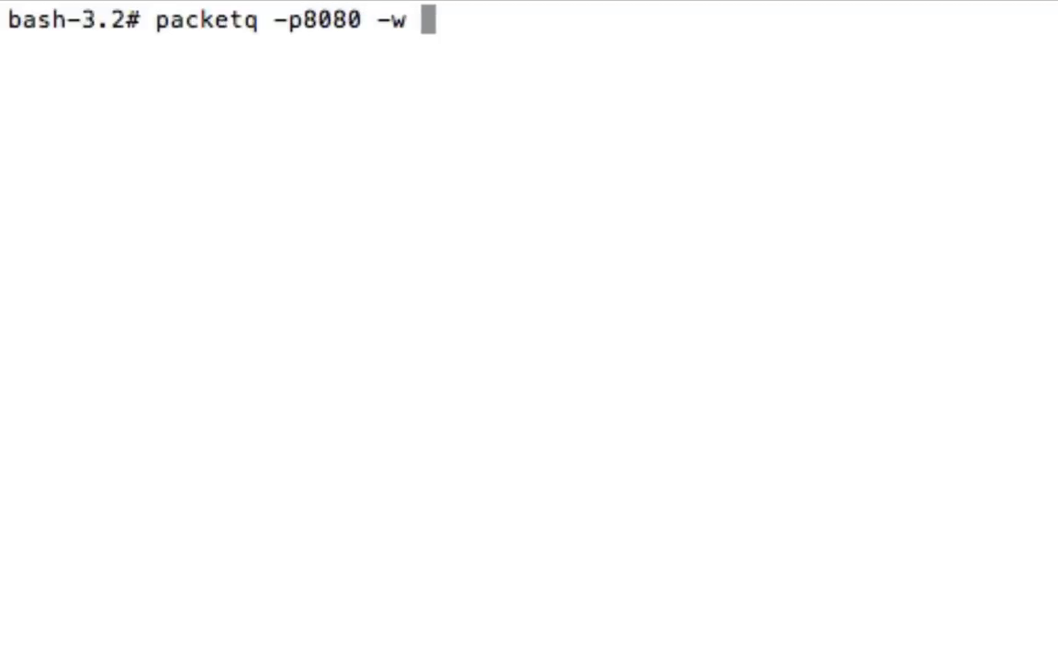
pyautogui.write('html/')
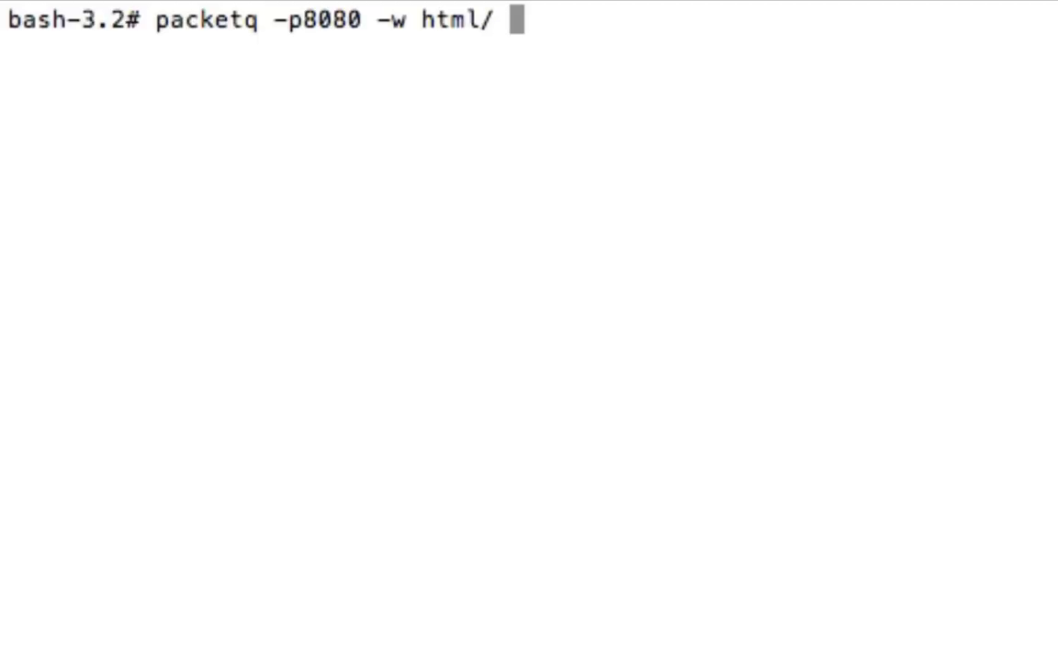
pyautogui.write('-r')
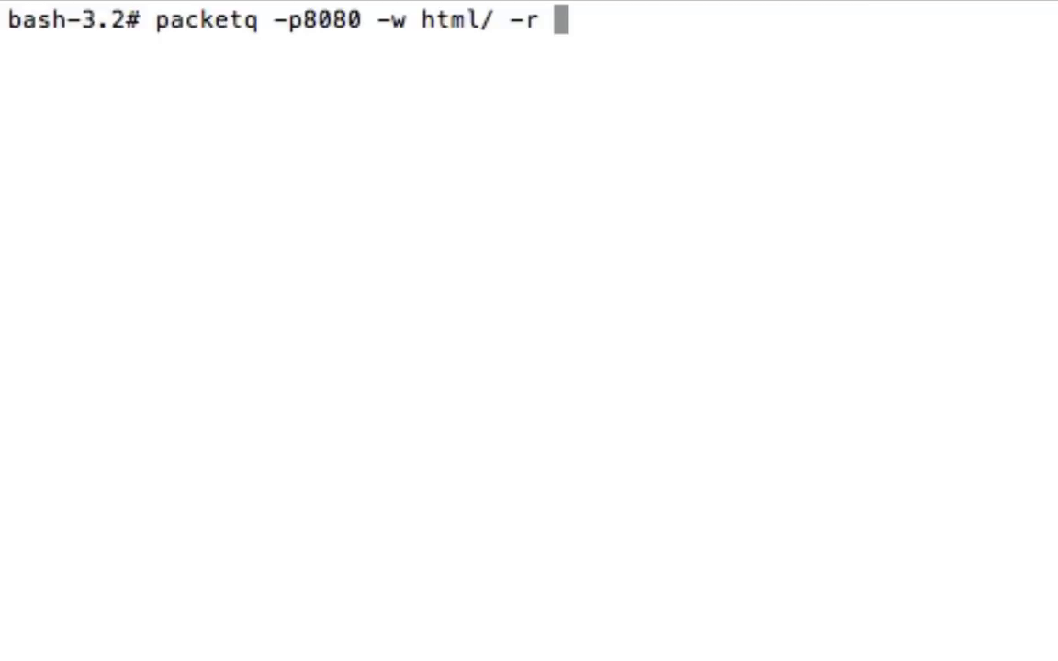
pyautogui.write('peak/')
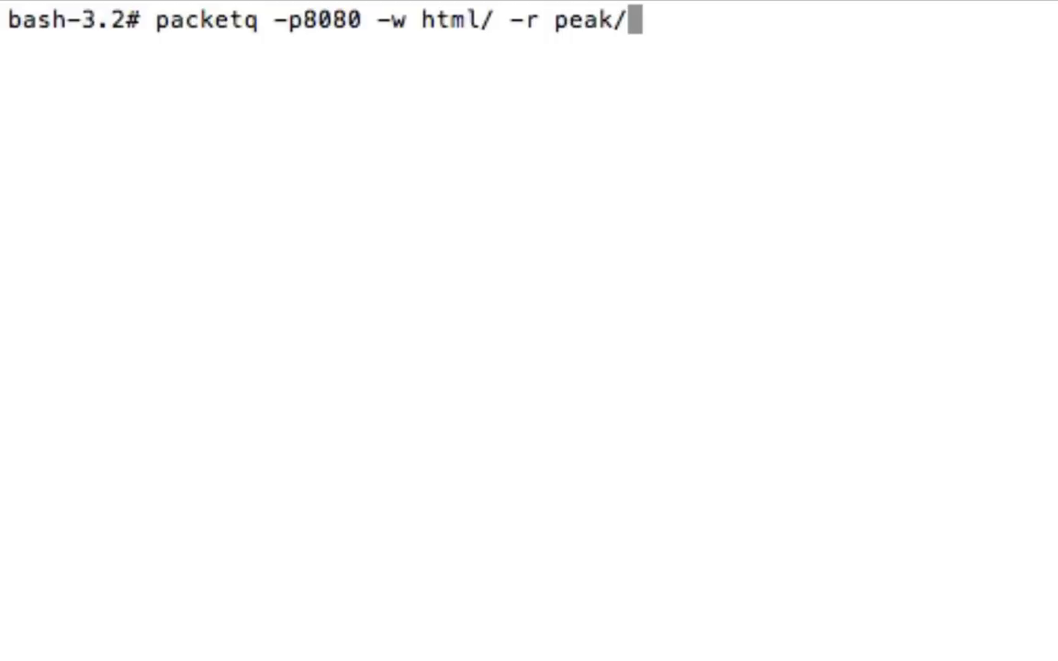
pyautogui.press('Return')
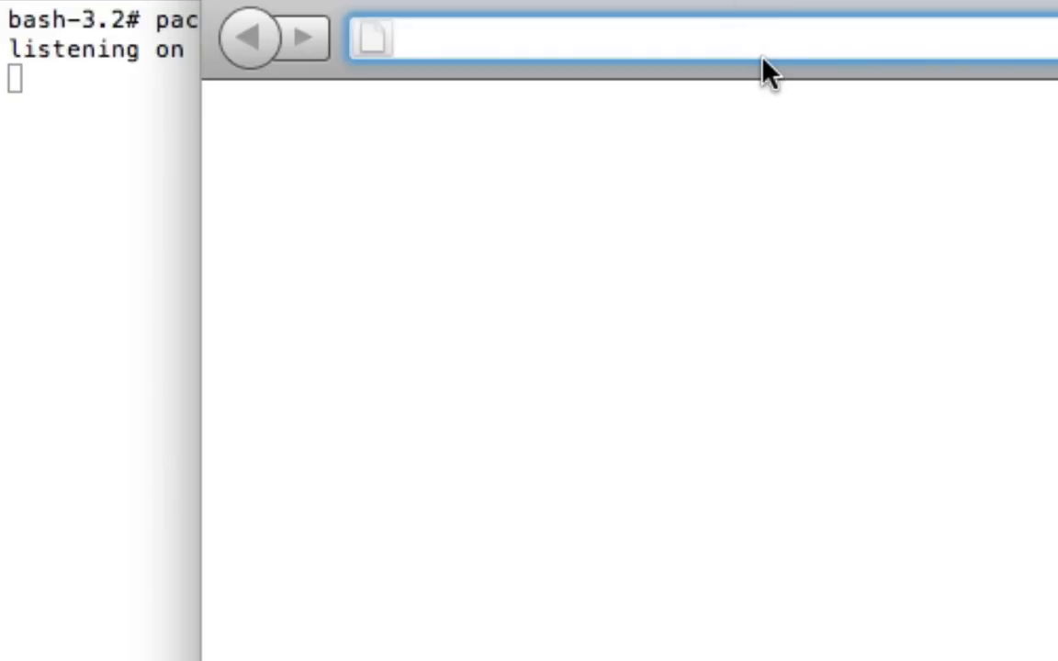
# Step: Load the PacketQuery 1.0 page at 127.0.0.1:8080 and check which servers can be queried
pyautogui.write('127.0.0.1:8080/')
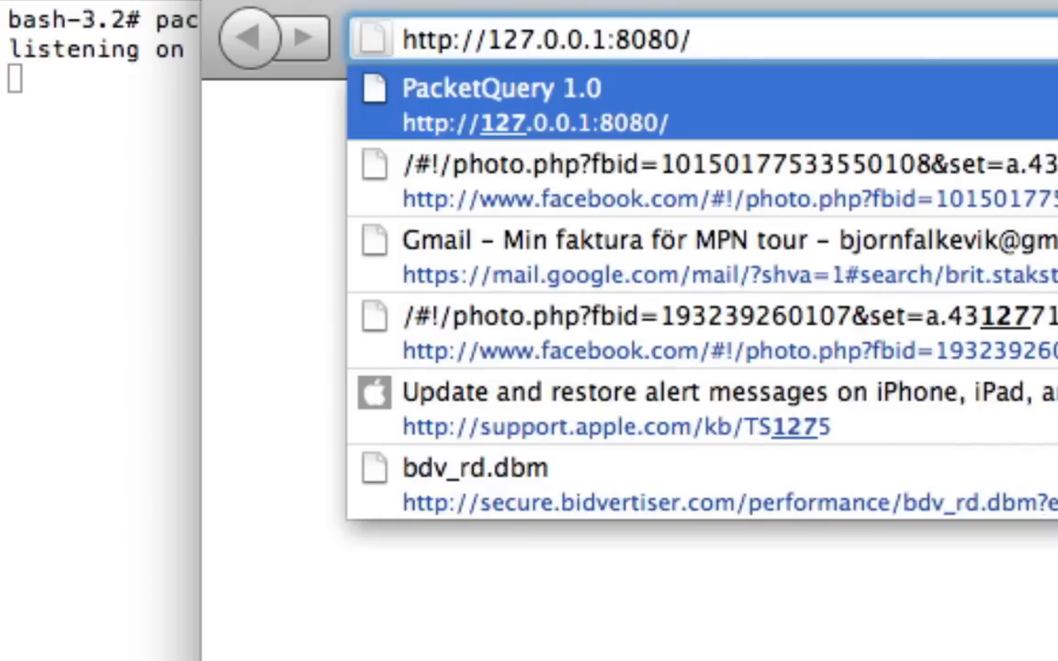
pyautogui.click(548, 38)
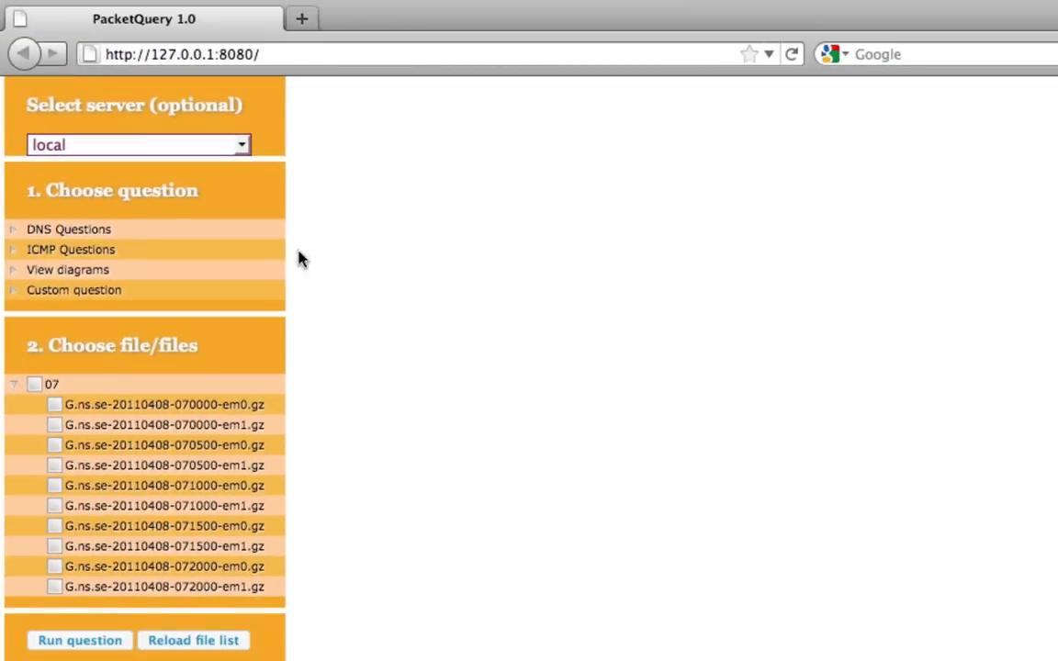
pyautogui.moveTo(156, 162)
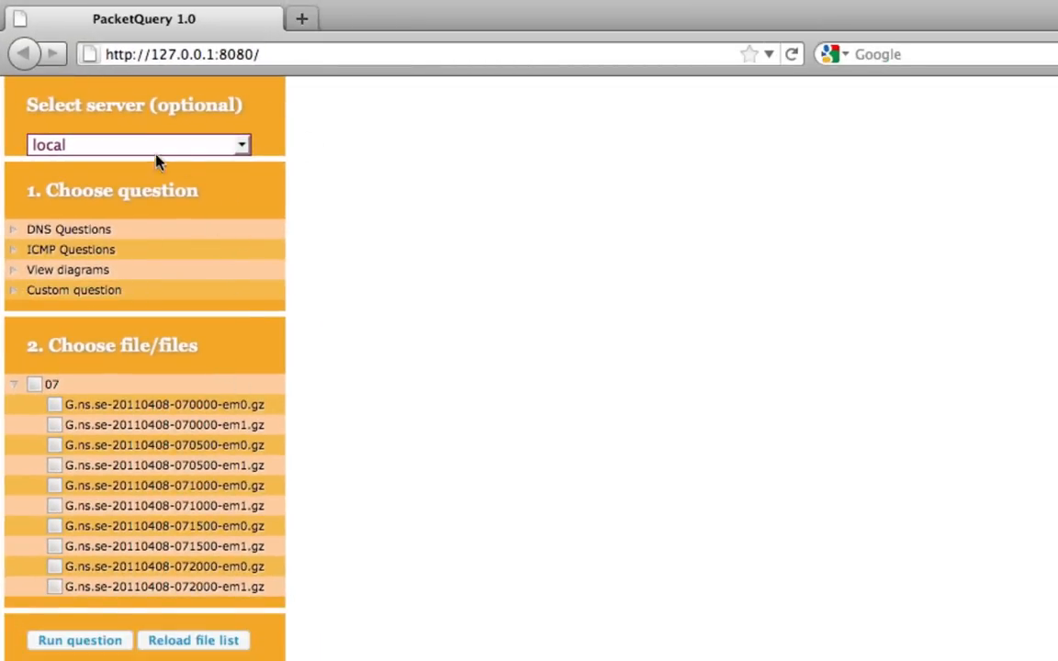
pyautogui.moveTo(287, 228)
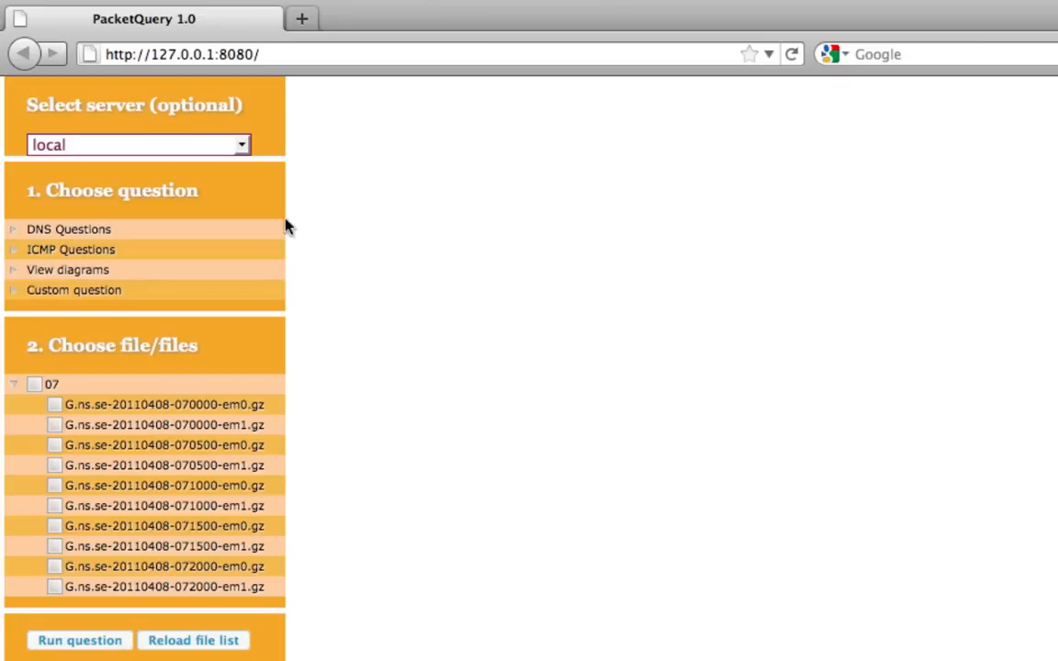
pyautogui.moveTo(349, 172)
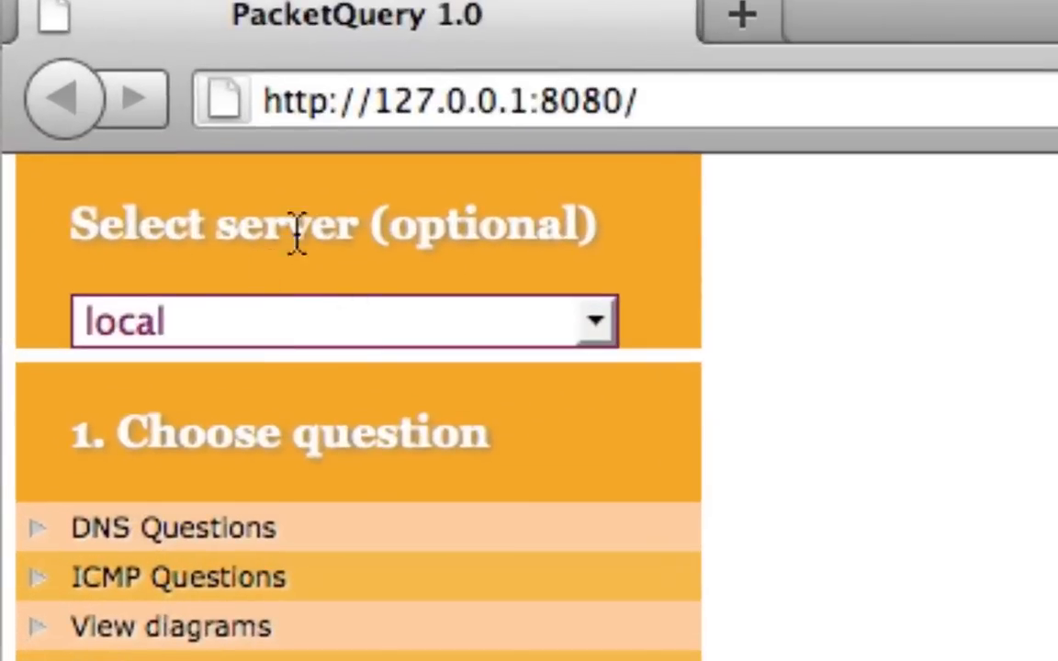
pyautogui.moveTo(602, 335)
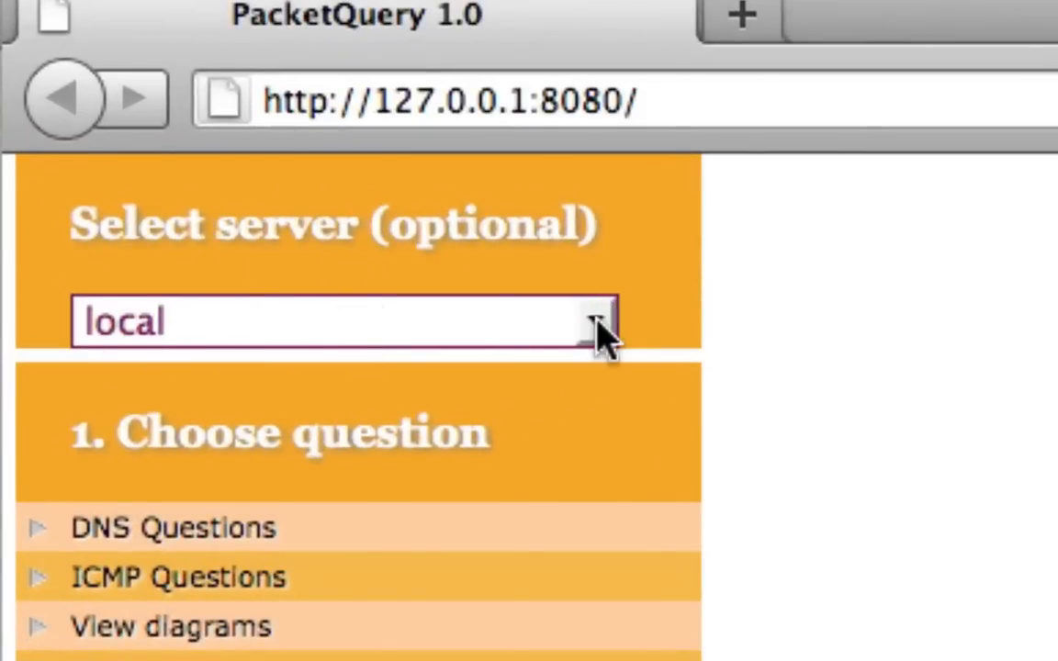
pyautogui.click(595, 321)
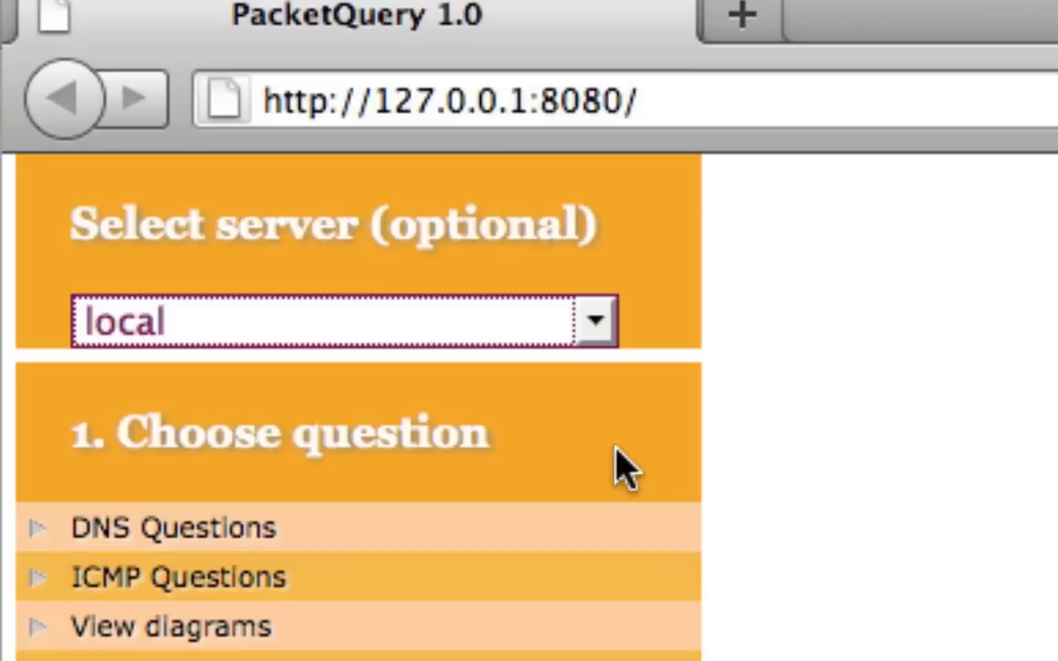
pyautogui.moveTo(322, 578)
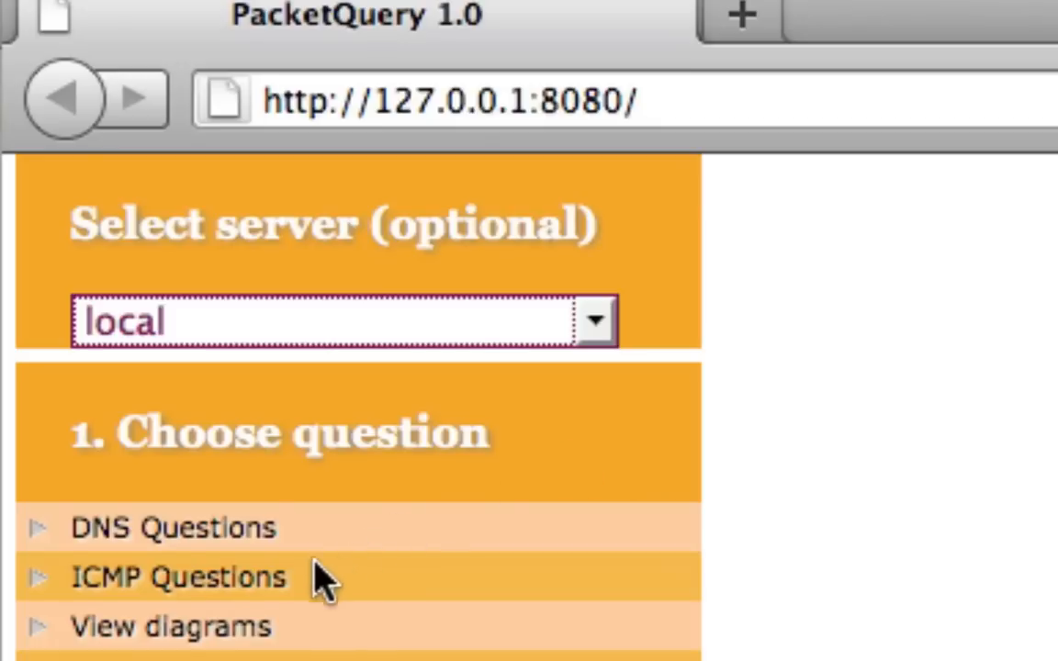
pyautogui.scroll(-3)
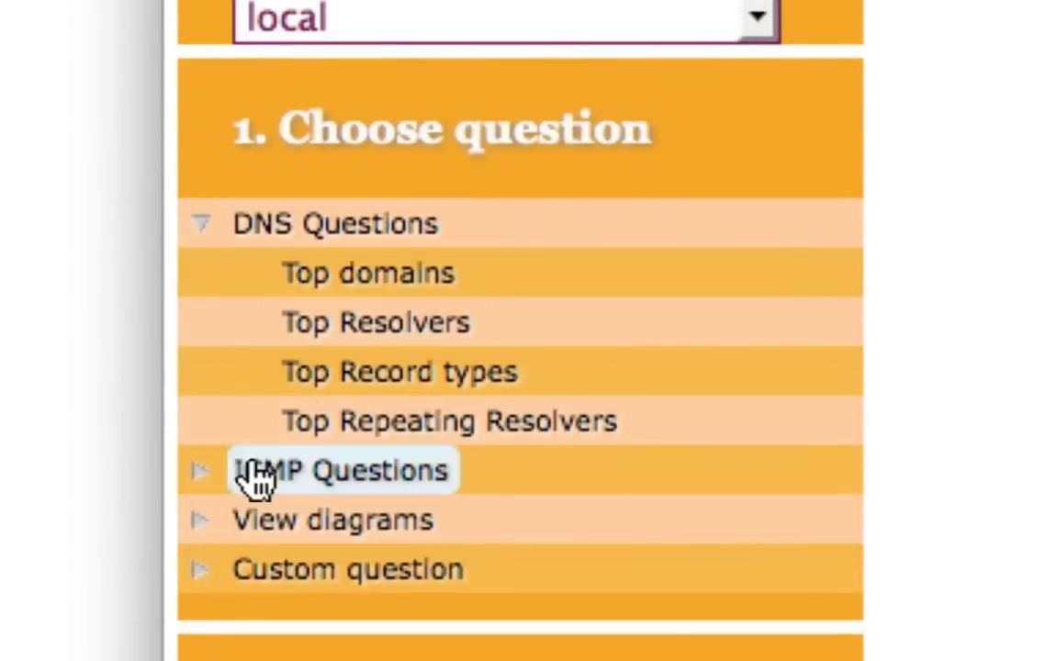
pyautogui.moveTo(477, 312)
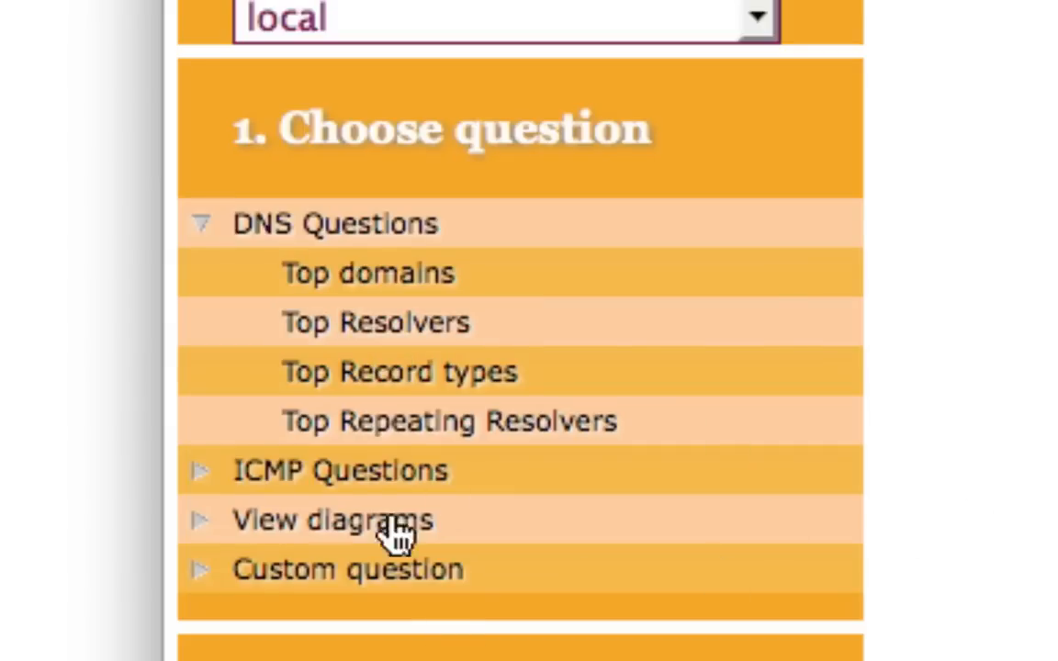
pyautogui.click(375, 321)
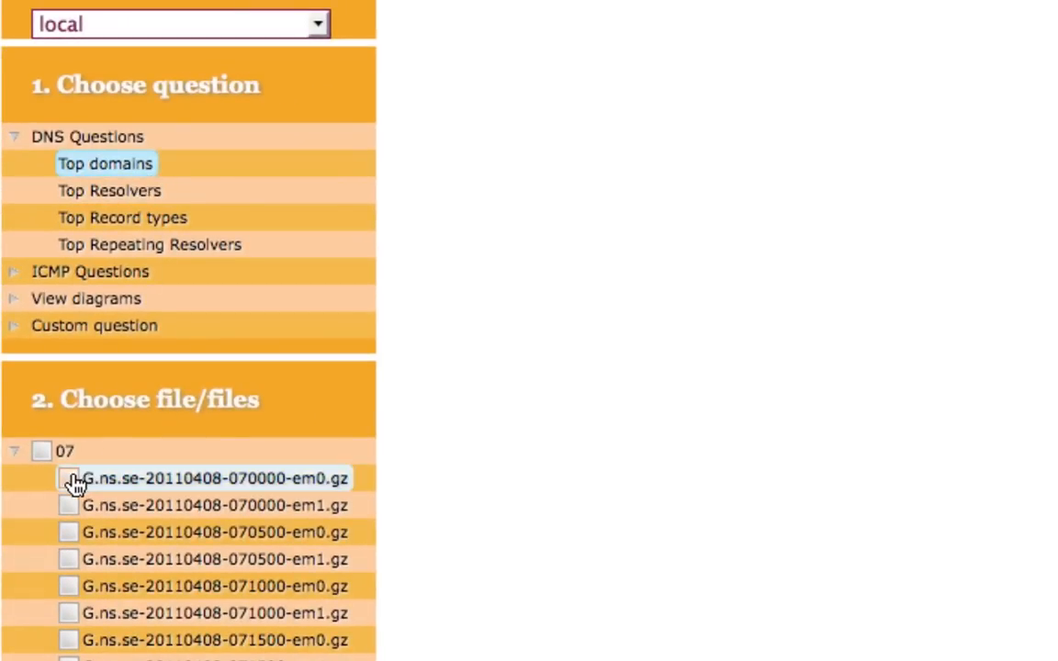
pyautogui.click(69, 477)
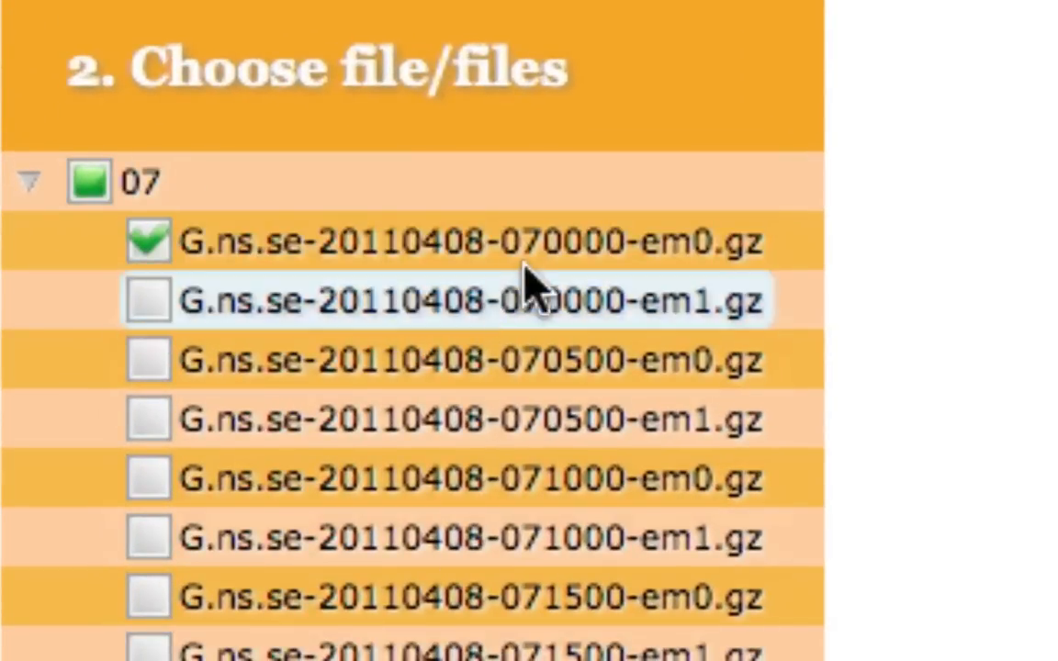
pyautogui.moveTo(221, 360)
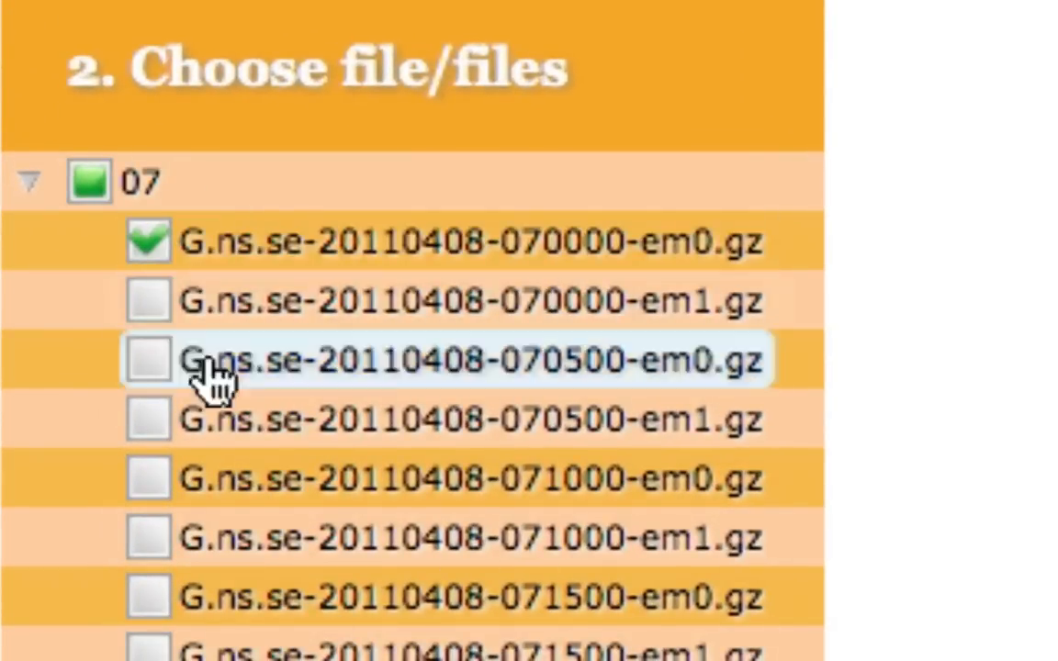
pyautogui.moveTo(238, 395)
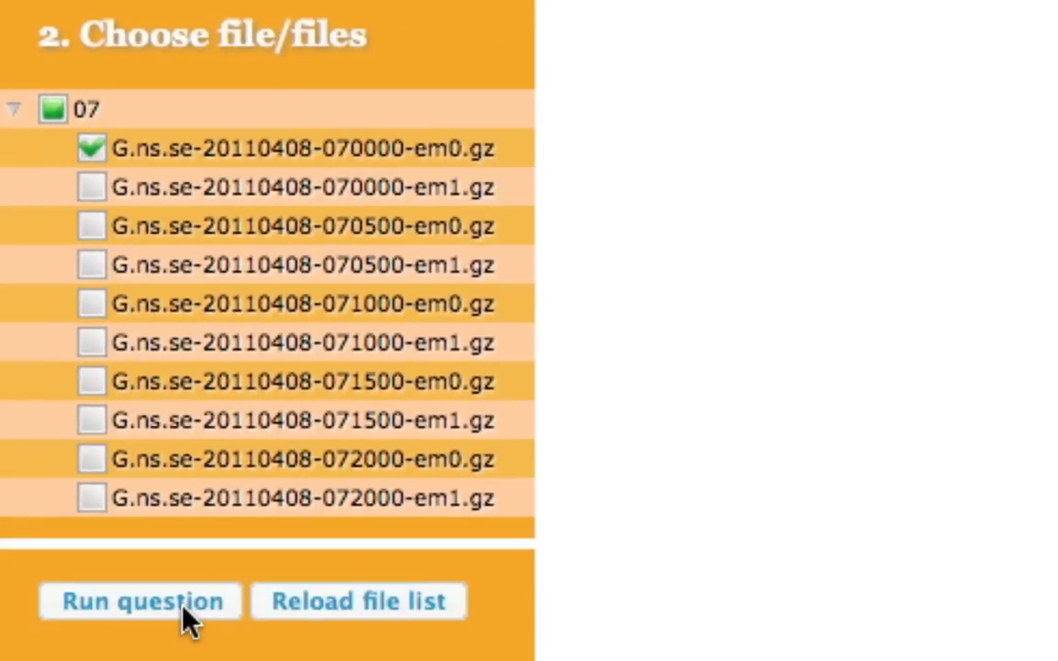
pyautogui.click(140, 602)
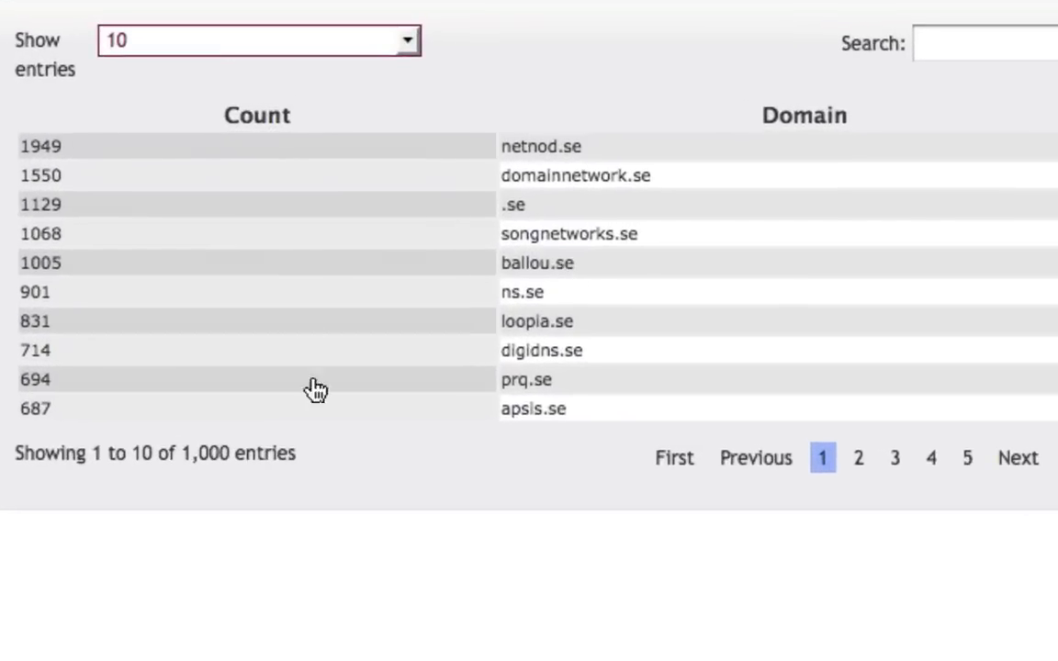
pyautogui.moveTo(526, 231)
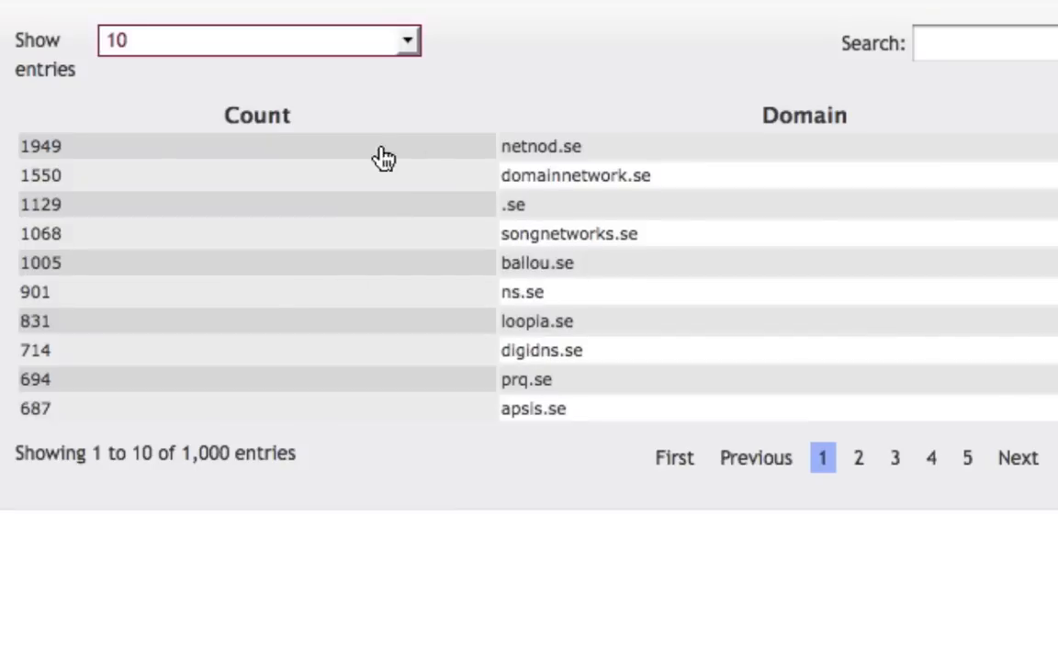
pyautogui.moveTo(598, 364)
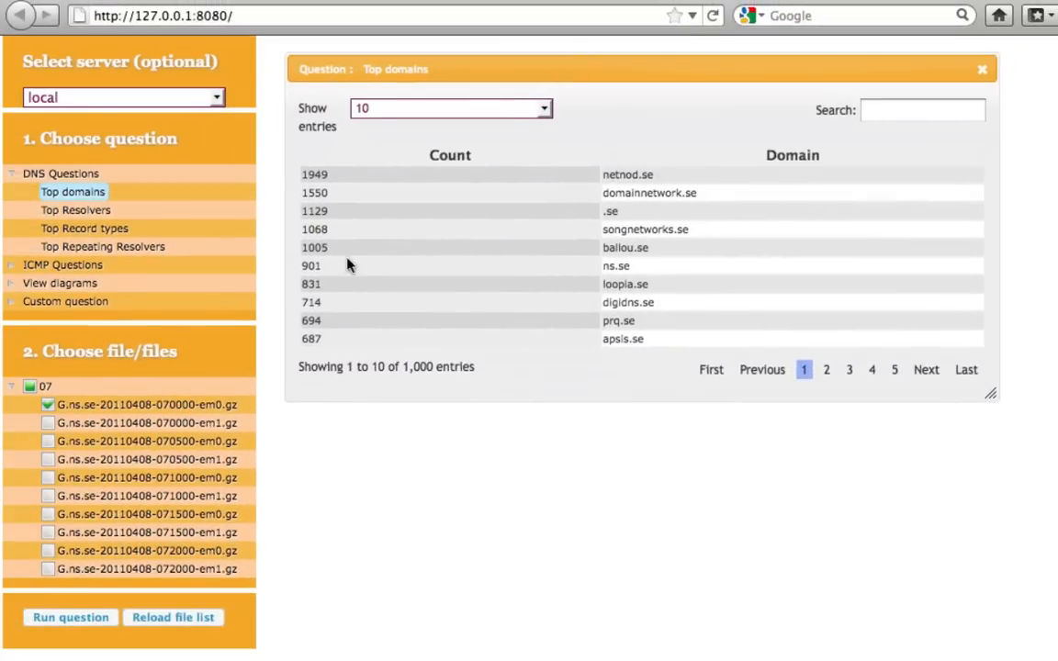
pyautogui.click(48, 403)
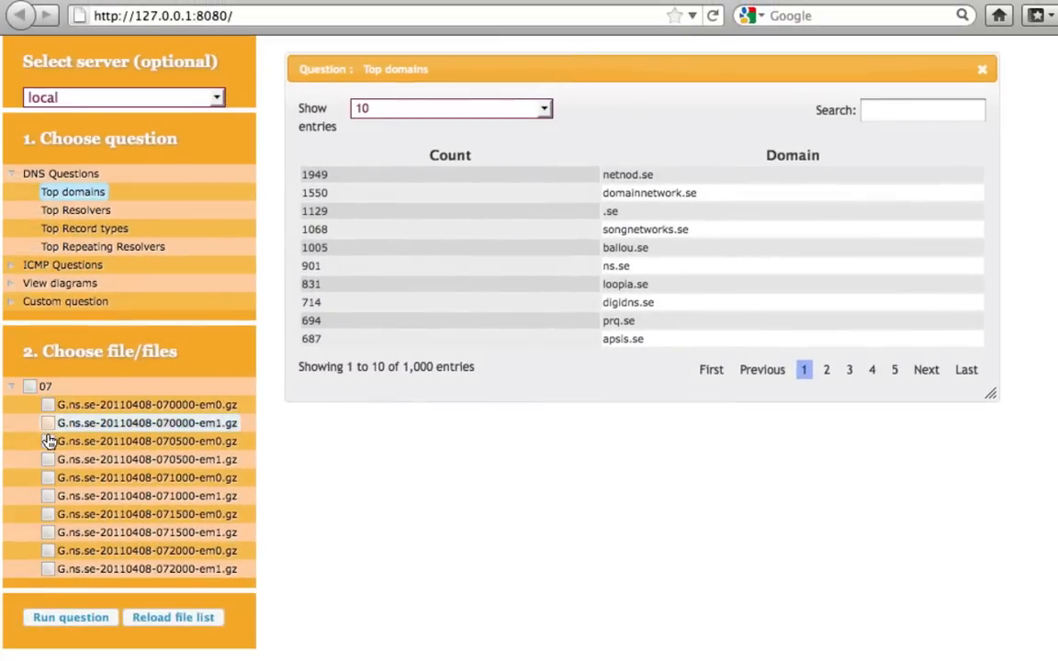
# Step: Run Top domains and Top Resolvers on other capture files, then close the first domains table
pyautogui.click(48, 441)
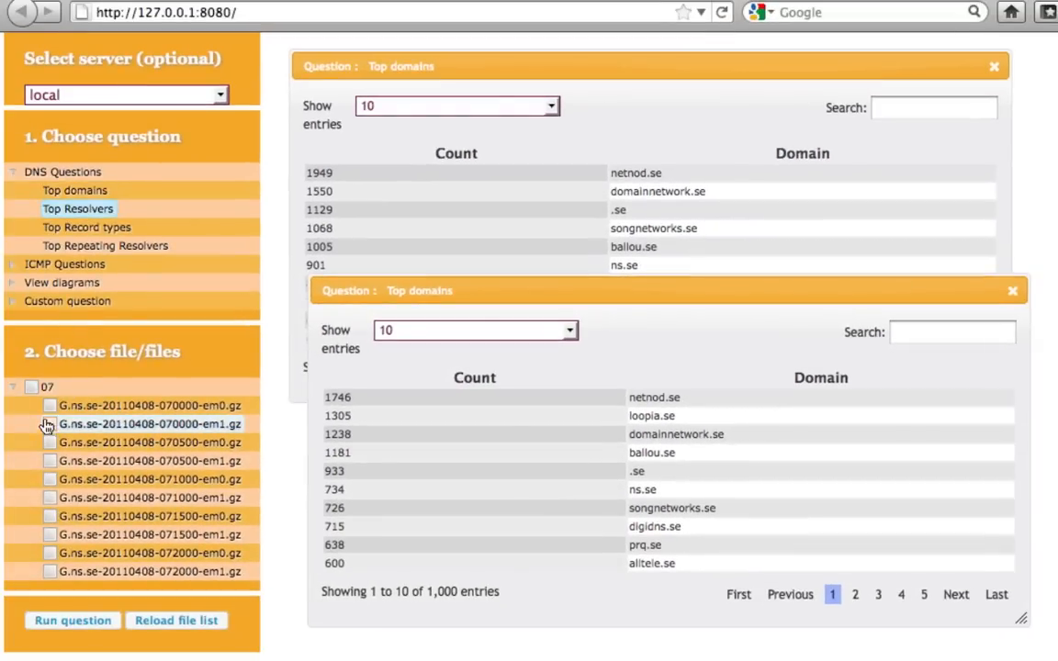
pyautogui.click(50, 406)
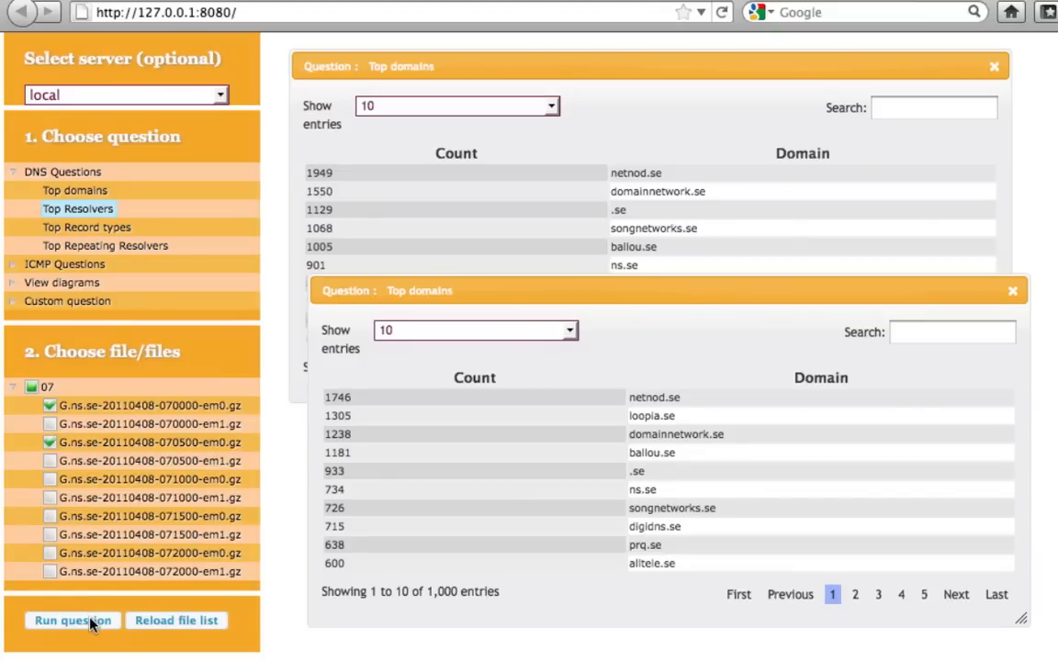
pyautogui.moveTo(92, 604)
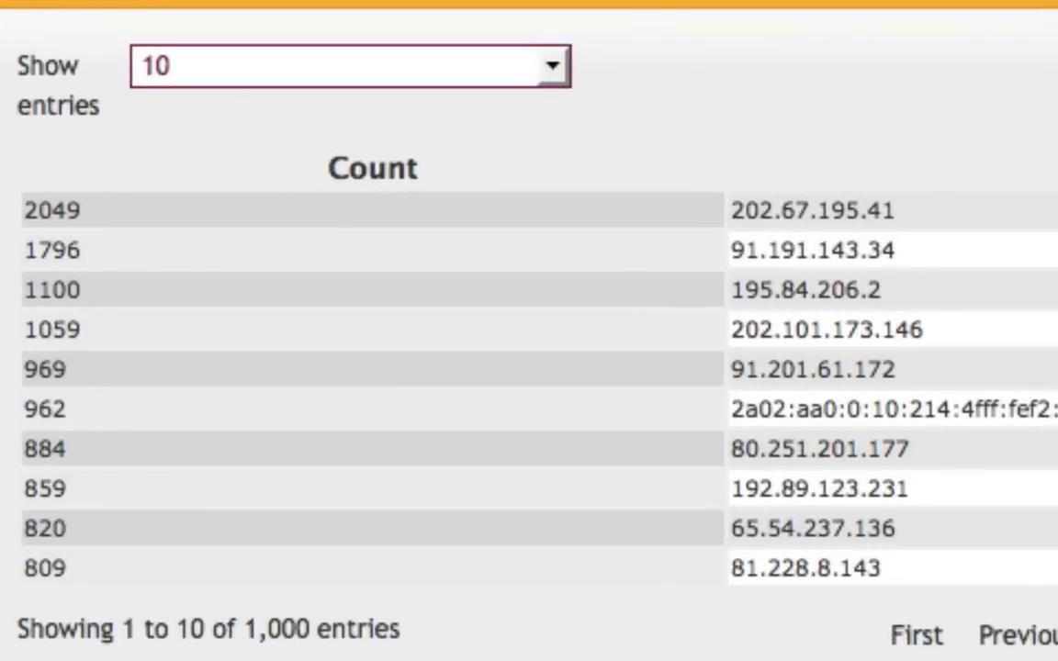
pyautogui.moveTo(896, 166)
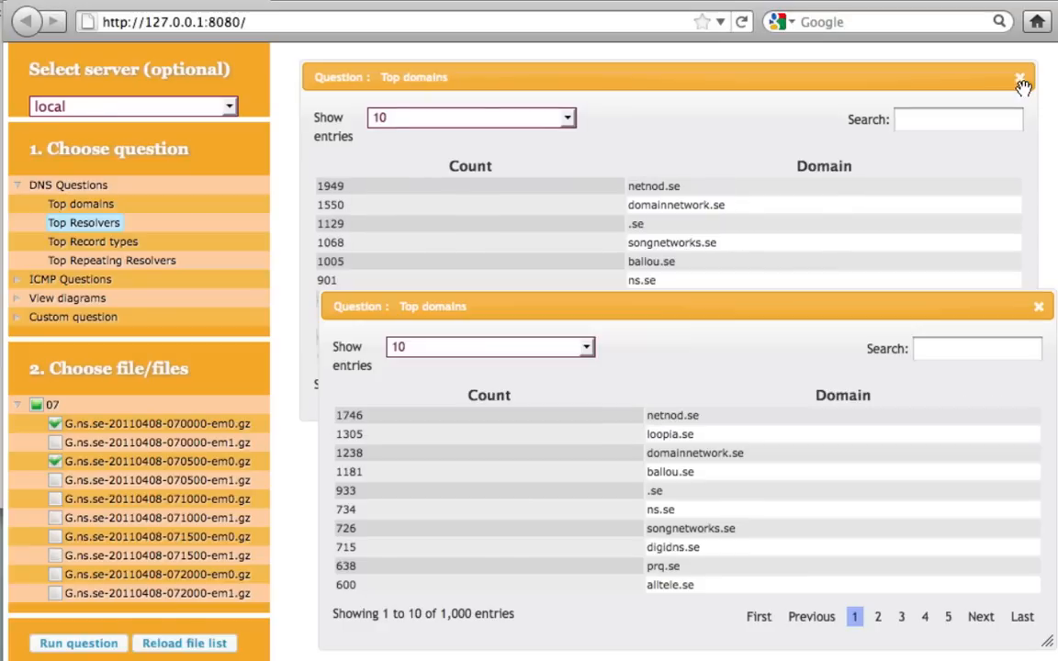
pyautogui.click(1017, 77)
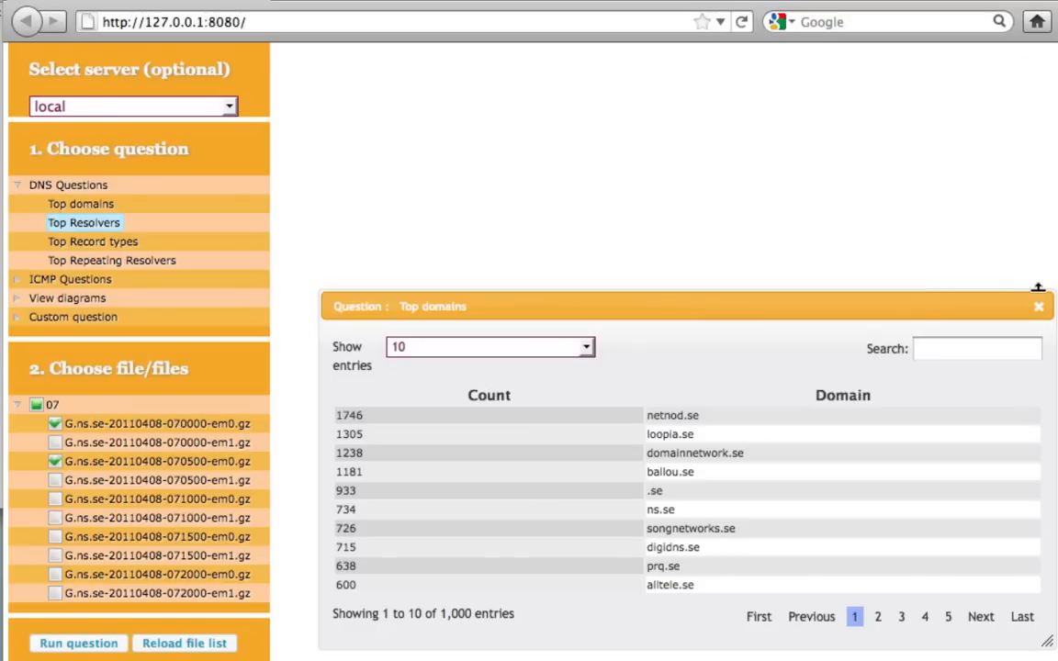
# Step: Close the last table and run Questions/second (10 sec intervals) on several capture files
pyautogui.click(1039, 305)
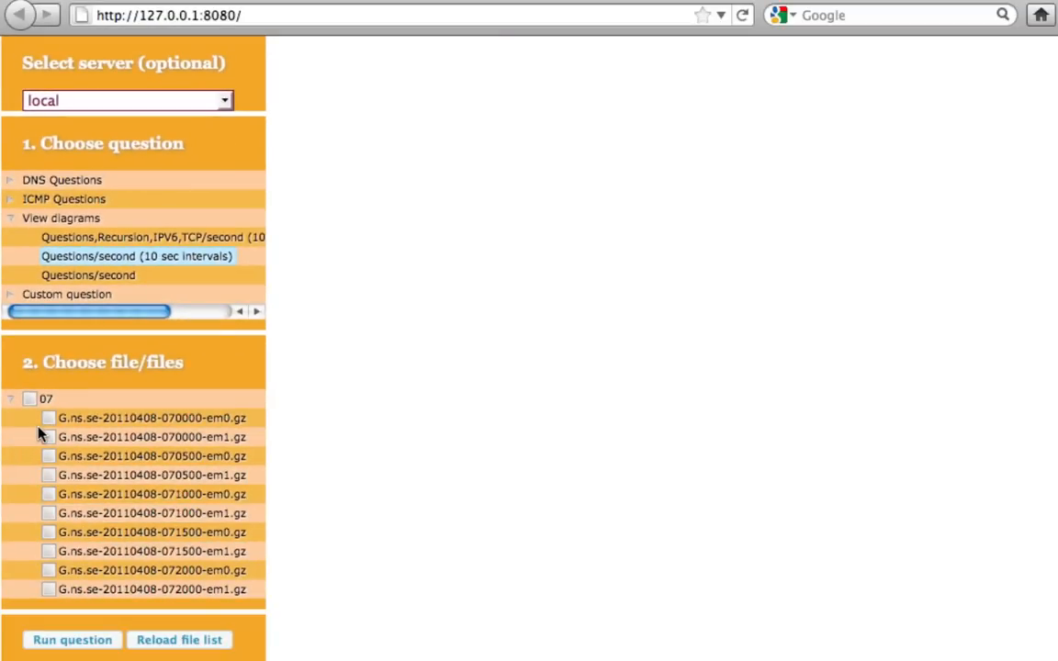
pyautogui.click(47, 437)
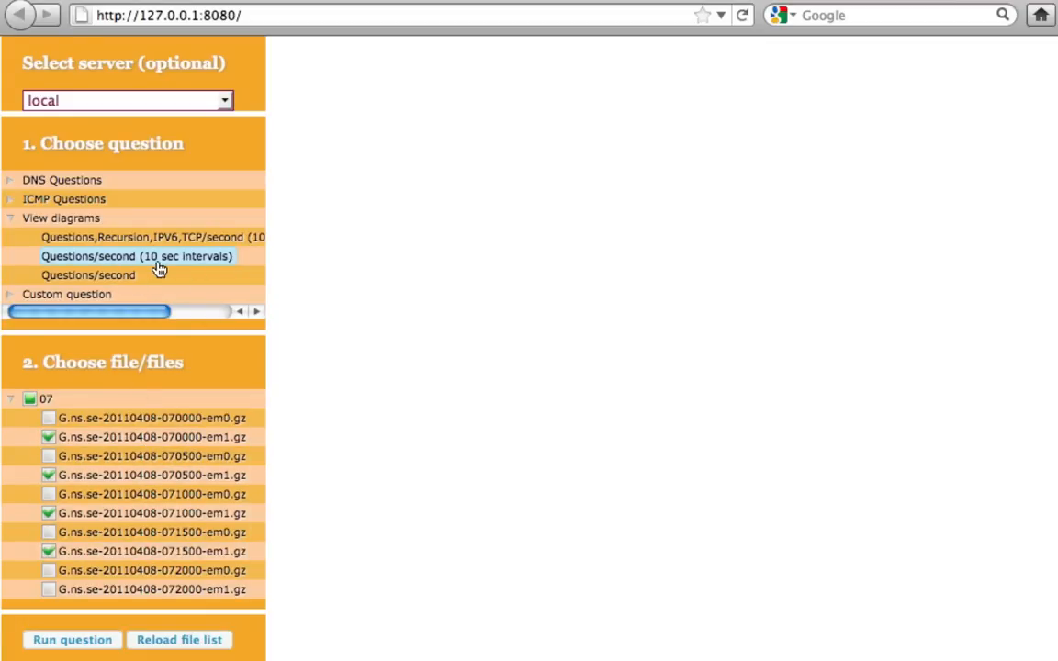
pyautogui.moveTo(132, 268)
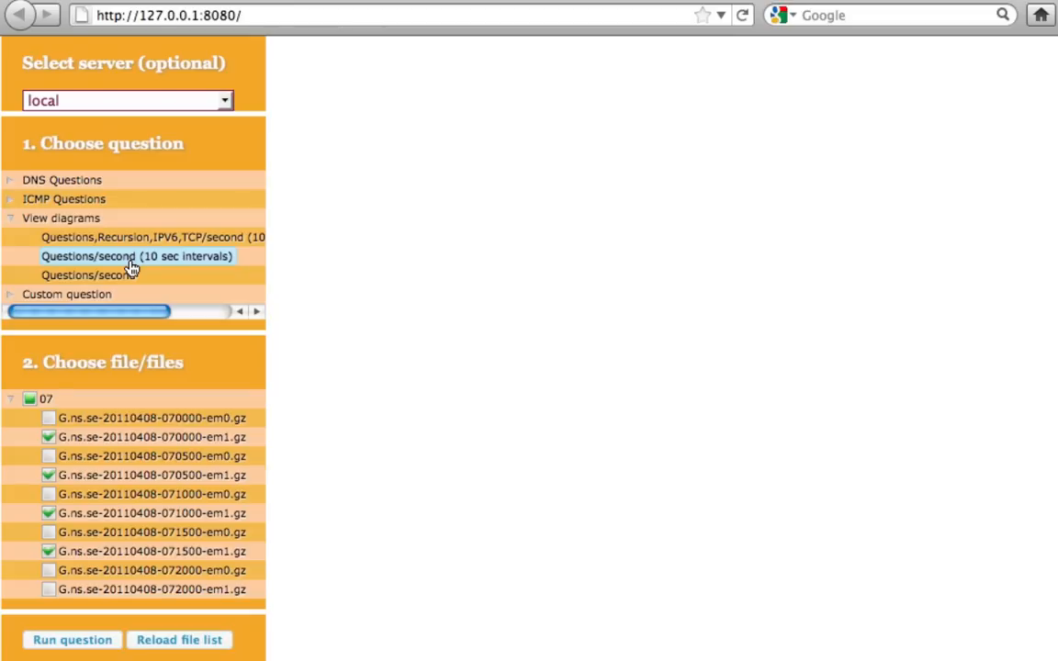
pyautogui.moveTo(172, 267)
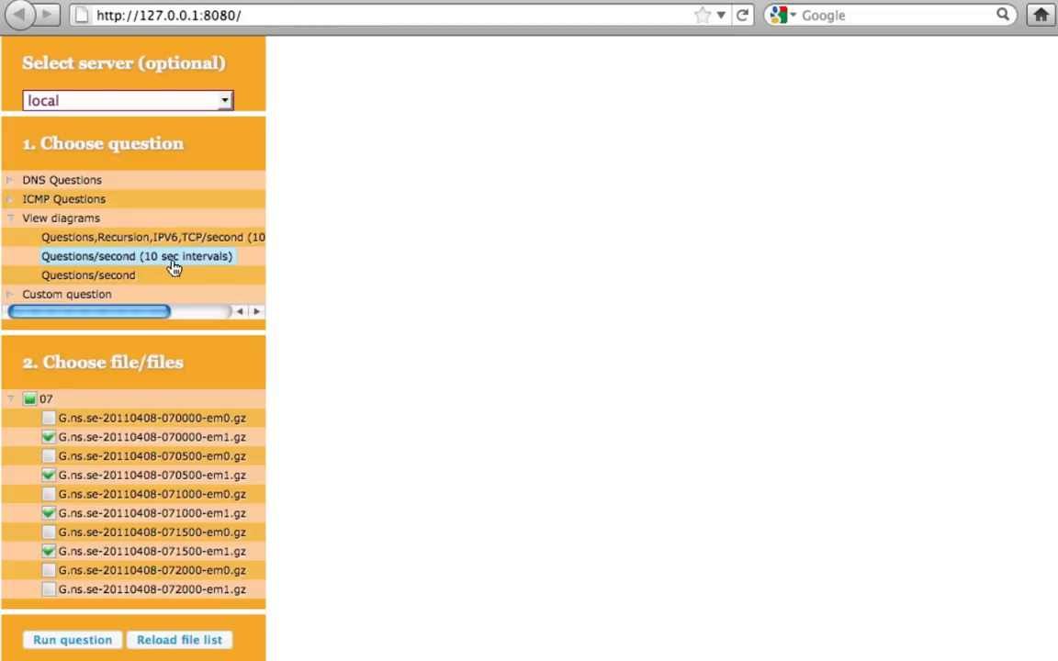
pyautogui.click(71, 639)
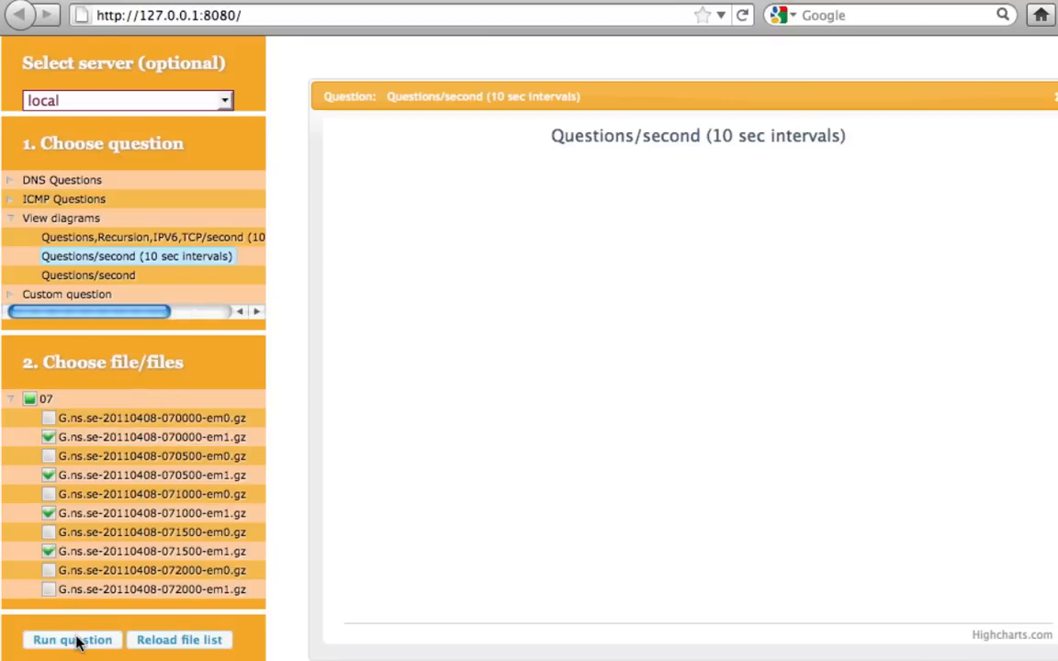
pyautogui.moveTo(477, 639)
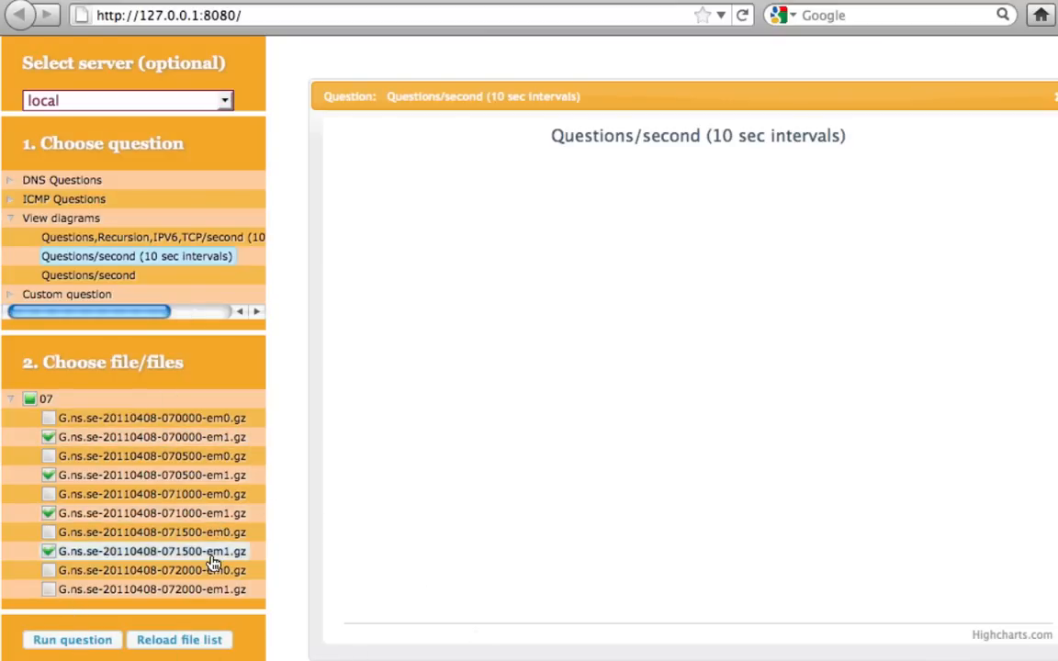
# Step: Read the rendered Questions/second graph rising from about 300 to nearly 2,900
pyautogui.click(71, 639)
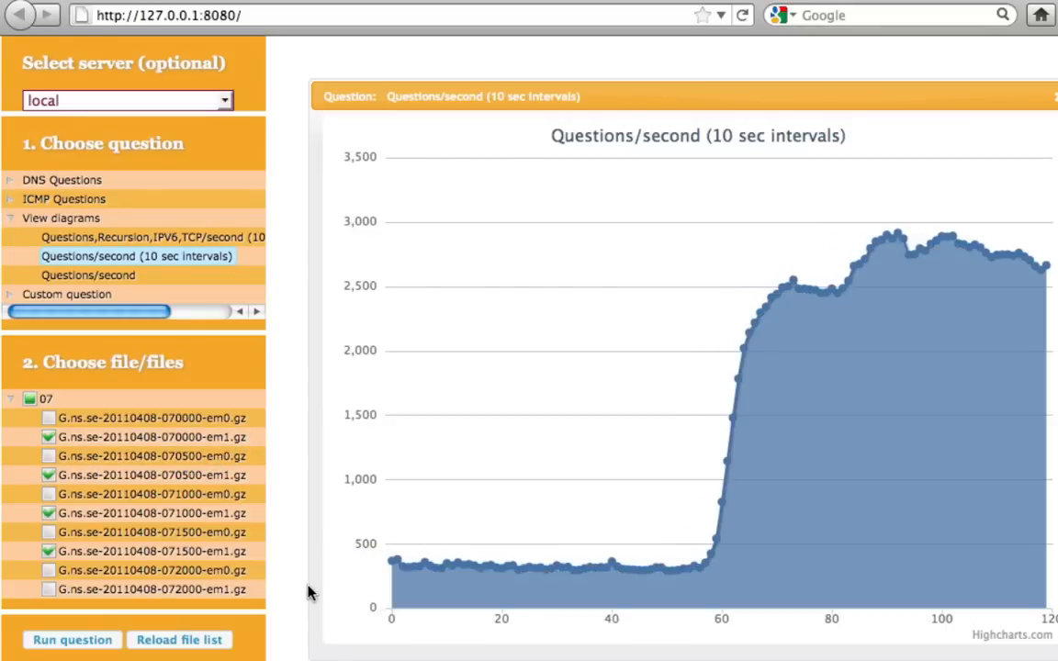
pyautogui.moveTo(540, 569)
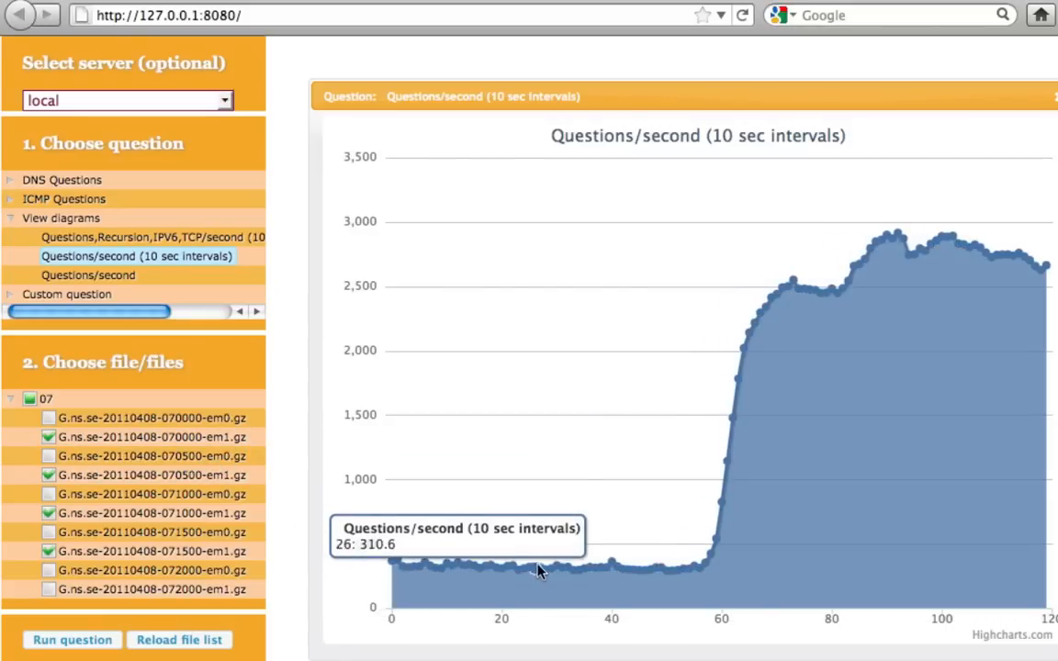
pyautogui.moveTo(589, 565)
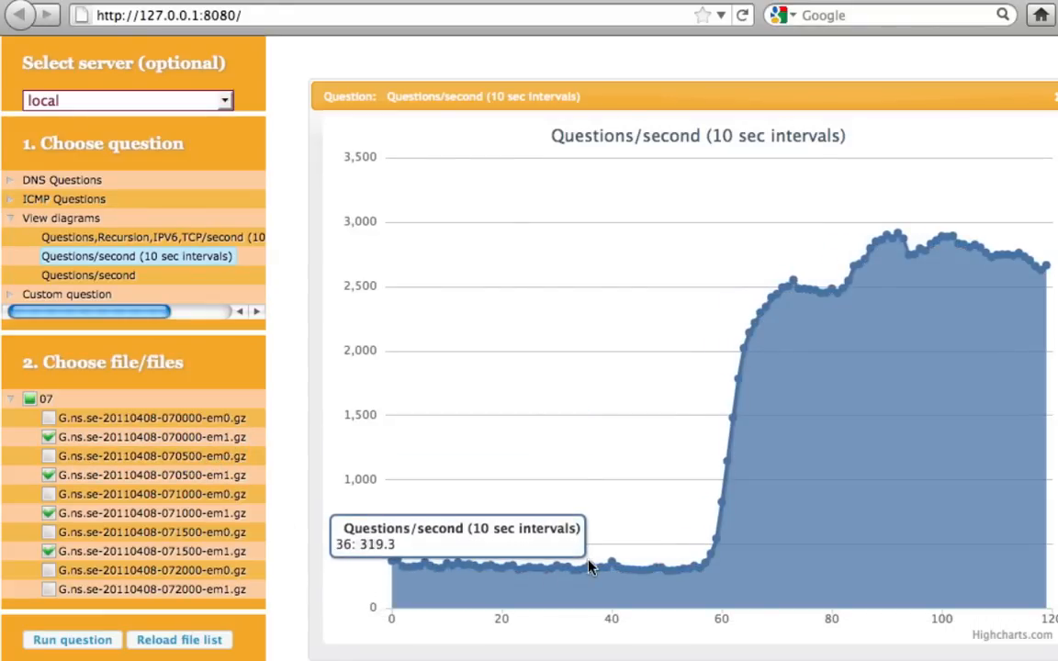
pyautogui.moveTo(687, 567)
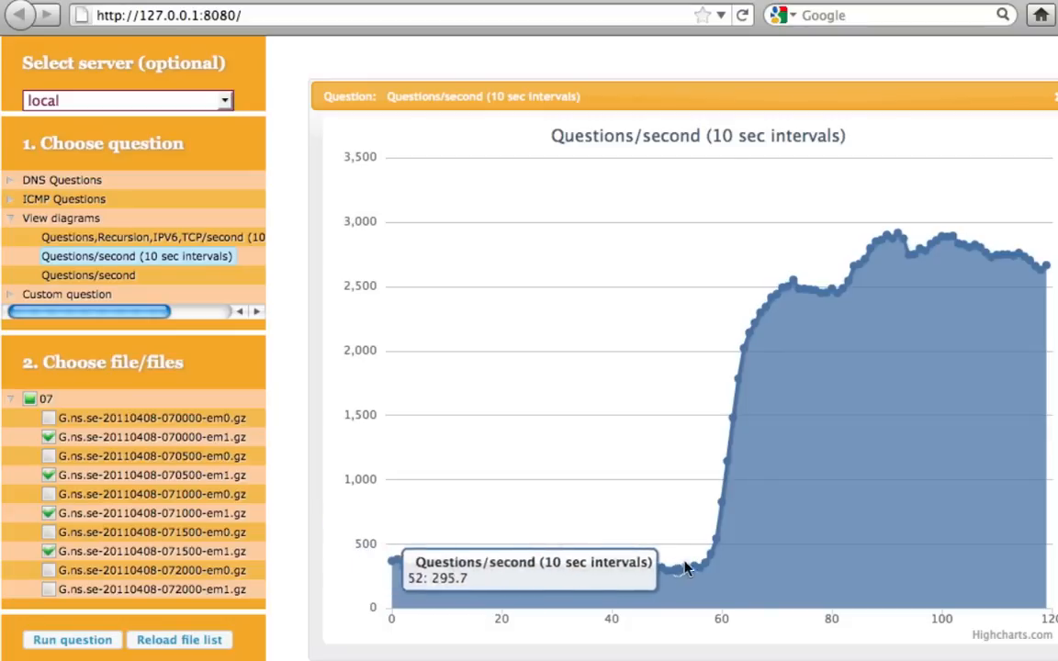
pyautogui.moveTo(817, 283)
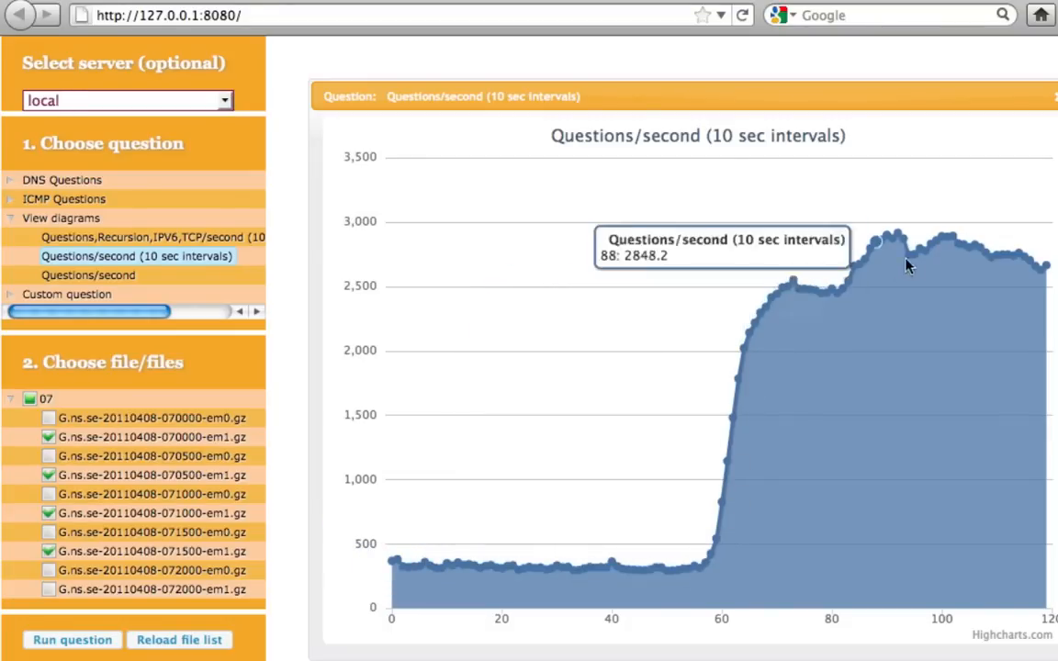
pyautogui.moveTo(897, 246)
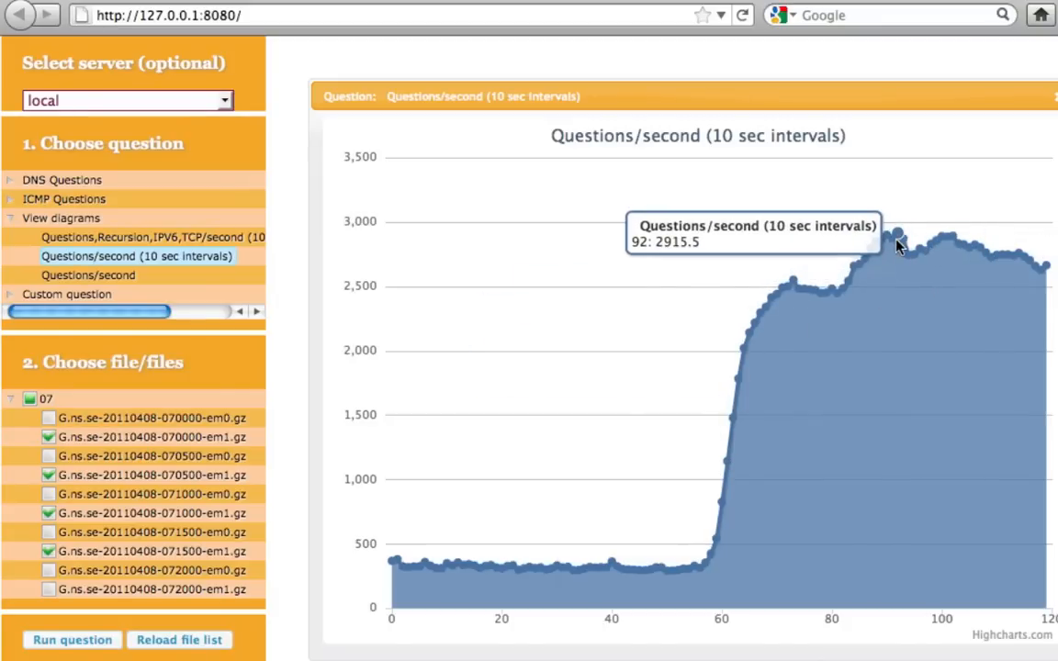
pyautogui.moveTo(955, 237)
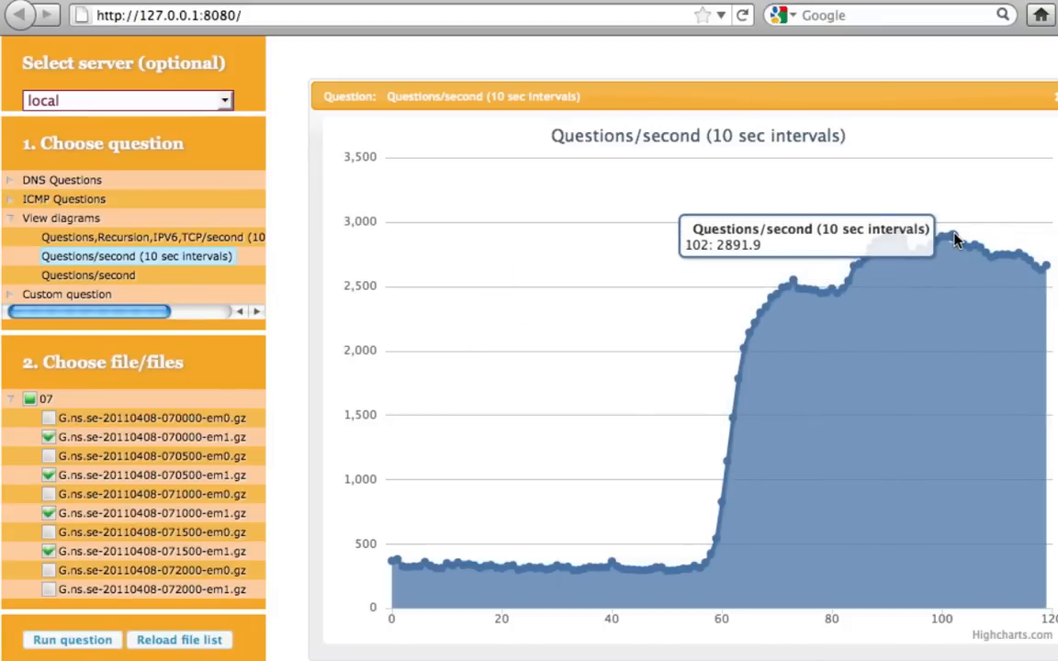
pyautogui.moveTo(946, 240)
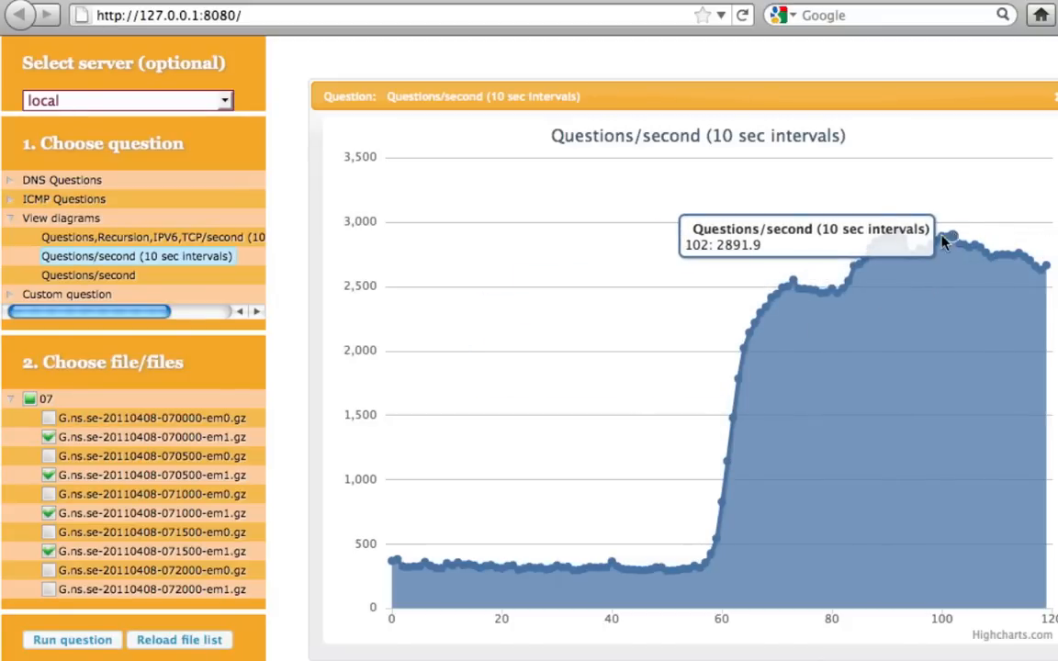